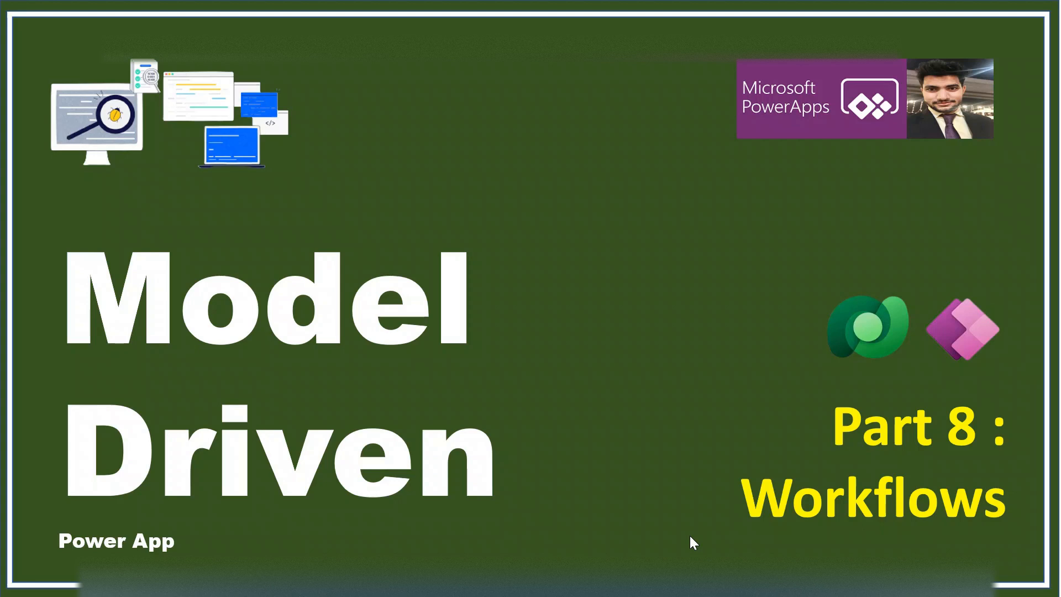
# Step: Switch from PowerPoint to the Chrome window showing the Power Apps solution
pyautogui.press('alt+tab')
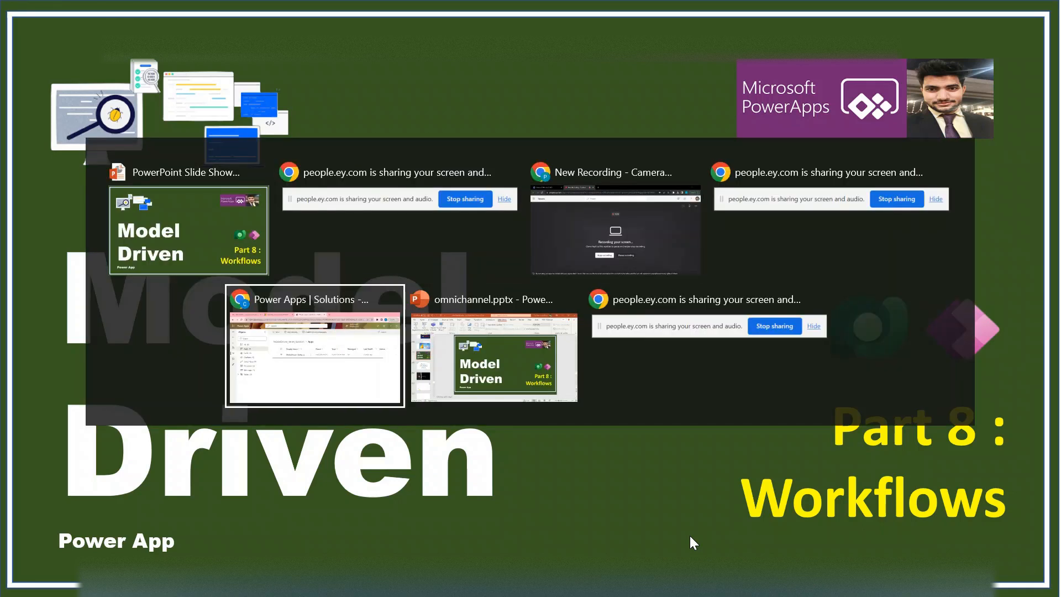
pyautogui.click(313, 346)
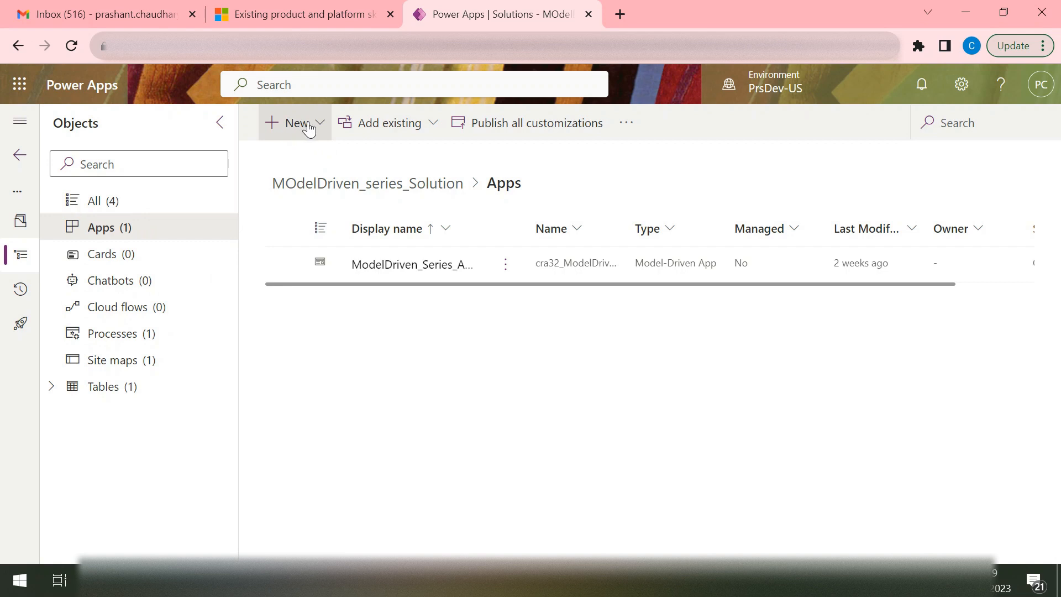
# Step: Bring up the solution's New menu listing App, Automation, Table and other component types
pyautogui.click(294, 123)
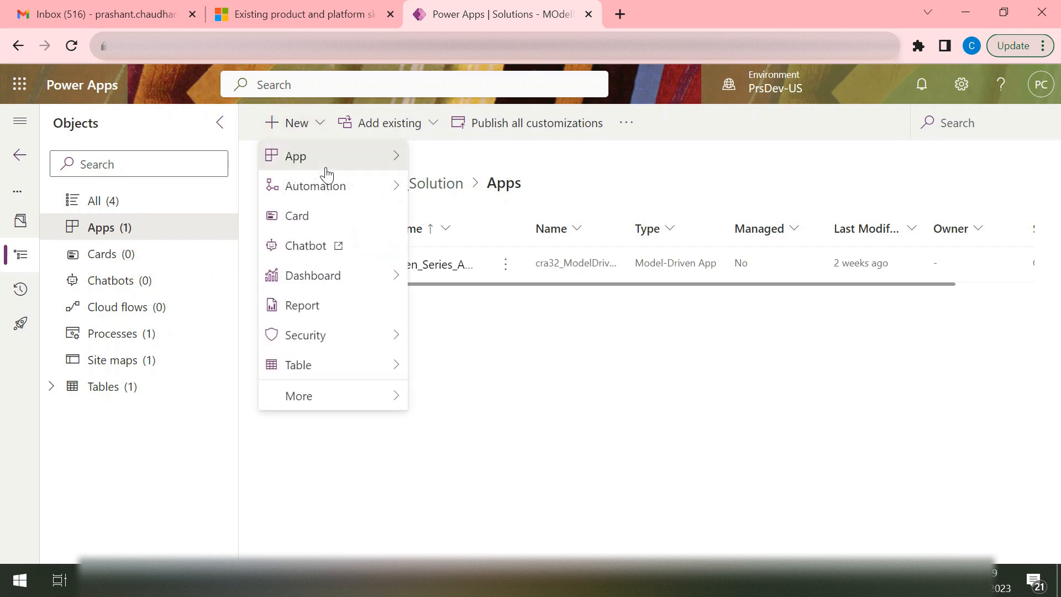
pyautogui.moveTo(315, 186)
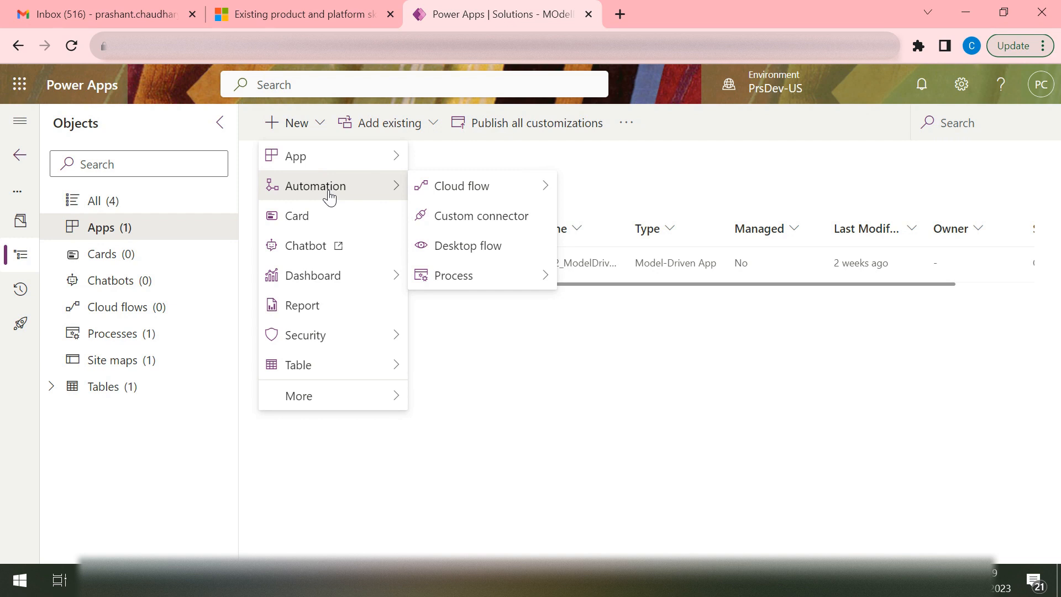
pyautogui.moveTo(405, 187)
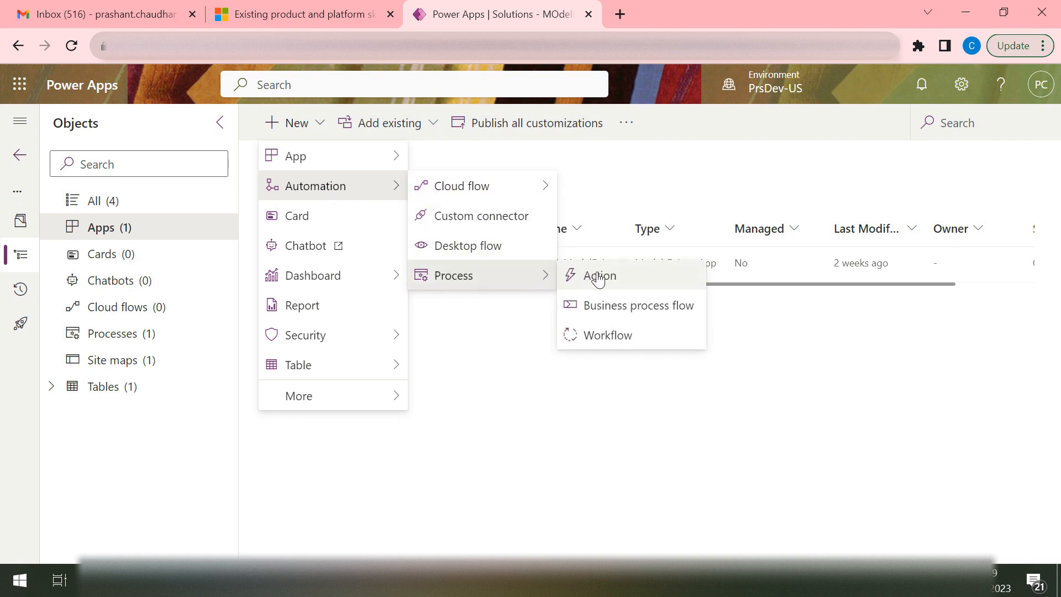
pyautogui.moveTo(627, 305)
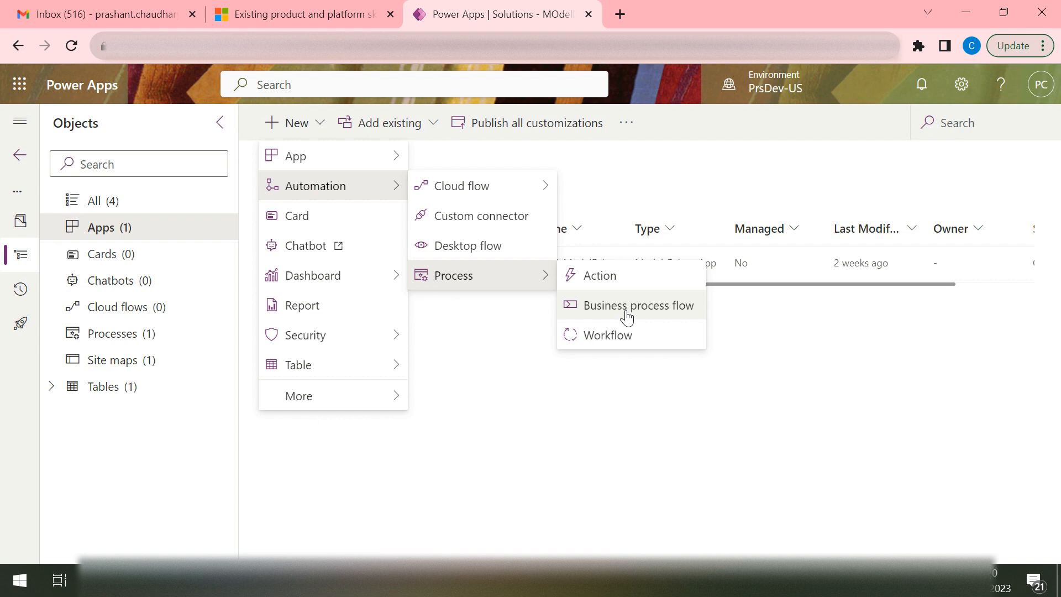
pyautogui.moveTo(607, 335)
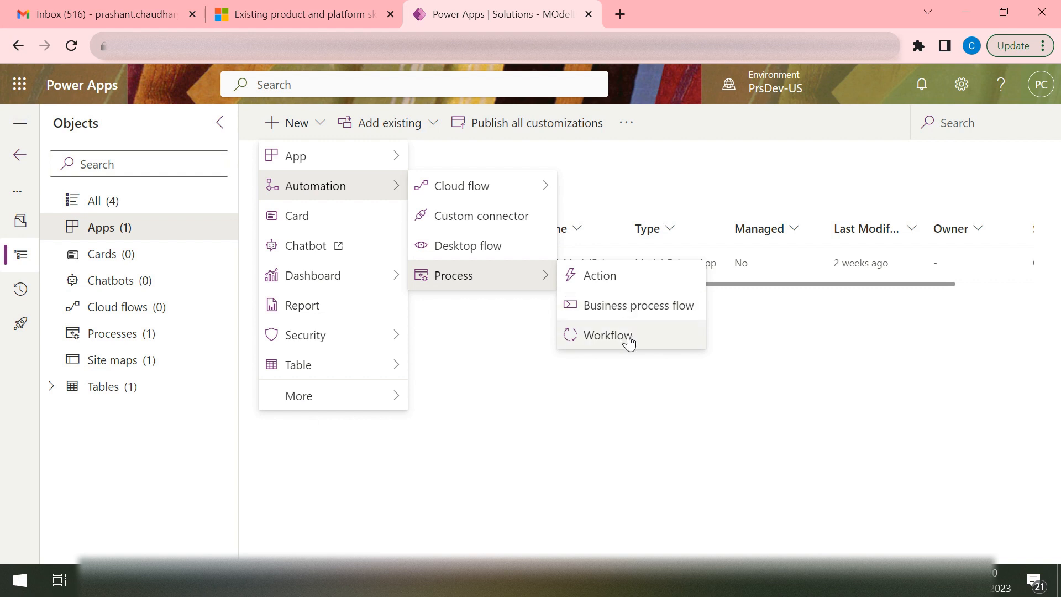
# Step: Start a new workflow and name it Generate_Email_Address
pyautogui.click(605, 335)
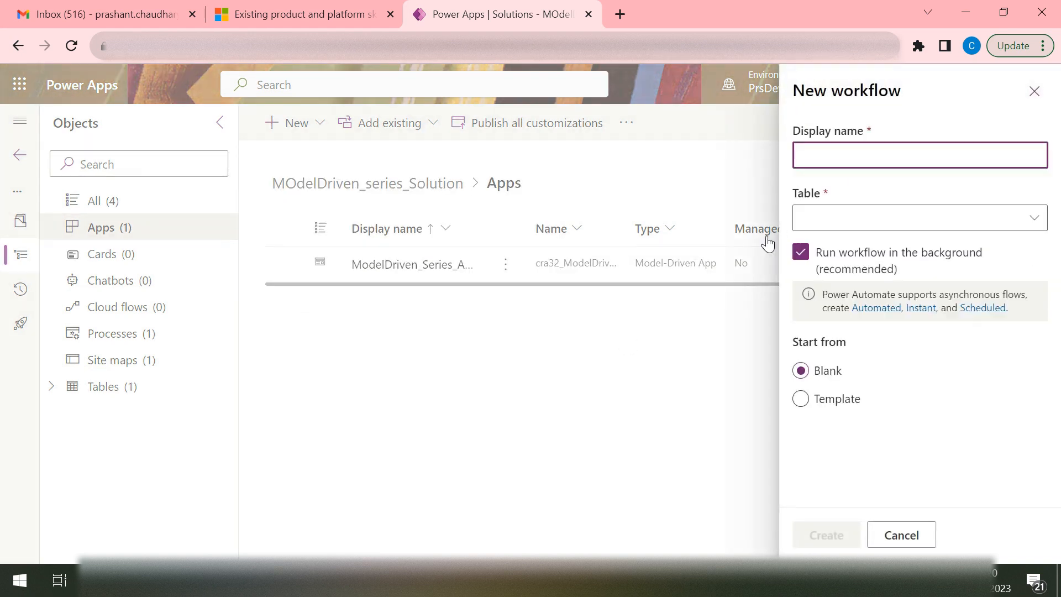
pyautogui.click(918, 154)
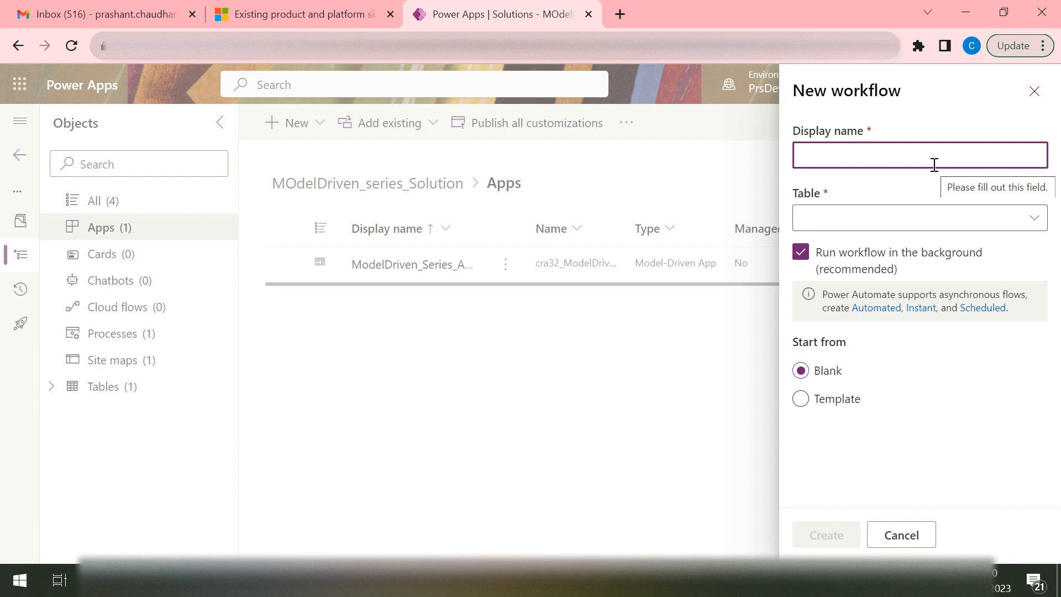
pyautogui.write('Create')
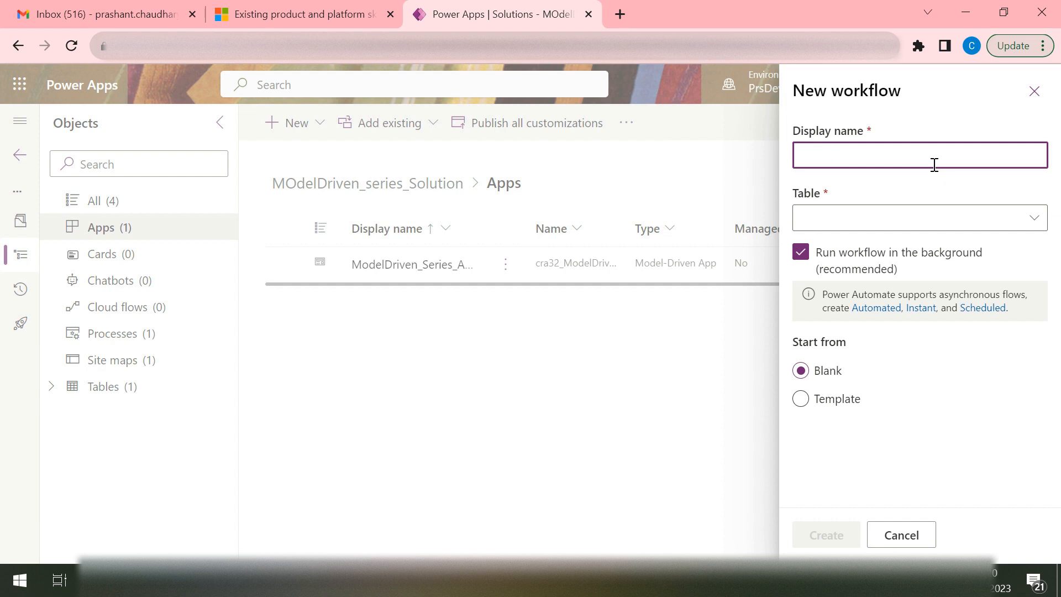
pyautogui.write('Generate')
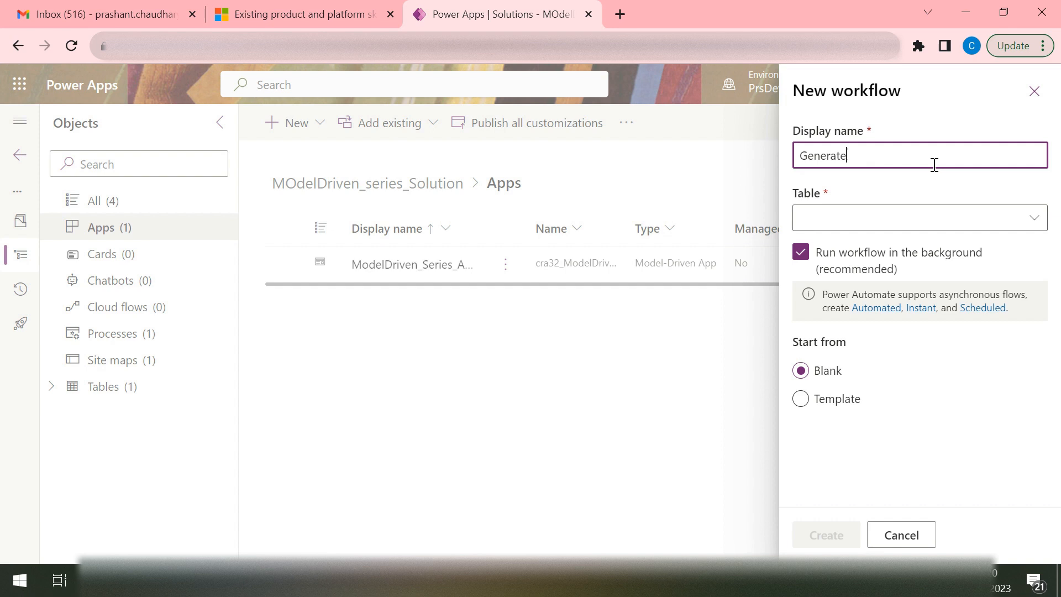
pyautogui.write('_Email')
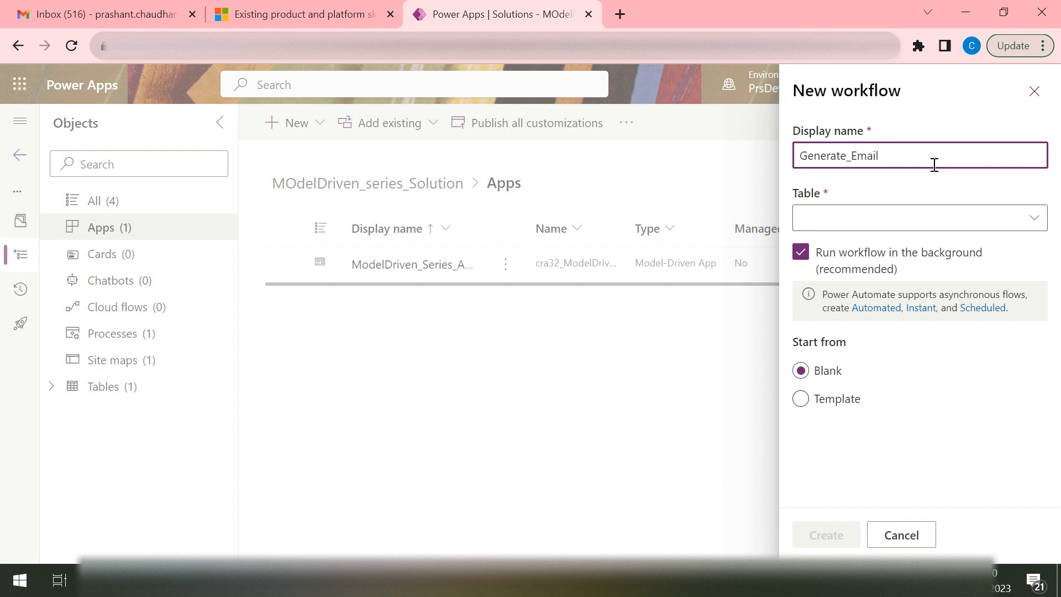
pyautogui.write('_Address')
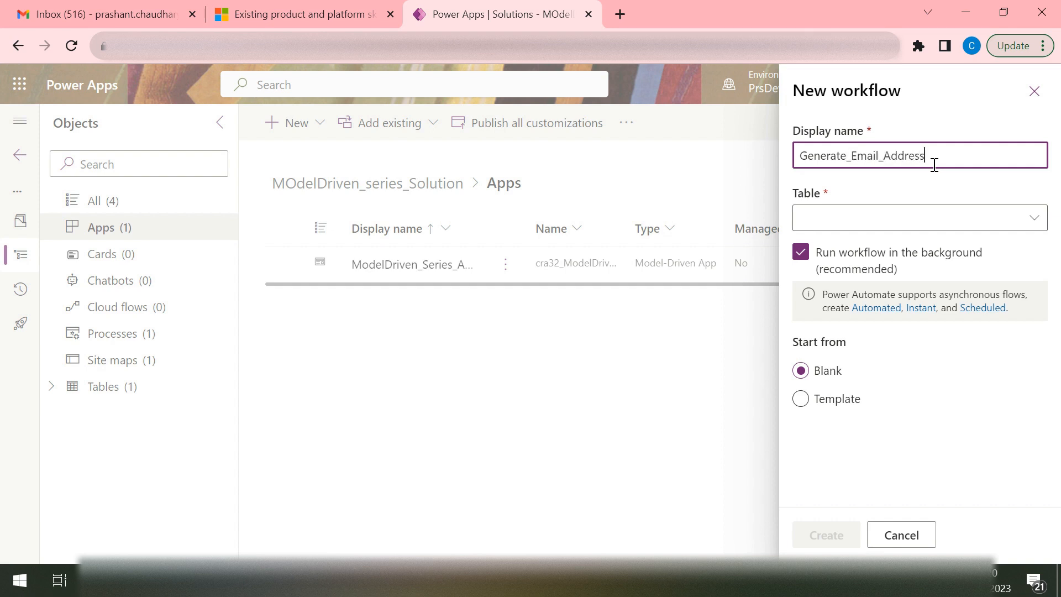
pyautogui.moveTo(948, 228)
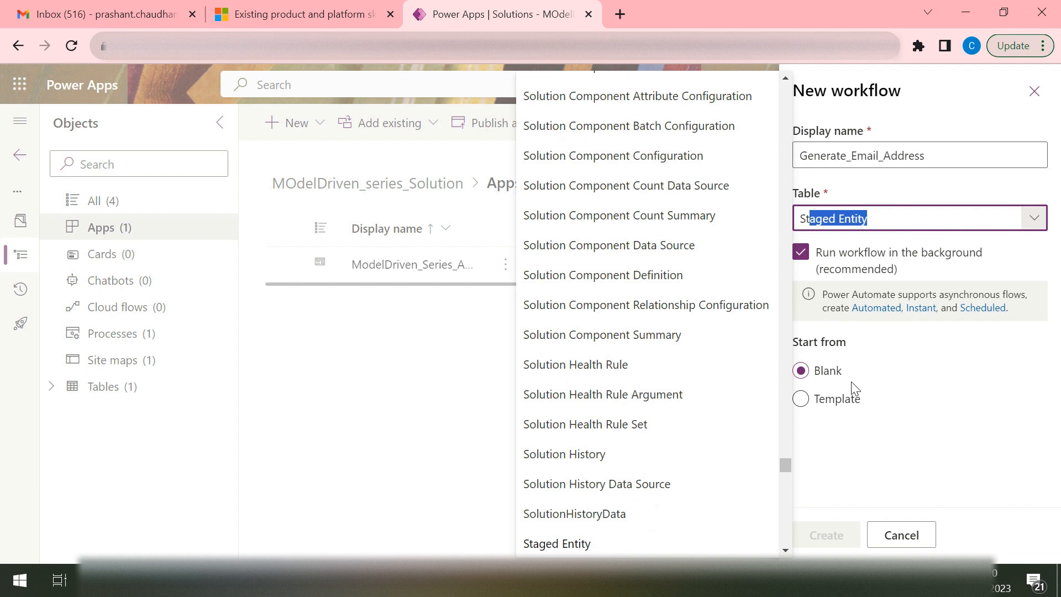
# Step: Choose Student_Table as the workflow's table, keep Blank, and create it
pyautogui.scroll(-3)
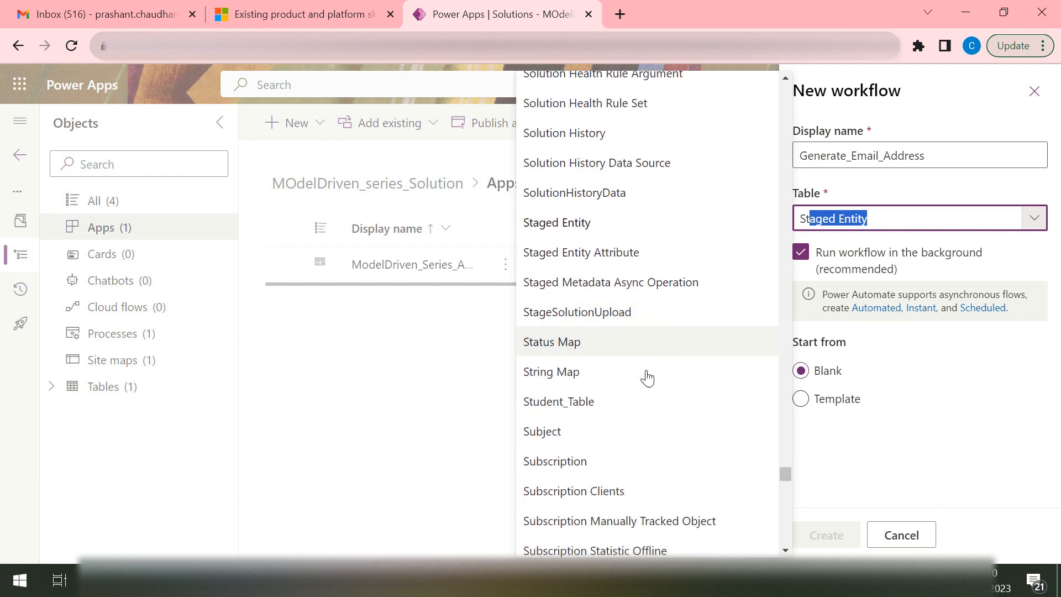
pyautogui.click(559, 401)
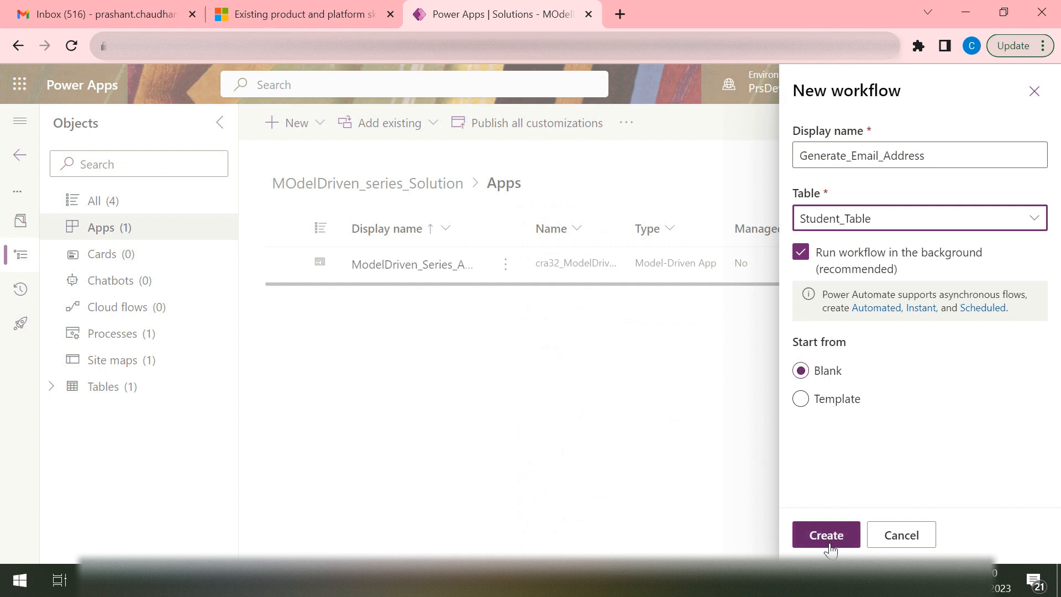
pyautogui.click(826, 535)
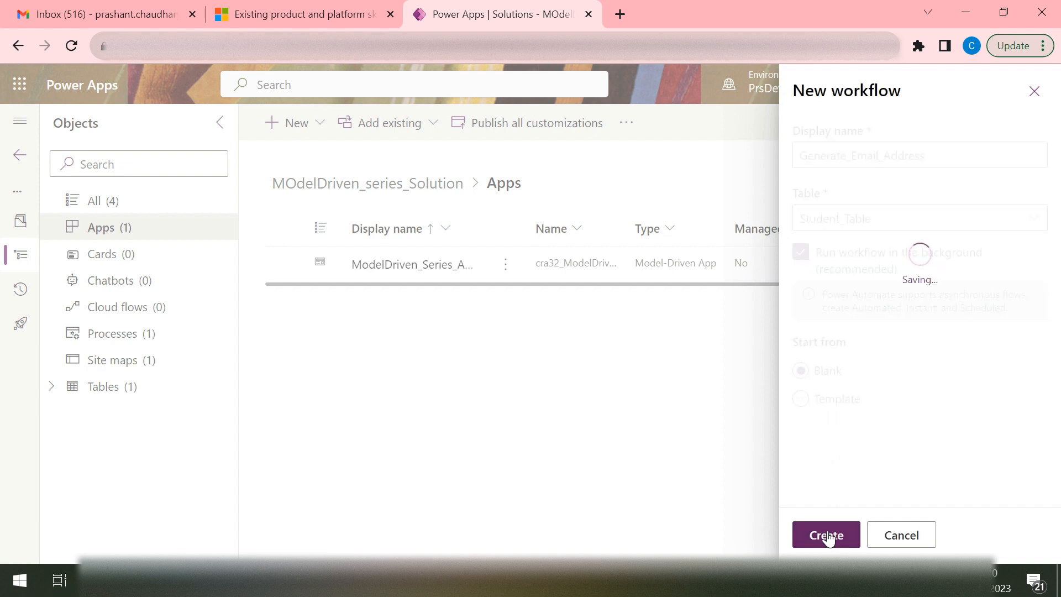
# Step: Keep the draft activating as a Process and set it to start when a Student_Table record is created
pyautogui.click(825, 535)
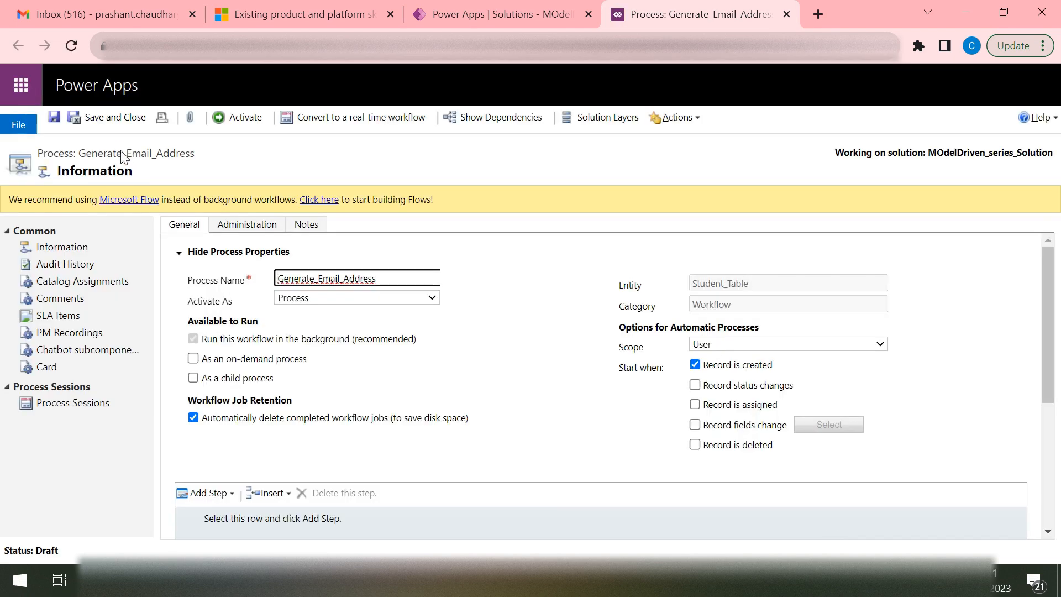
pyautogui.moveTo(115, 117)
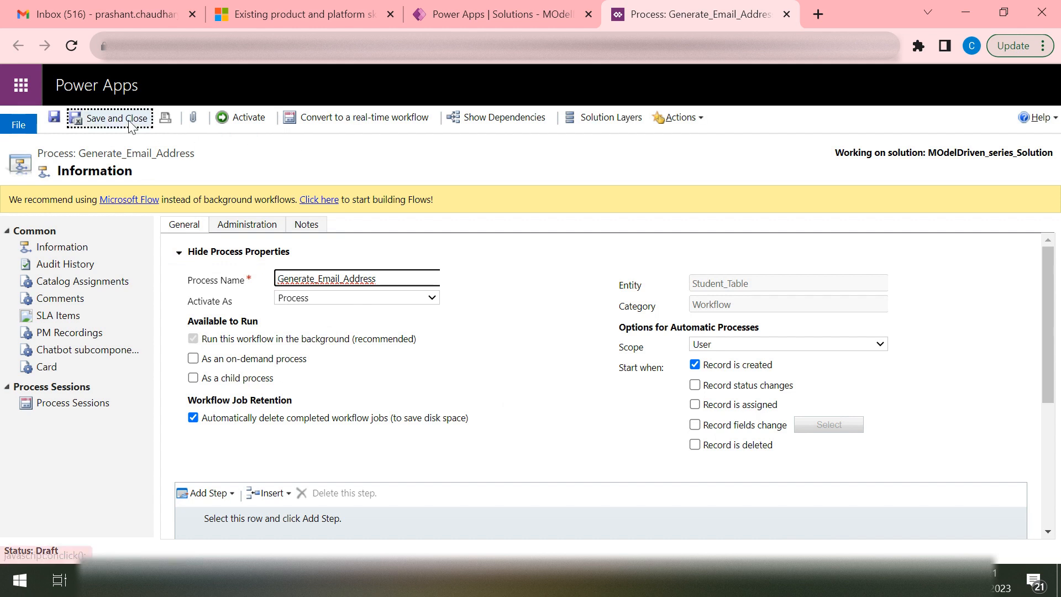
pyautogui.moveTo(116, 118)
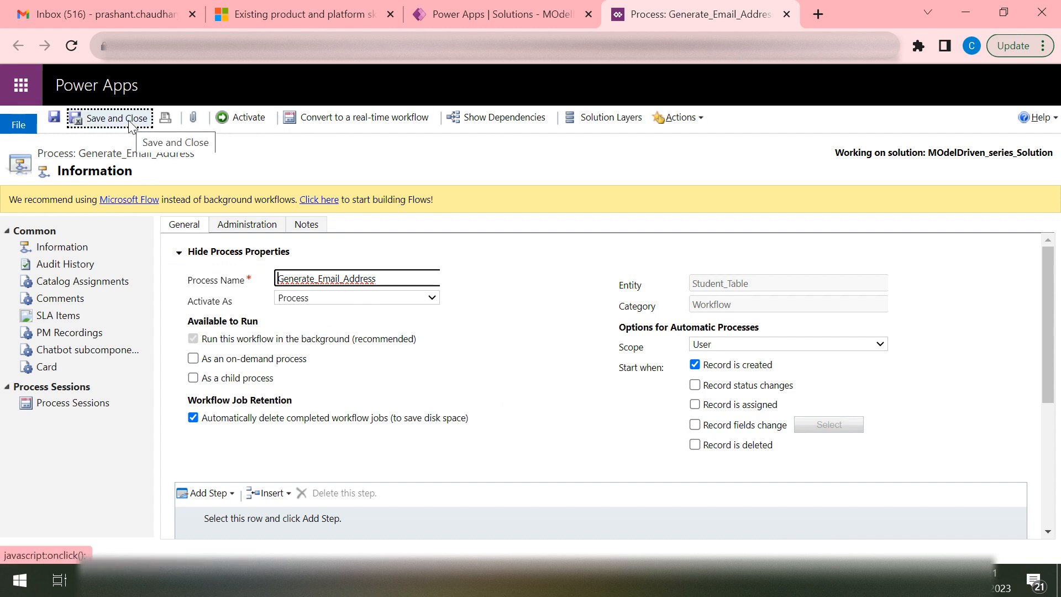
pyautogui.moveTo(191, 99)
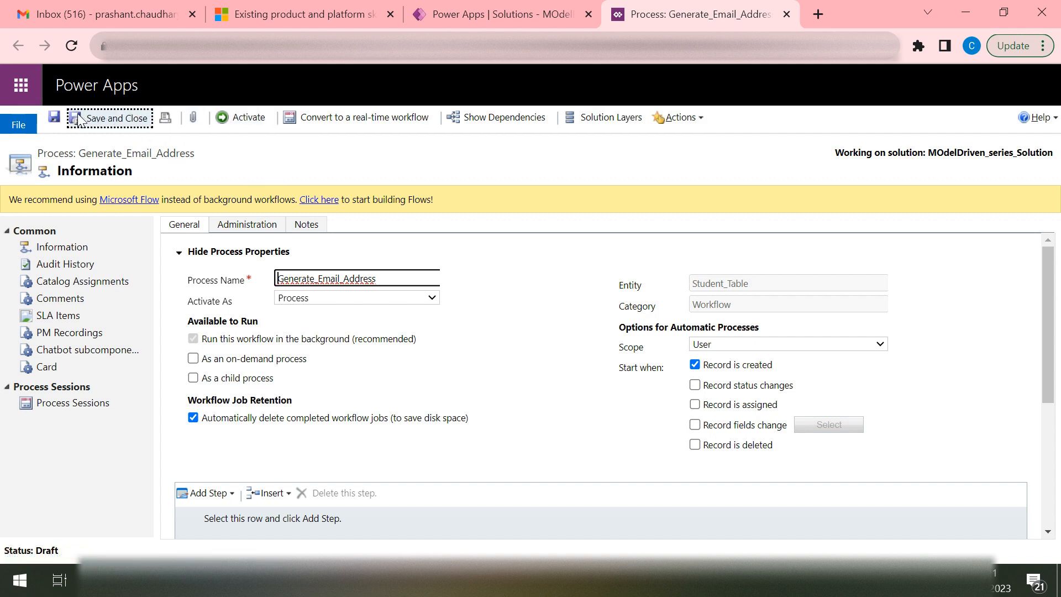
pyautogui.moveTo(245, 117)
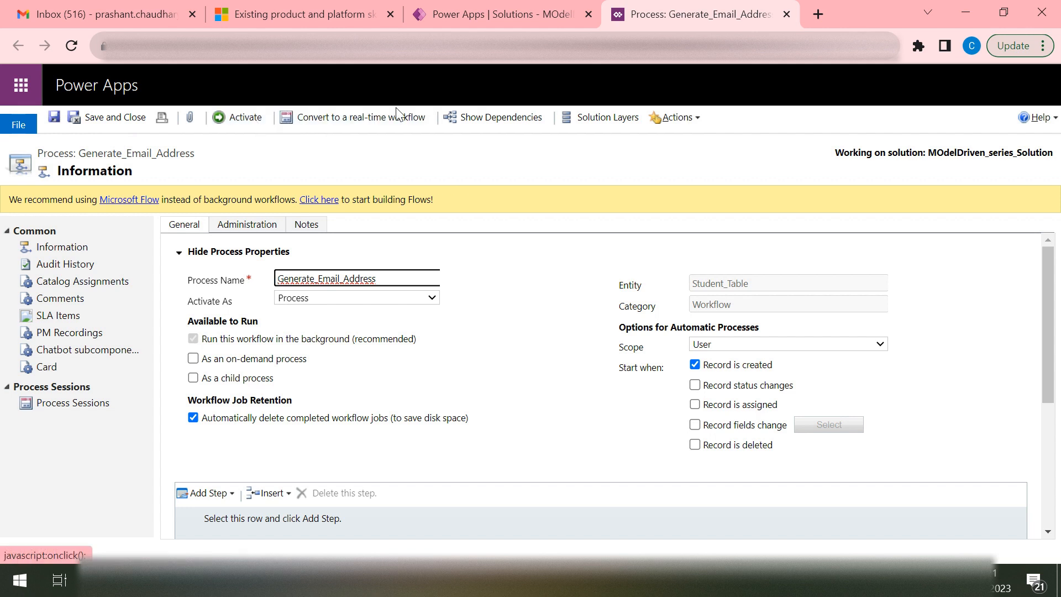
pyautogui.scroll(-3)
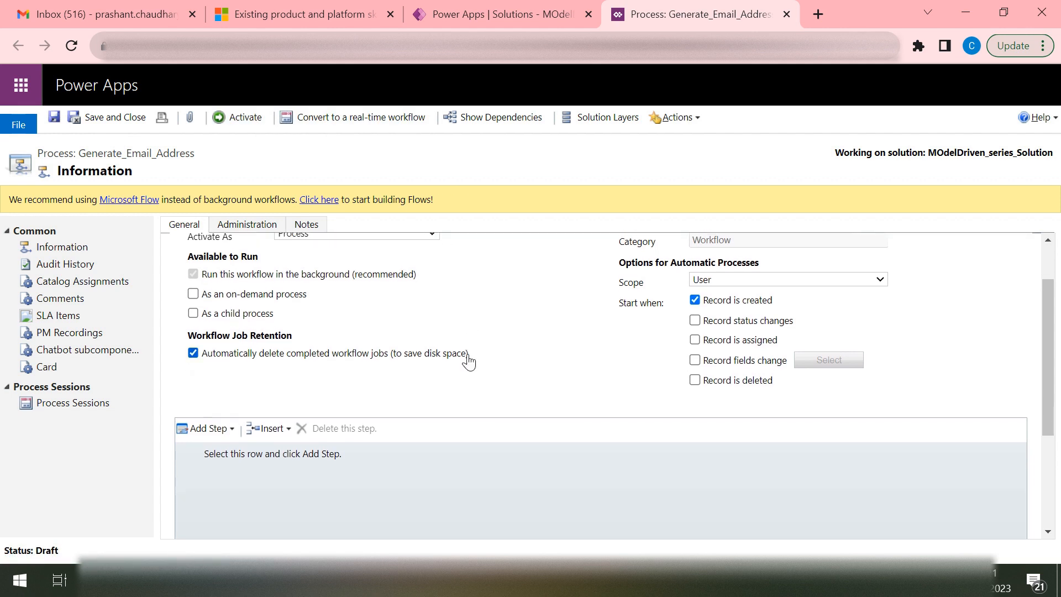
pyautogui.scroll(3)
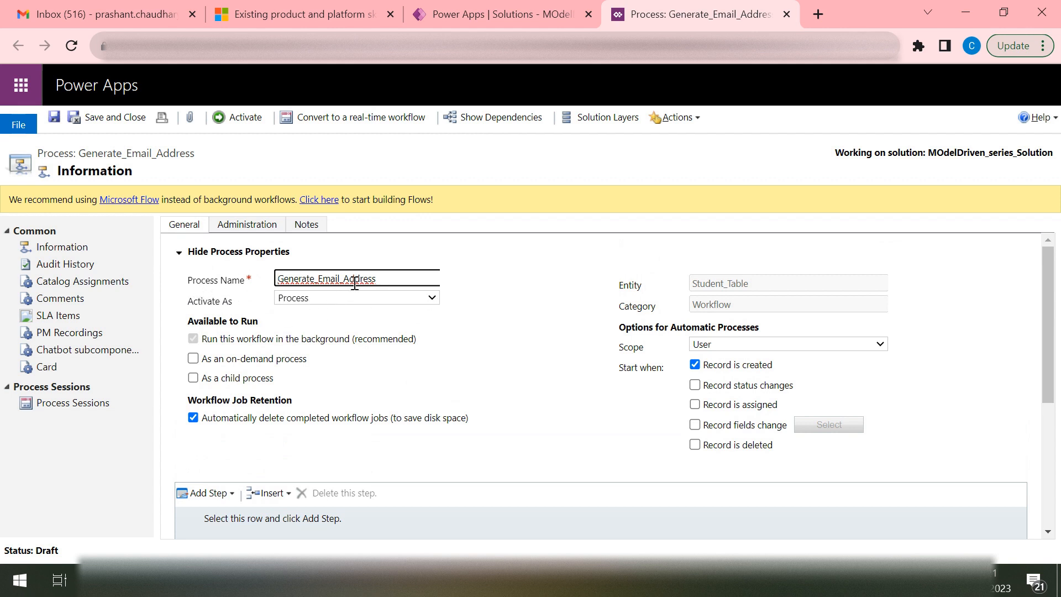
pyautogui.moveTo(526, 310)
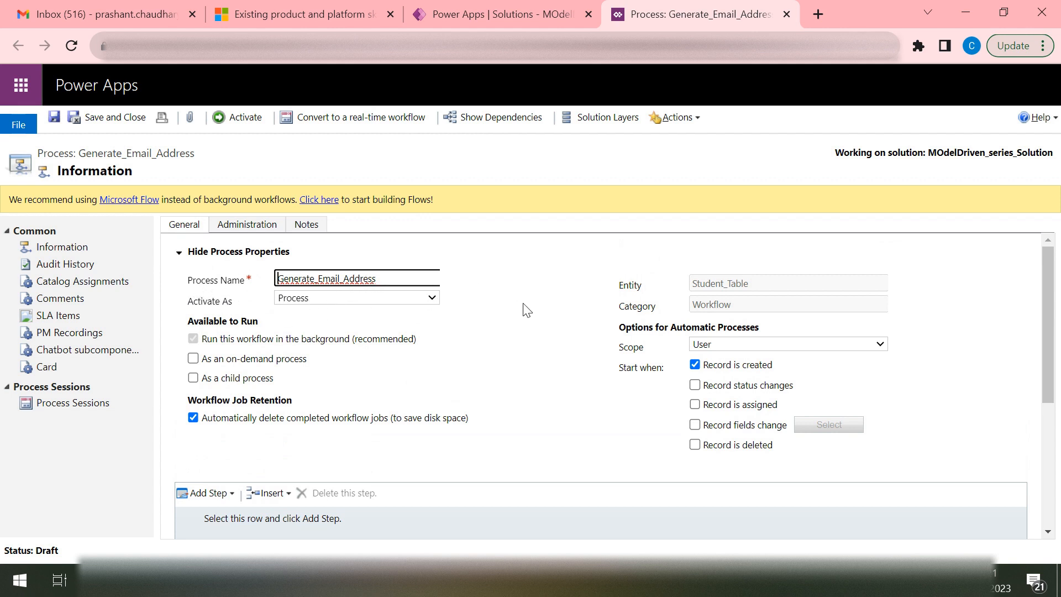
pyautogui.click(430, 297)
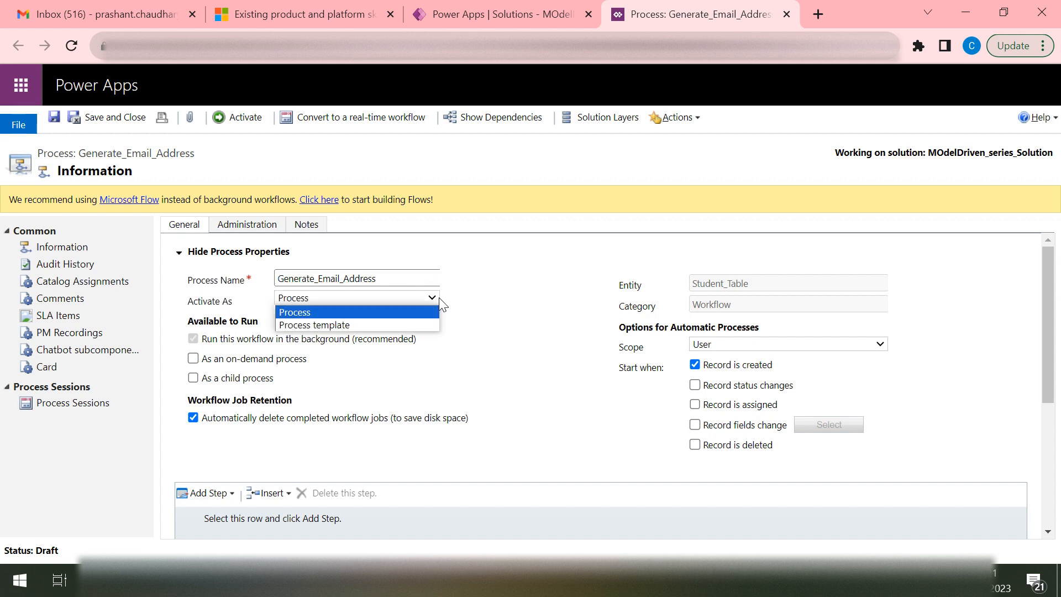
pyautogui.click(295, 312)
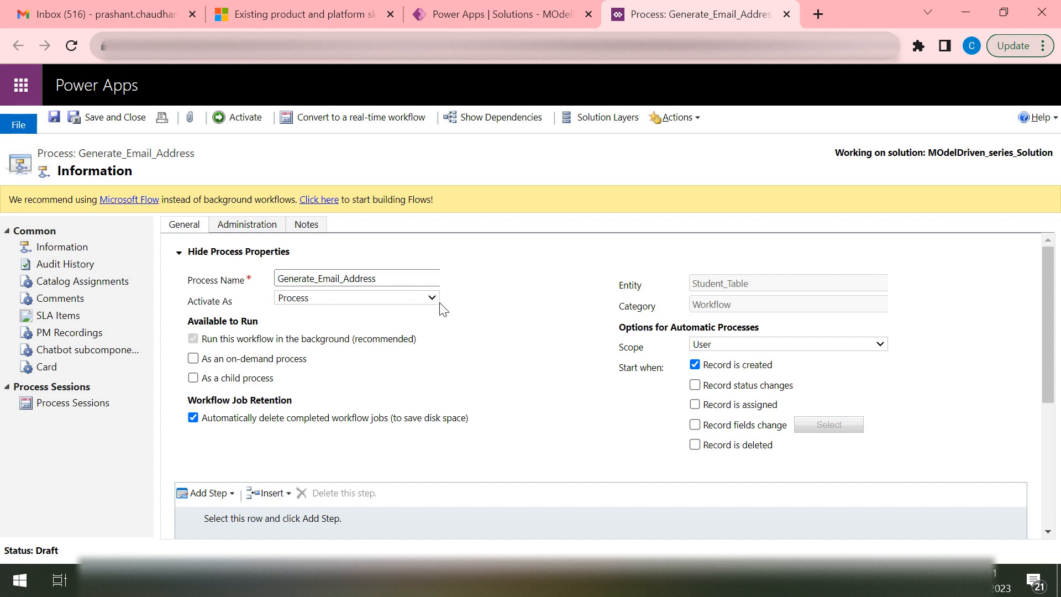
pyautogui.moveTo(763, 276)
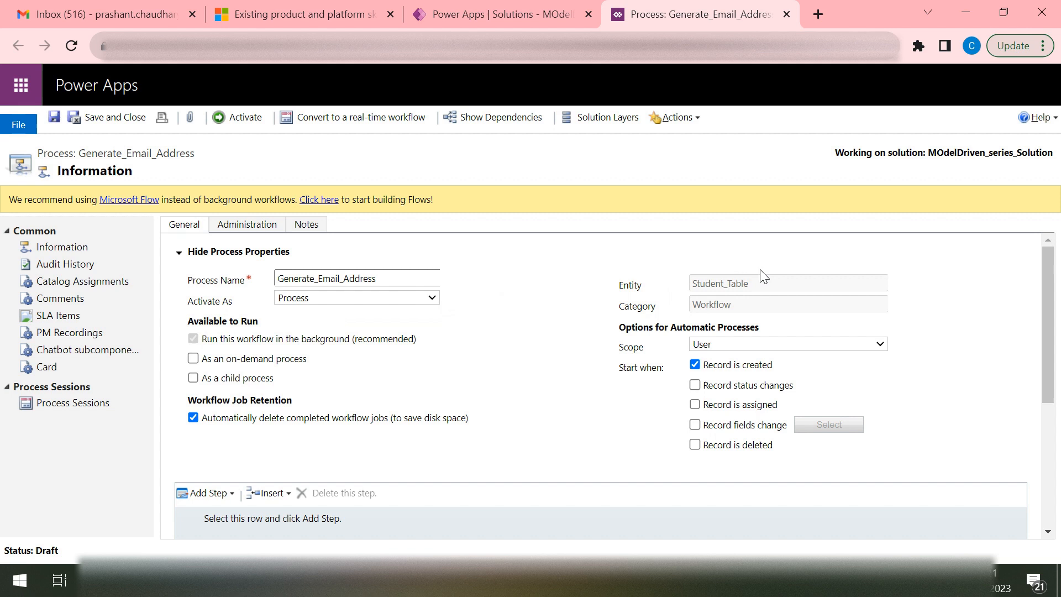
pyautogui.moveTo(726, 320)
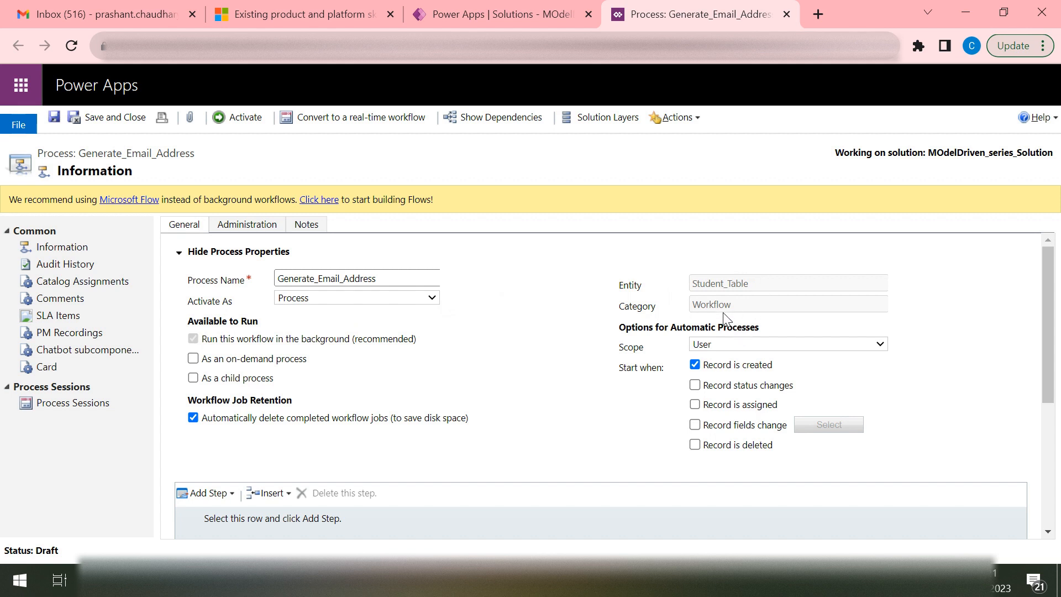
pyautogui.moveTo(680, 359)
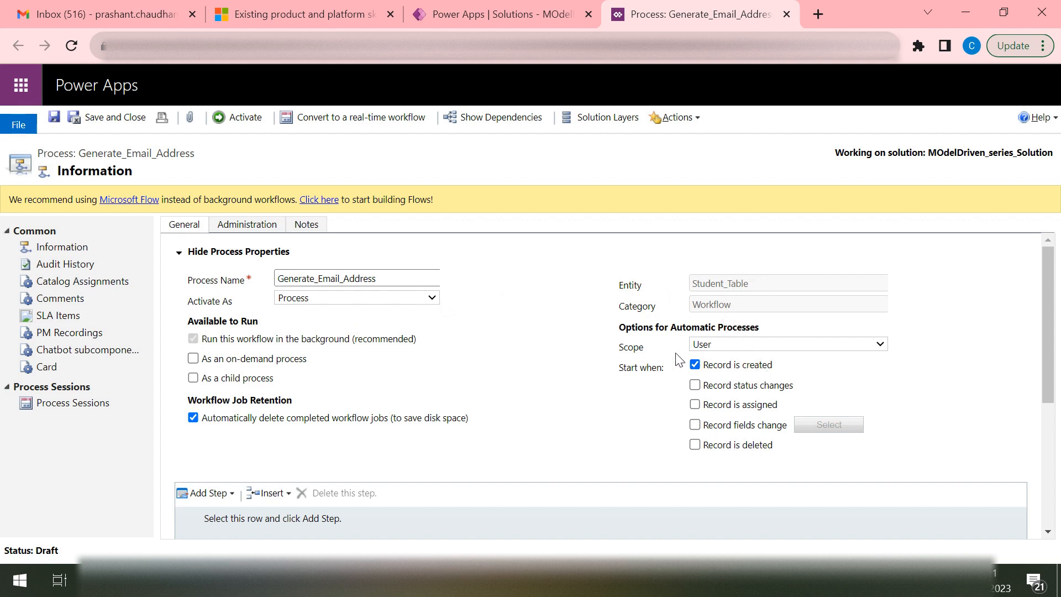
pyautogui.moveTo(665, 383)
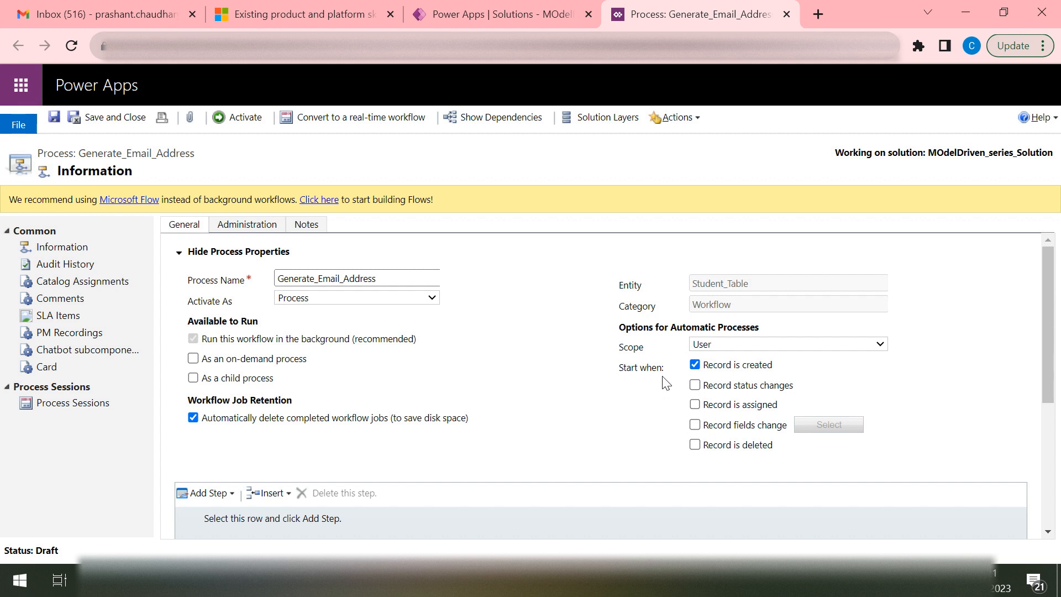
pyautogui.moveTo(690, 384)
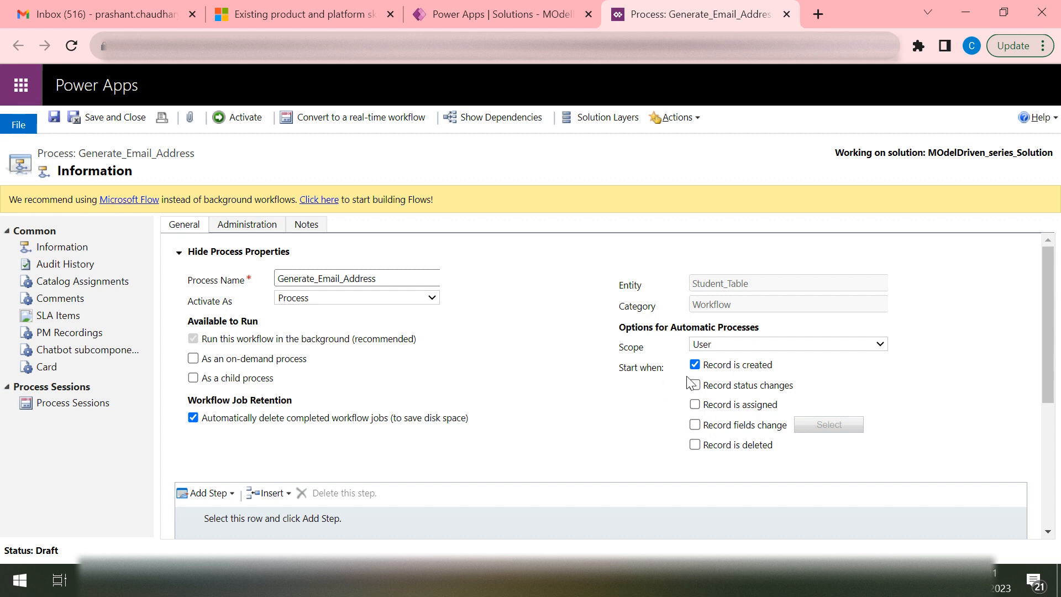
pyautogui.moveTo(763, 374)
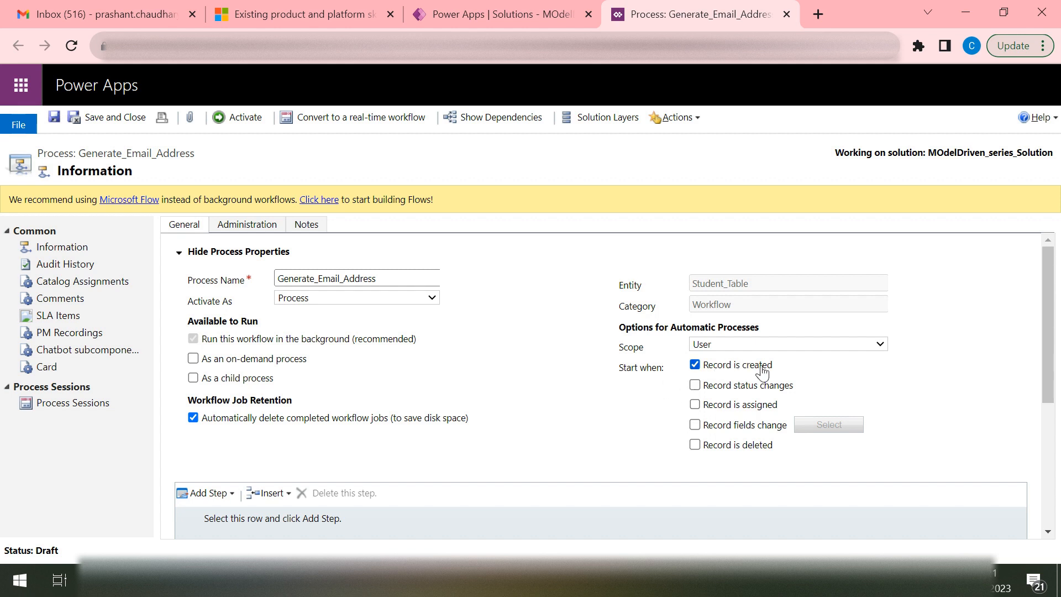
pyautogui.moveTo(746, 398)
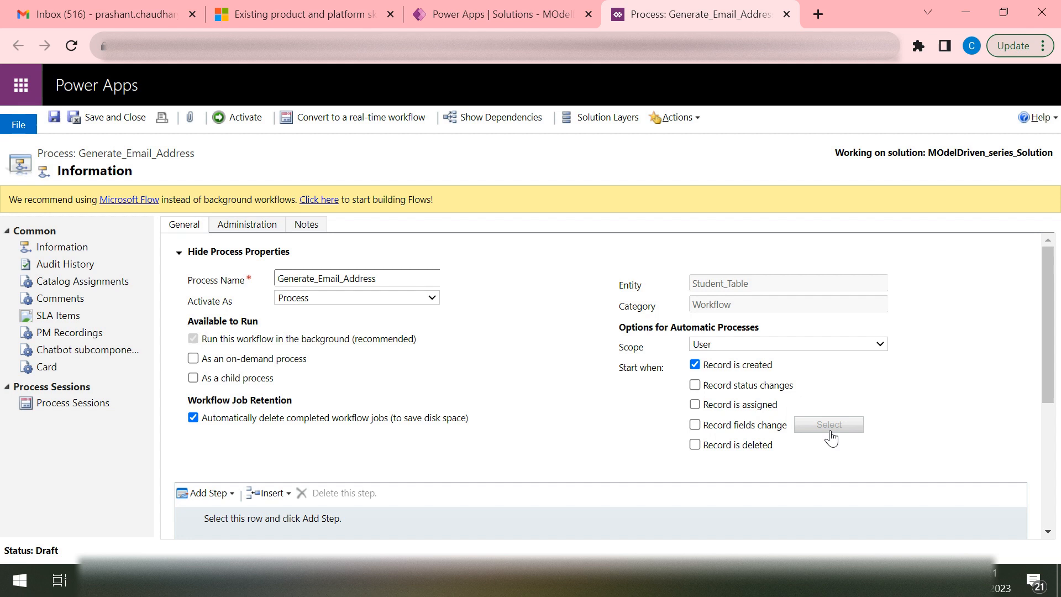
pyautogui.scroll(-3)
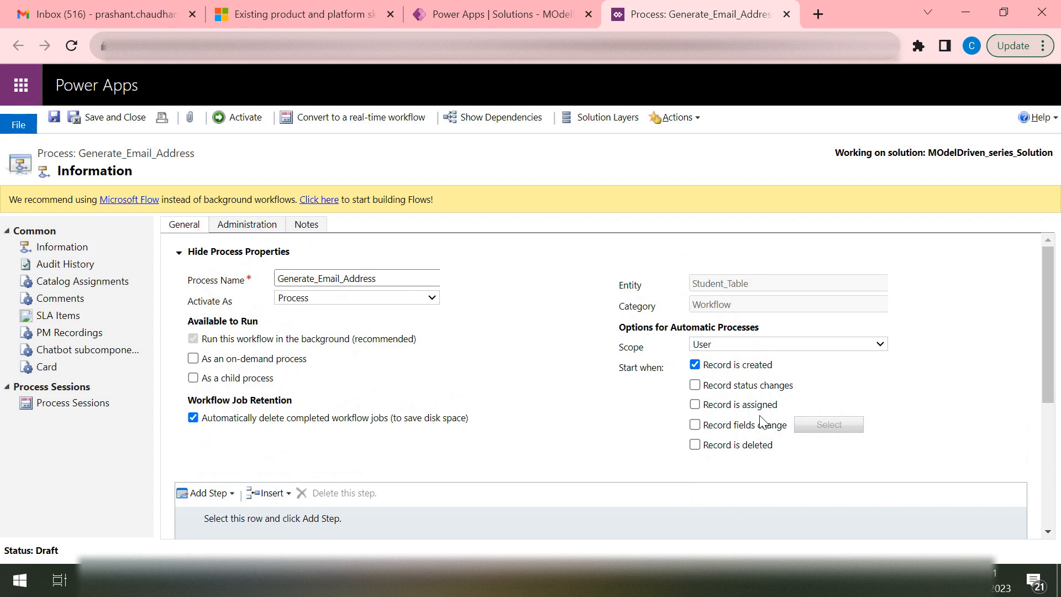
pyautogui.moveTo(807, 360)
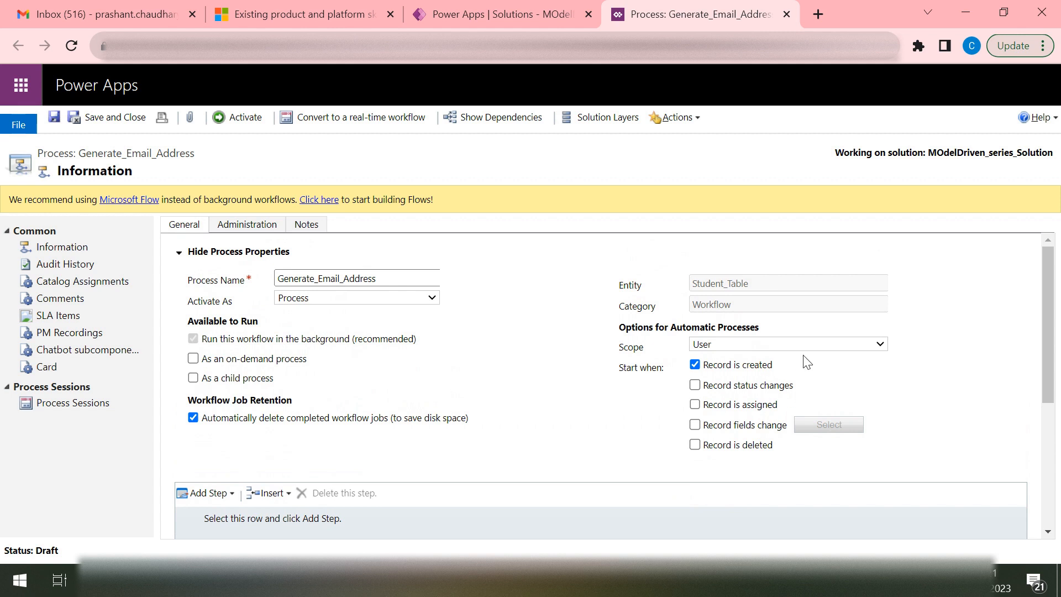
pyautogui.moveTo(764, 403)
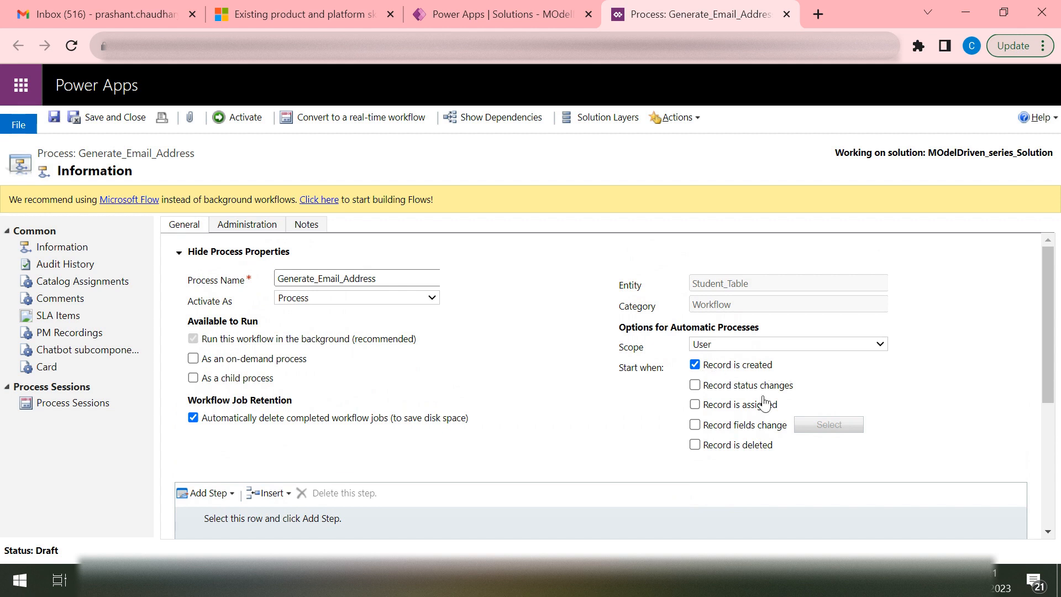
# Step: Add an Update Record step targeting Student_Table to the workflow
pyautogui.scroll(-3)
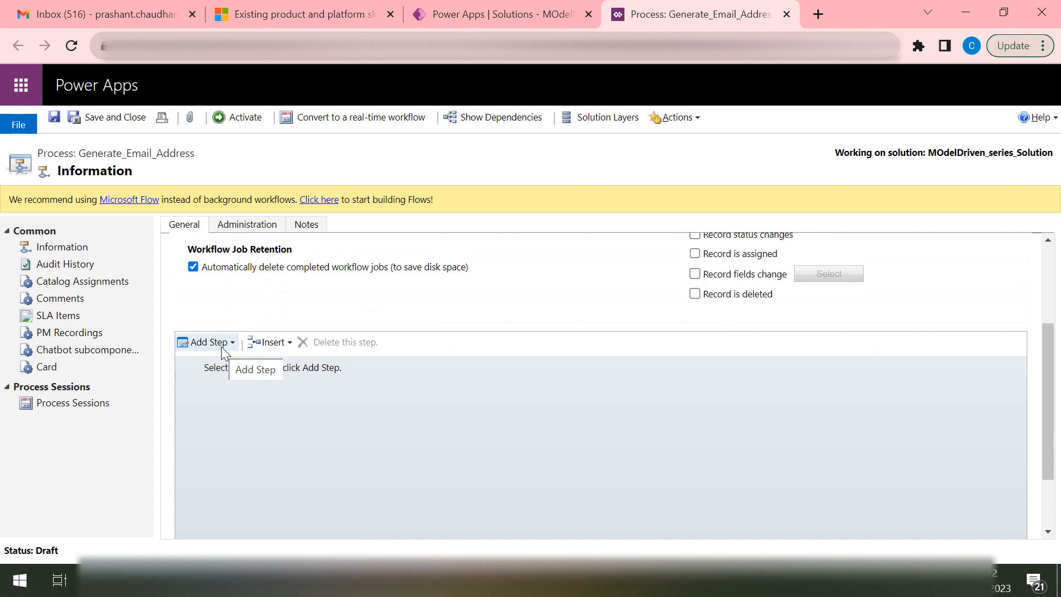
pyautogui.click(206, 342)
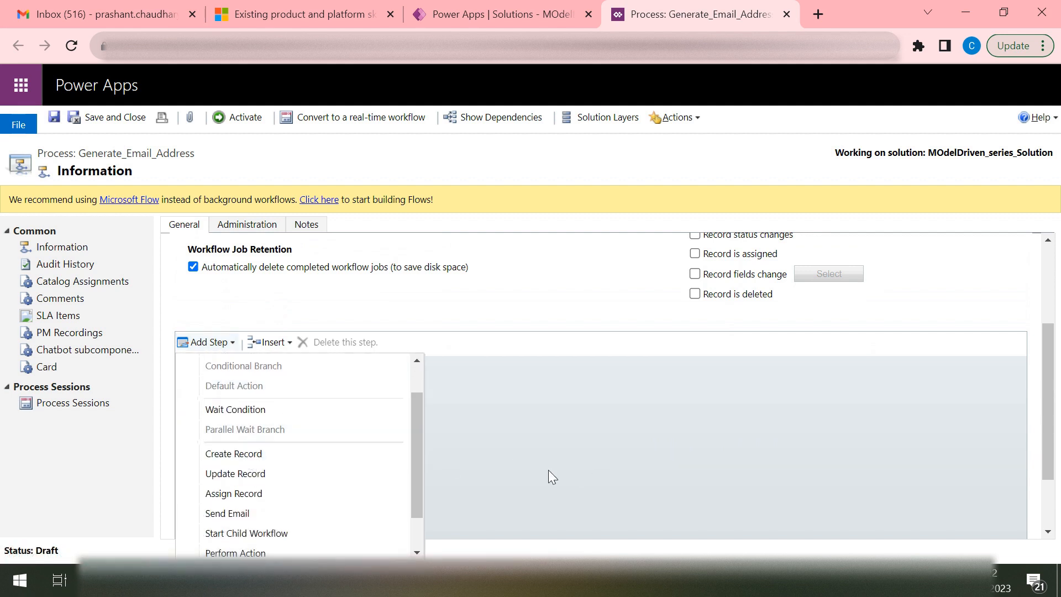
pyautogui.moveTo(242, 458)
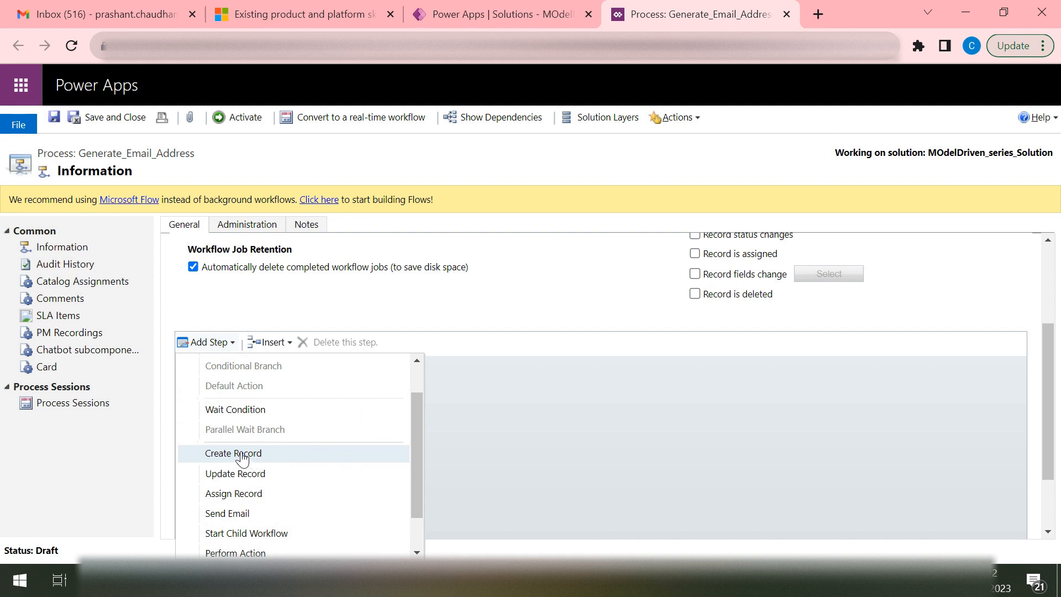
pyautogui.moveTo(234, 473)
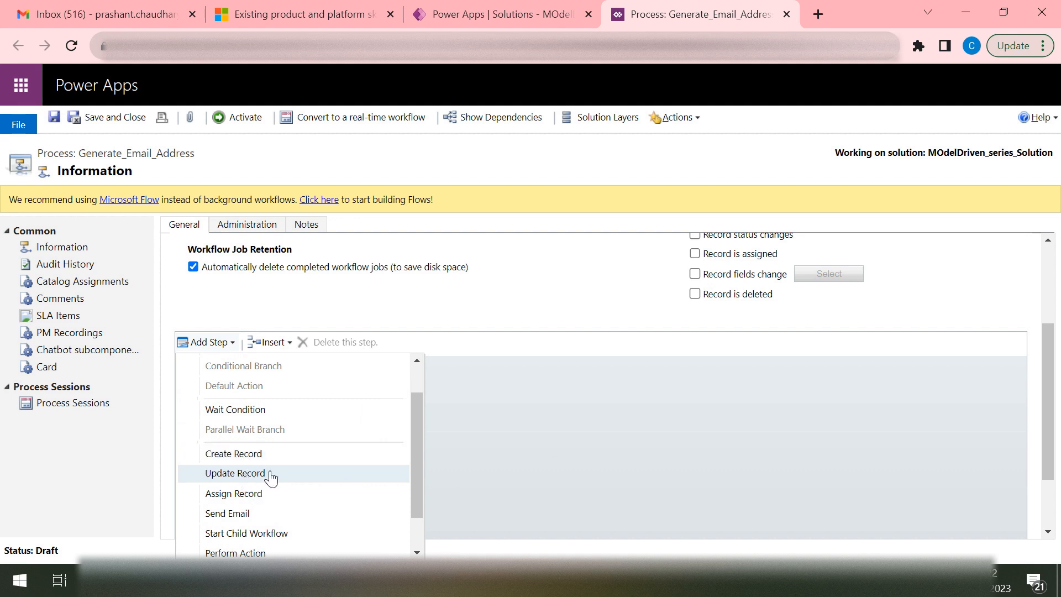
pyautogui.click(234, 472)
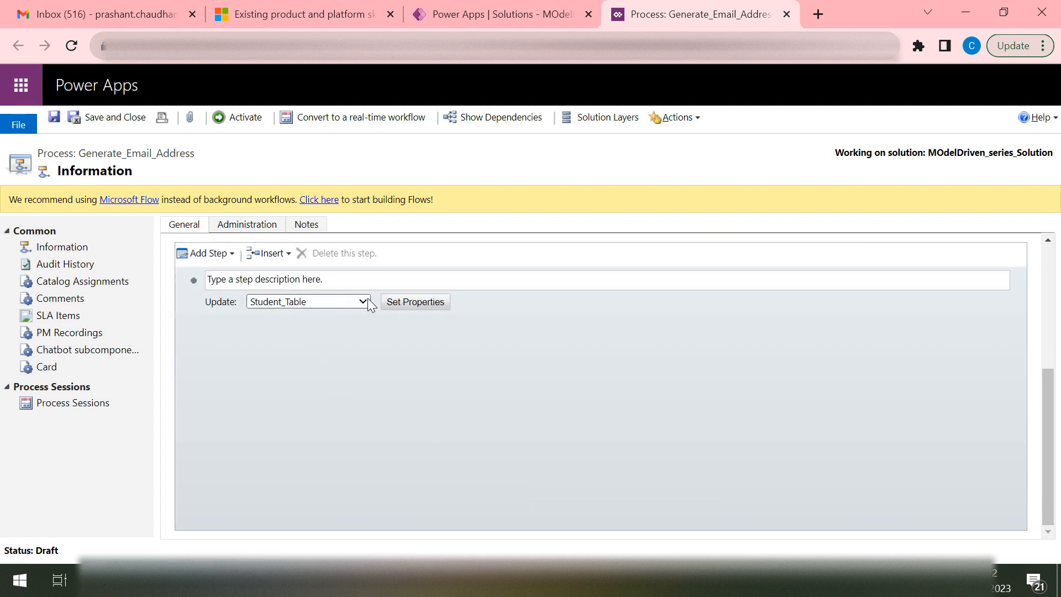
pyautogui.moveTo(353, 306)
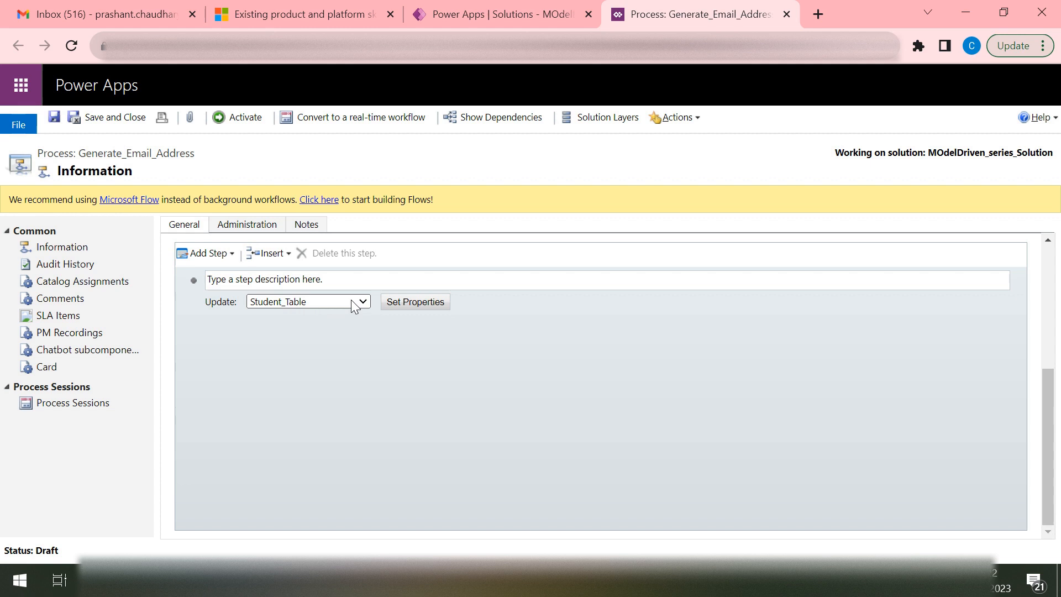
pyautogui.moveTo(310, 313)
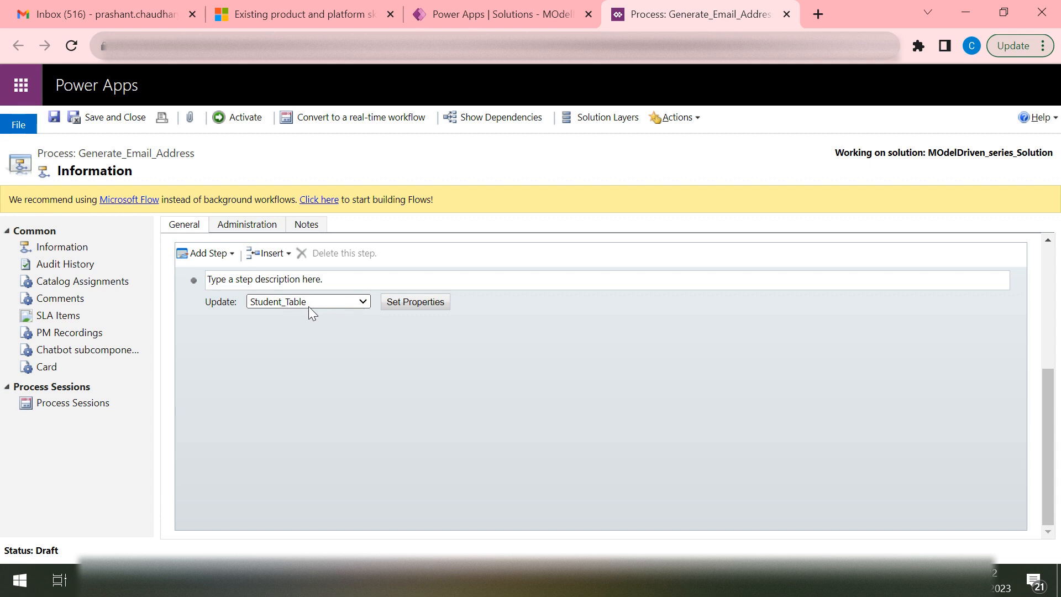
pyautogui.click(307, 301)
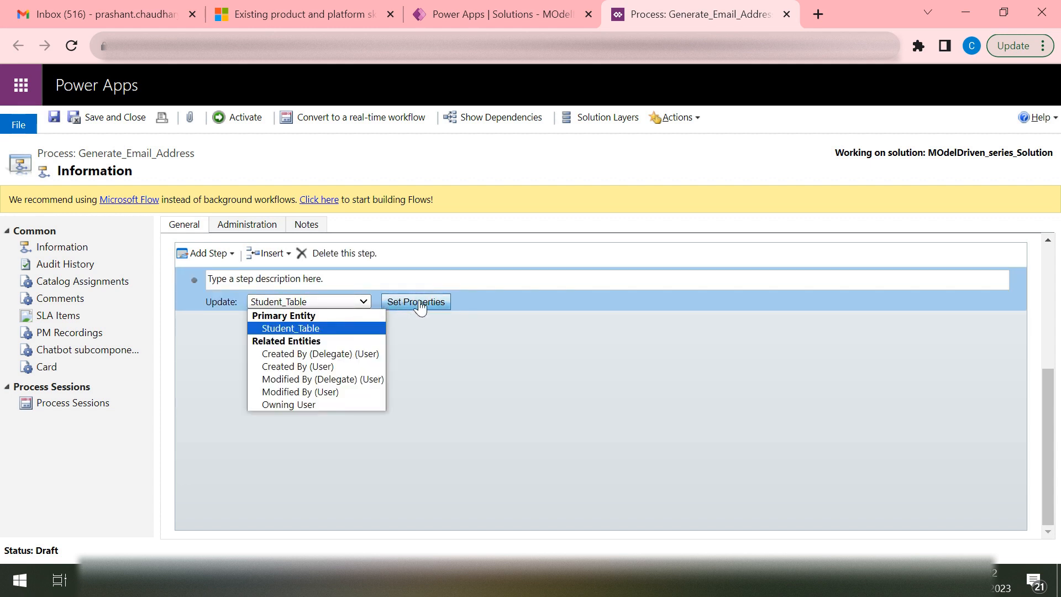
# Step: Bring up the Set Properties form for the Update Student_Table step
pyautogui.click(415, 301)
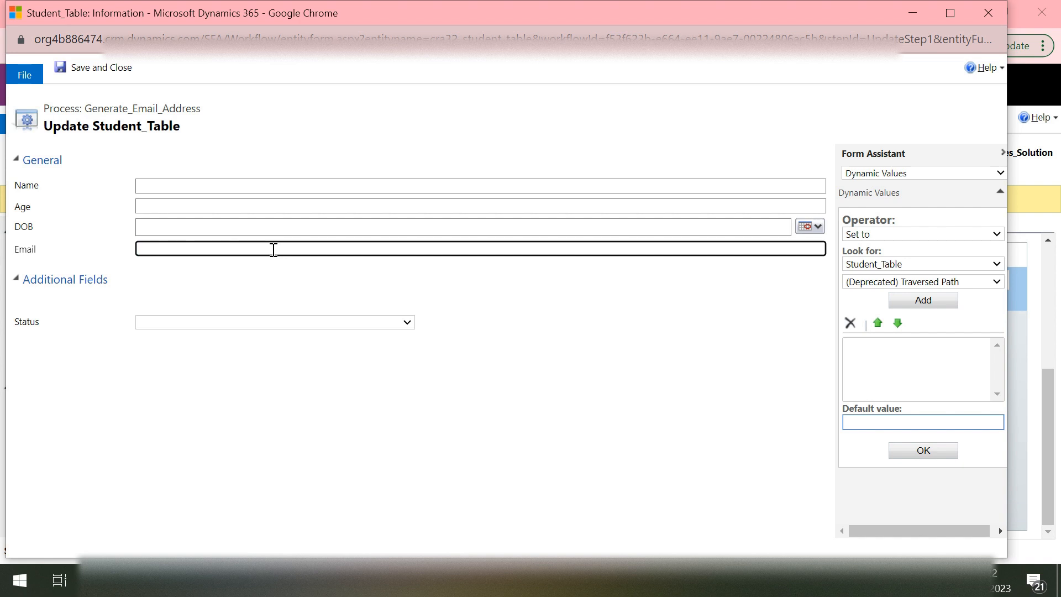
pyautogui.moveTo(514, 205)
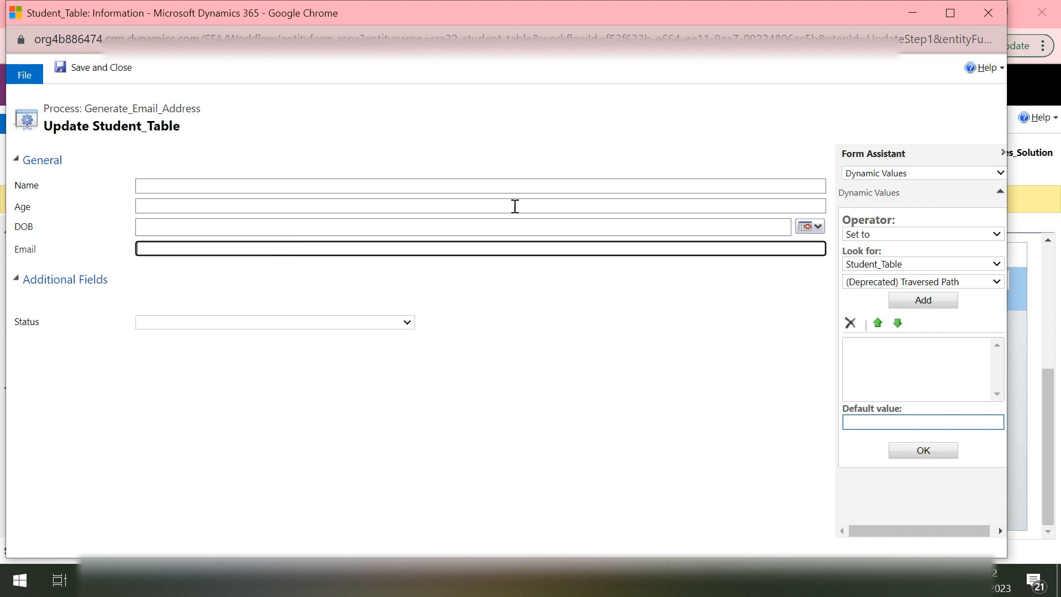
pyautogui.moveTo(125, 242)
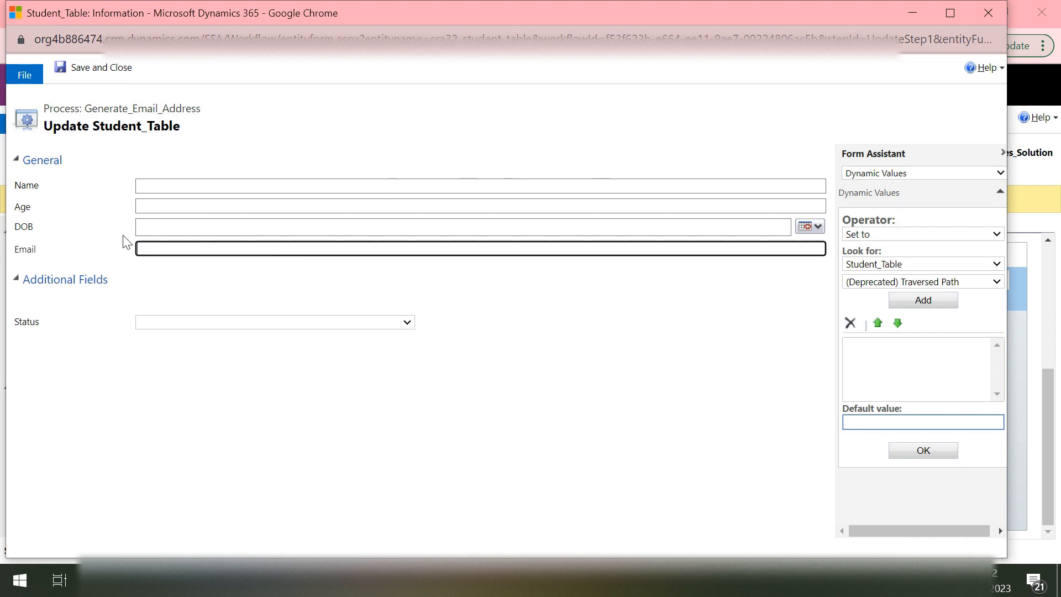
pyautogui.moveTo(64, 256)
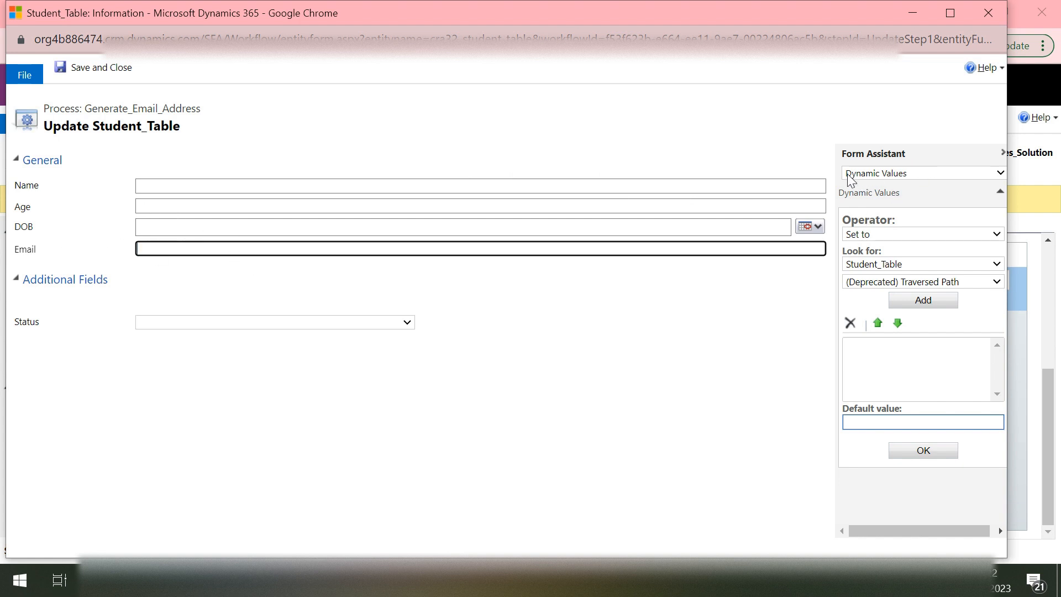
pyautogui.moveTo(888, 295)
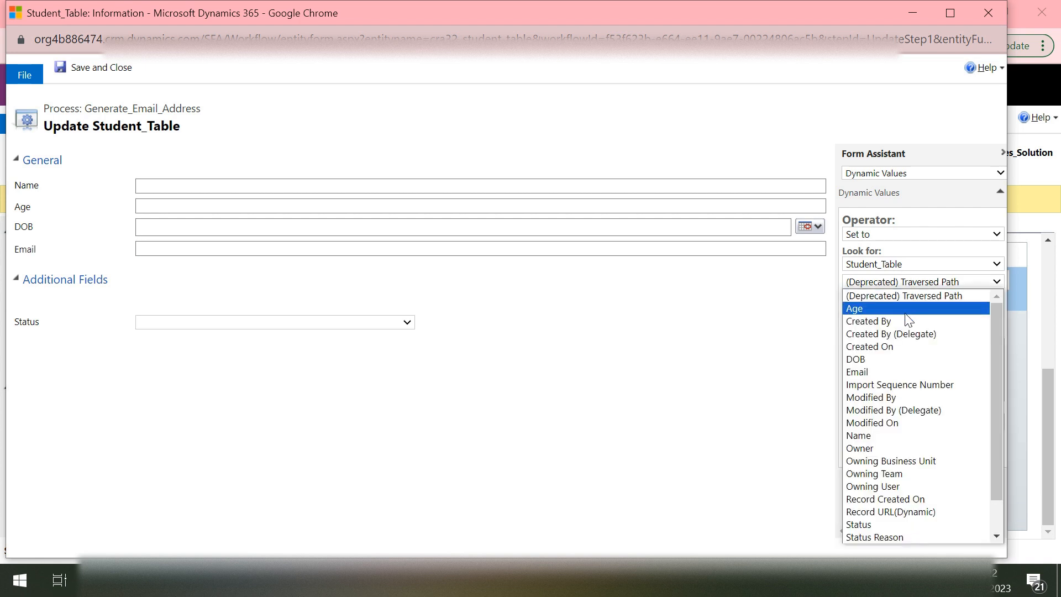
# Step: Insert the dynamic Name(Student_Table) value into the Email field via Form Assistant
pyautogui.click(858, 436)
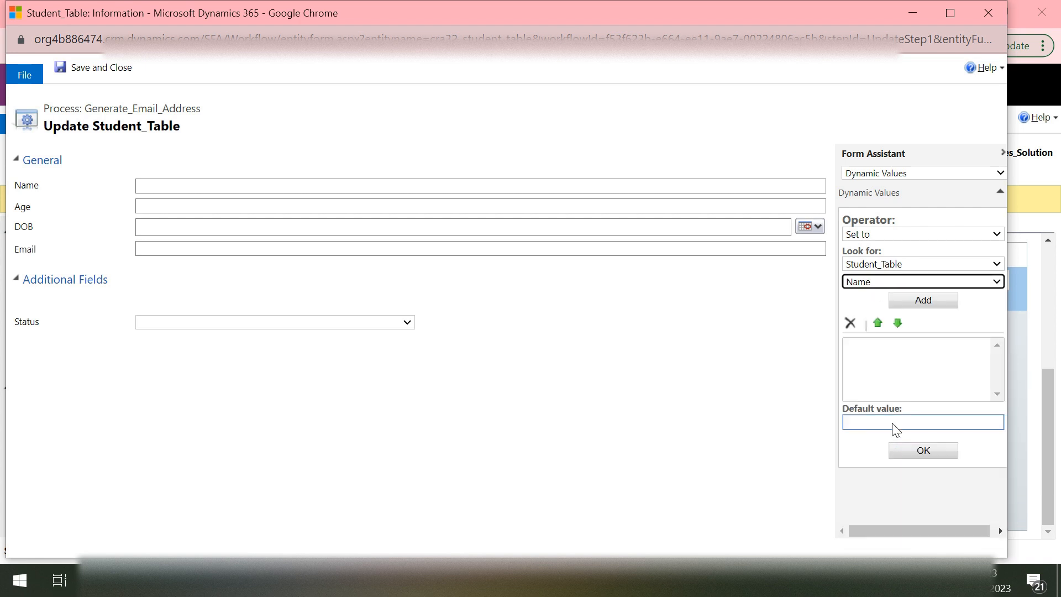
pyautogui.click(922, 299)
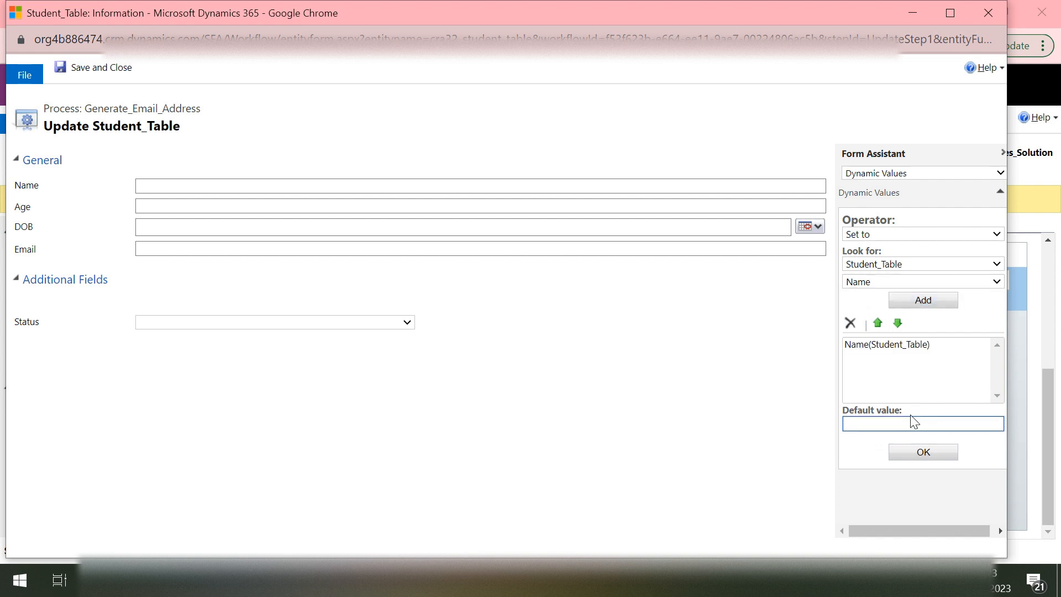
pyautogui.click(889, 344)
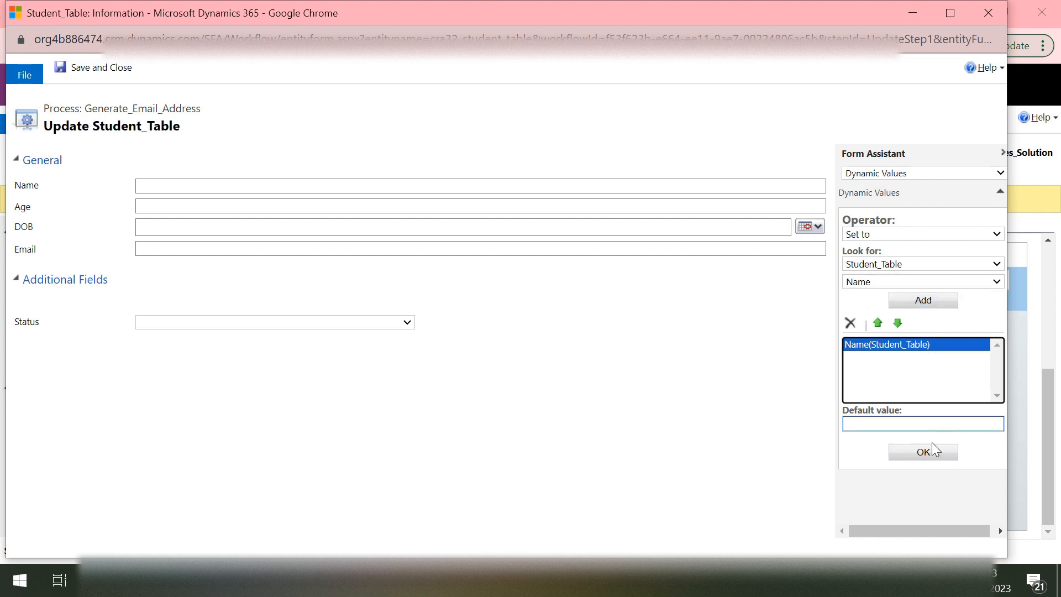
pyautogui.click(922, 452)
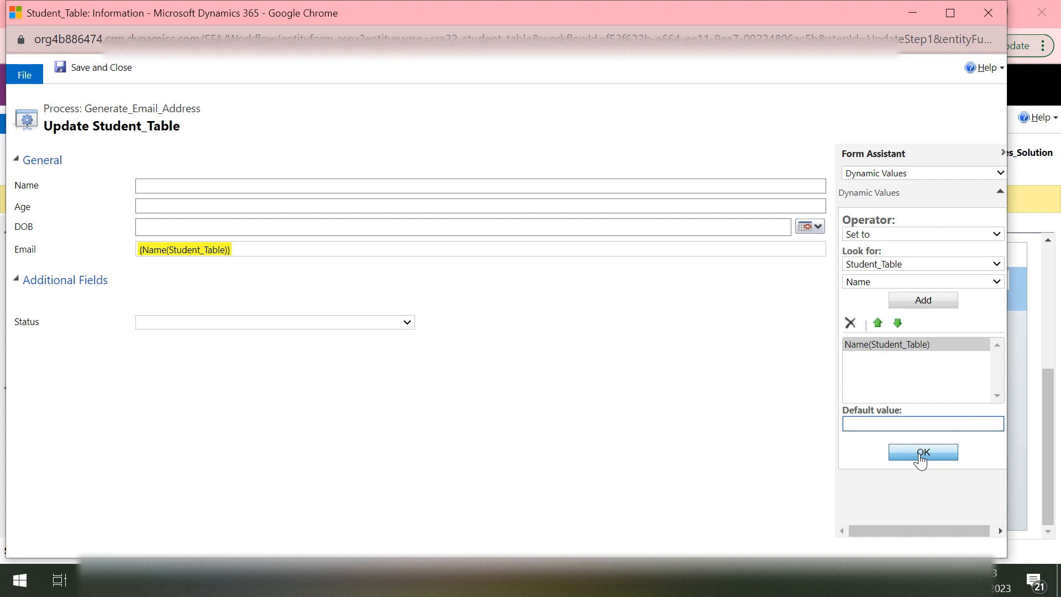
pyautogui.click(922, 452)
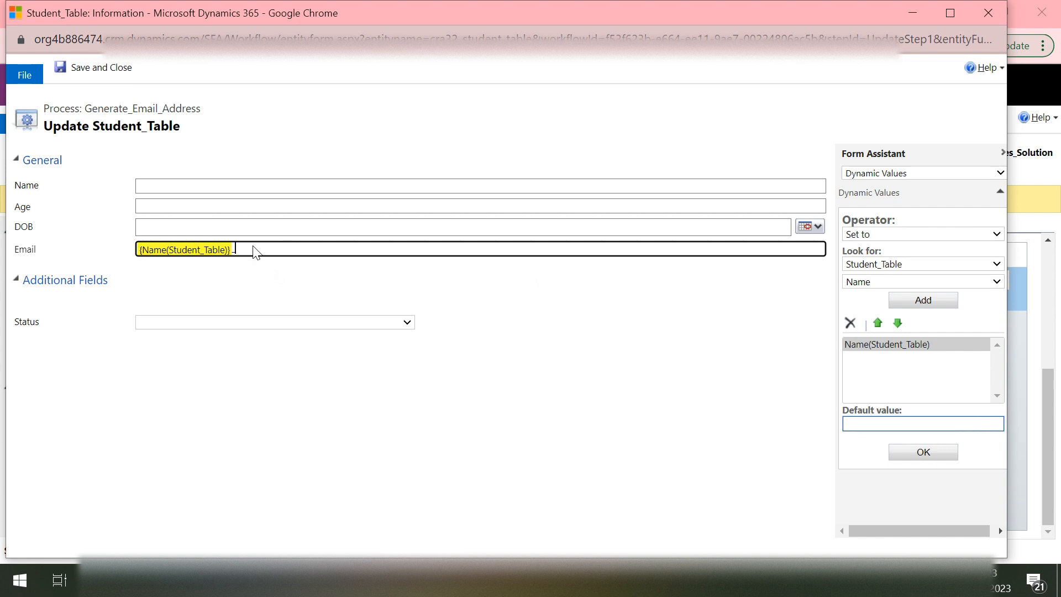
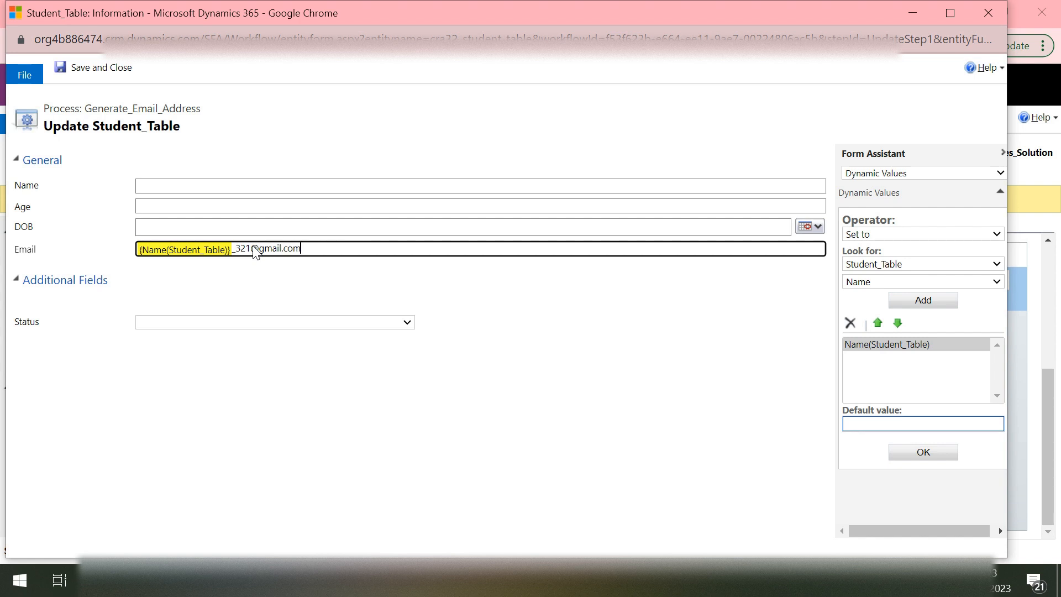
pyautogui.moveTo(457, 191)
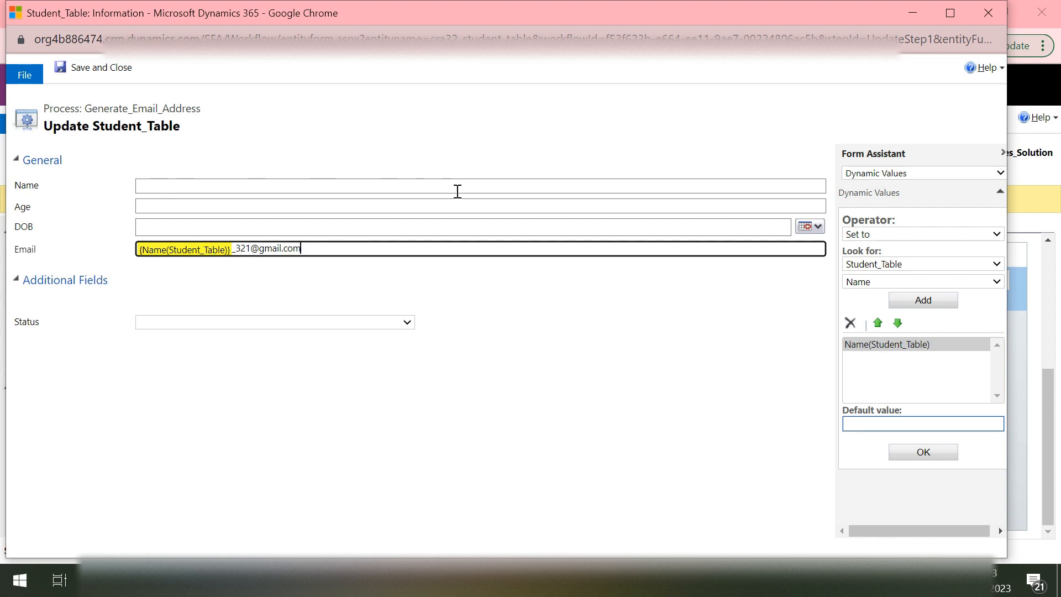
pyautogui.moveTo(1048, 432)
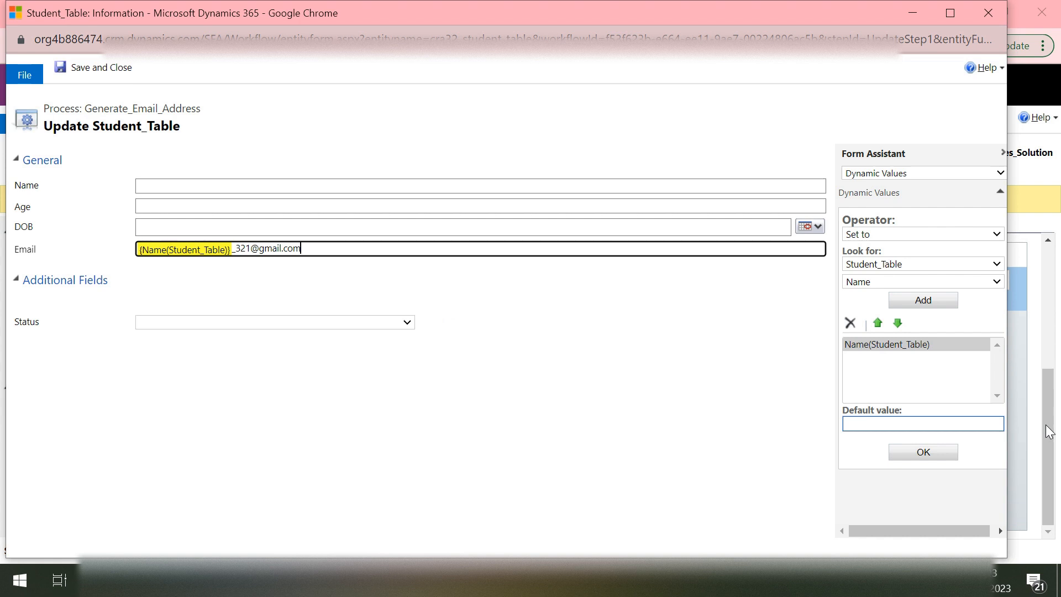
pyautogui.moveTo(95, 87)
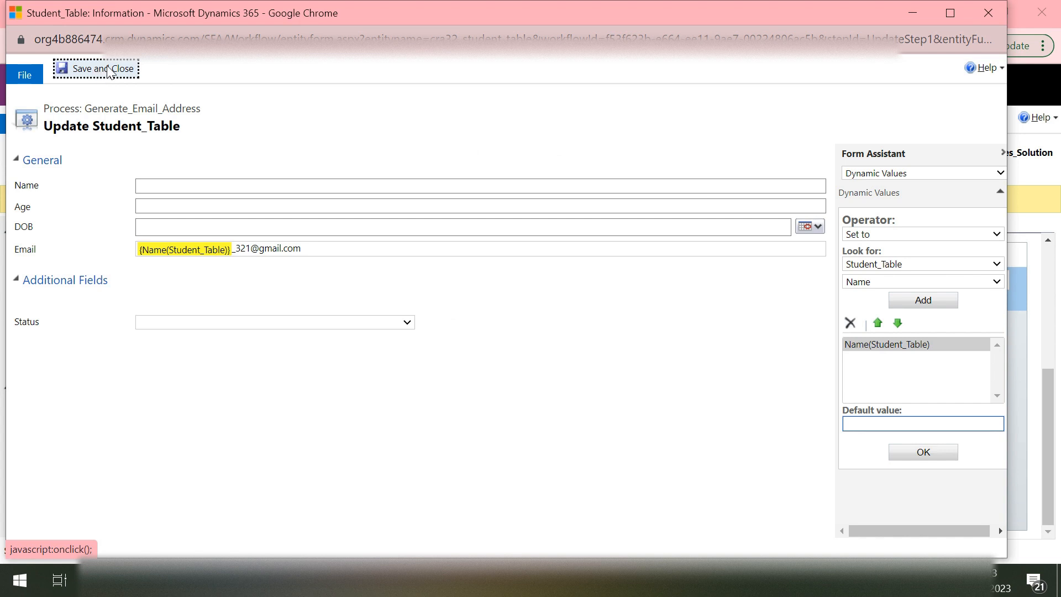
# Step: Save and close the Email rule, then browse and dismiss the Add Step list
pyautogui.click(104, 68)
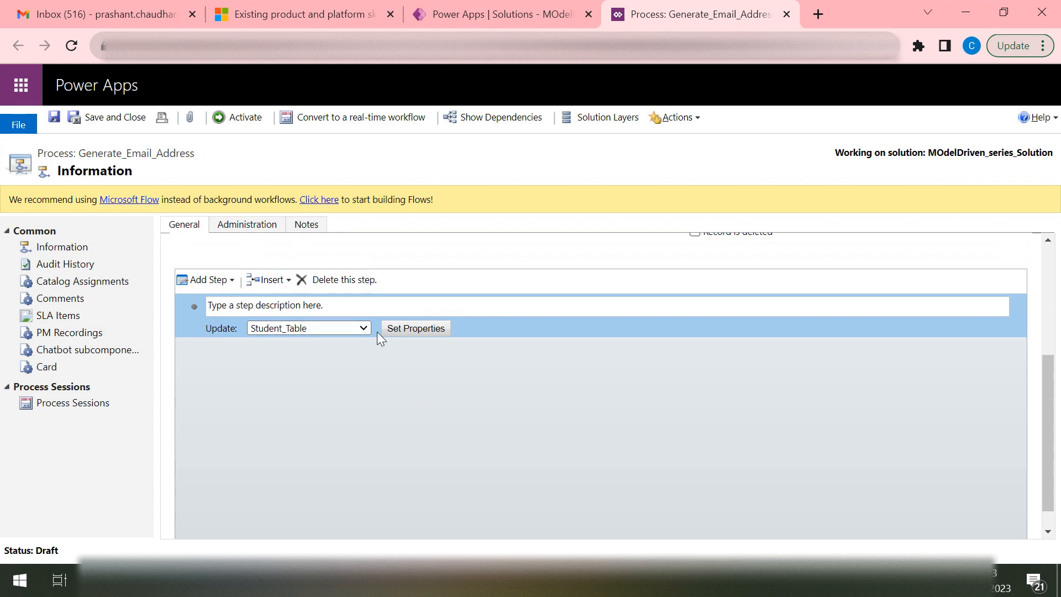
pyautogui.moveTo(260, 252)
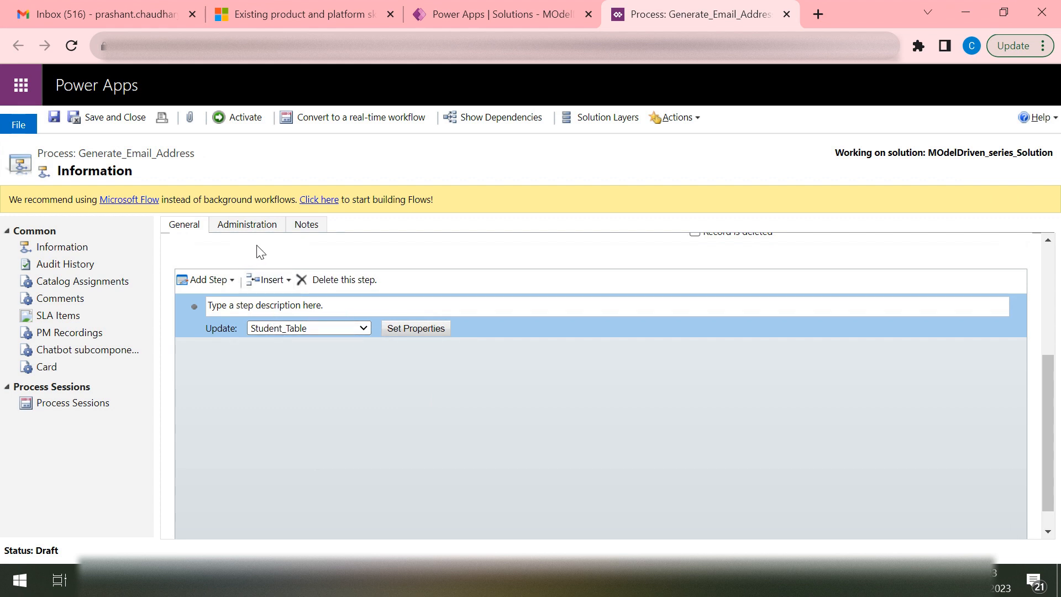
pyautogui.click(205, 280)
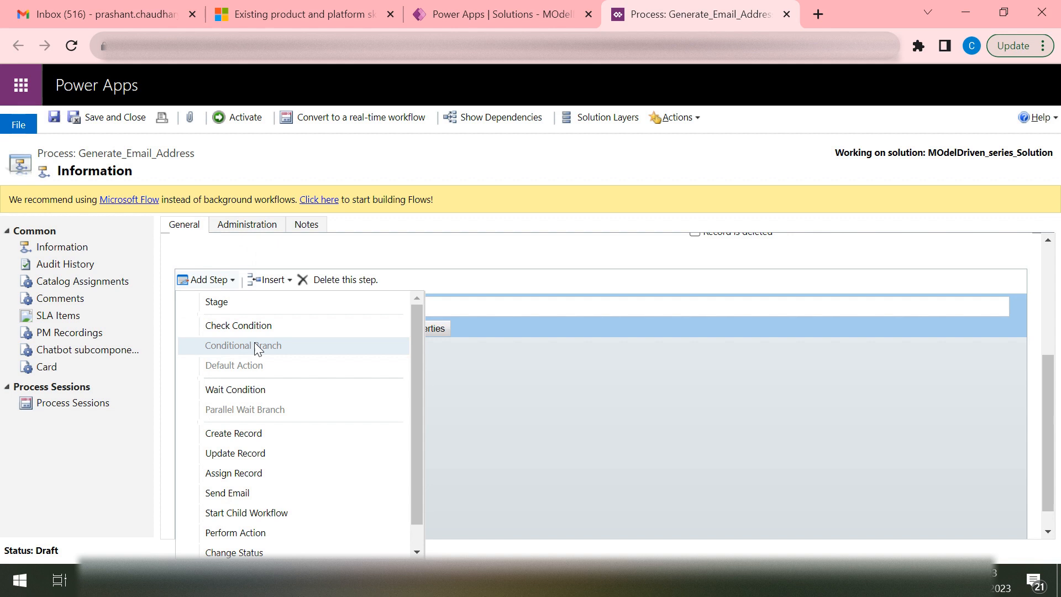
pyautogui.moveTo(303, 323)
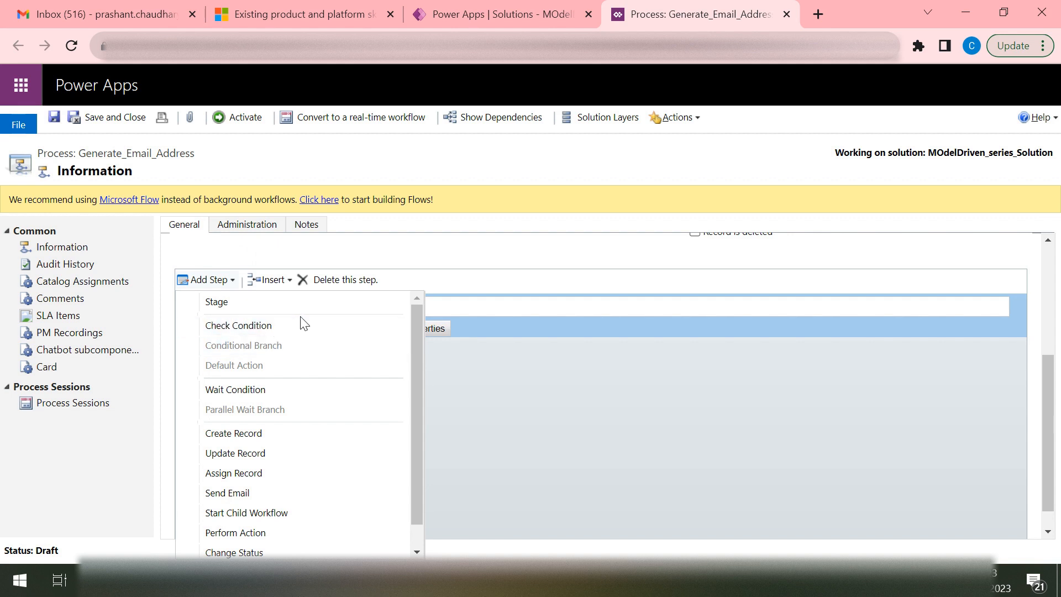
pyautogui.moveTo(282, 412)
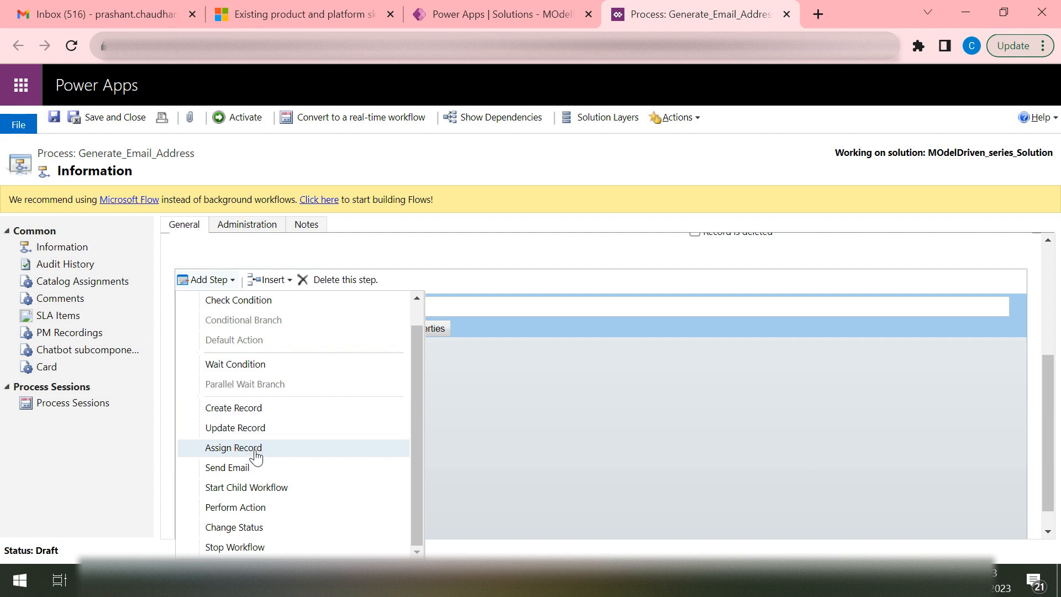
pyautogui.moveTo(226, 466)
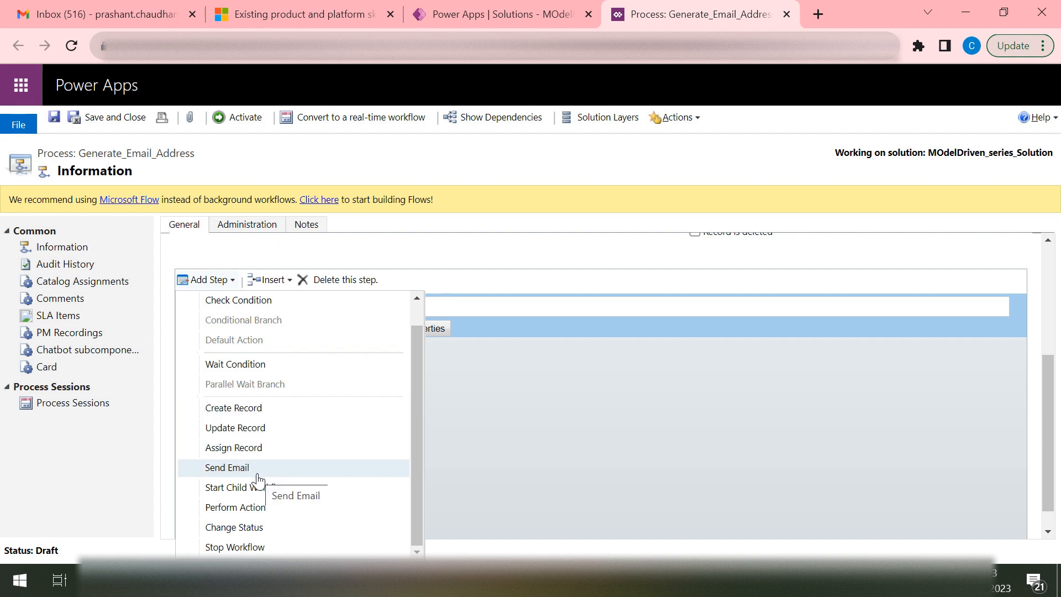
pyautogui.moveTo(268, 492)
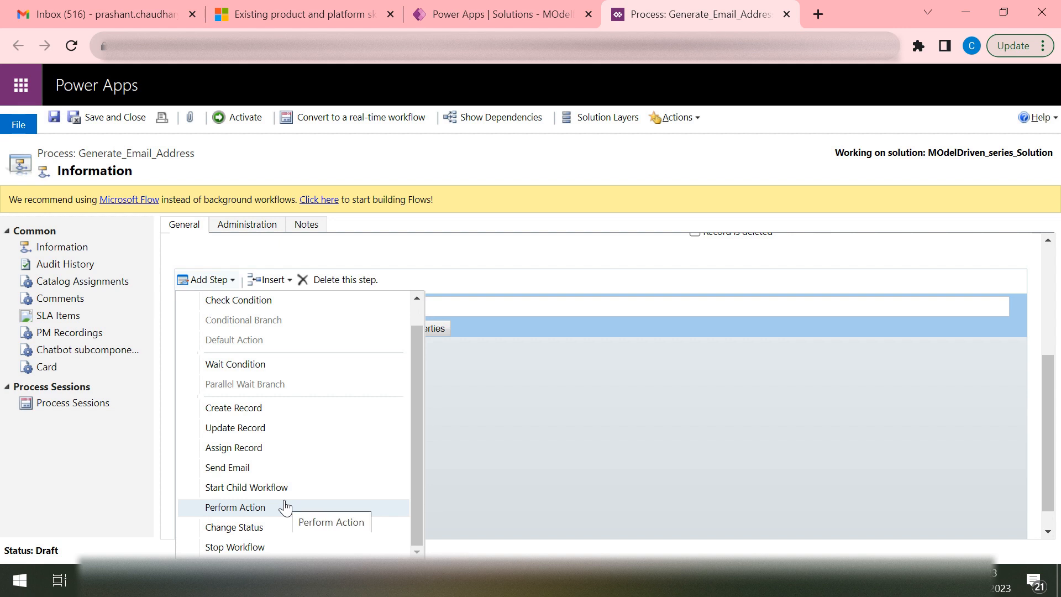
pyautogui.moveTo(235, 547)
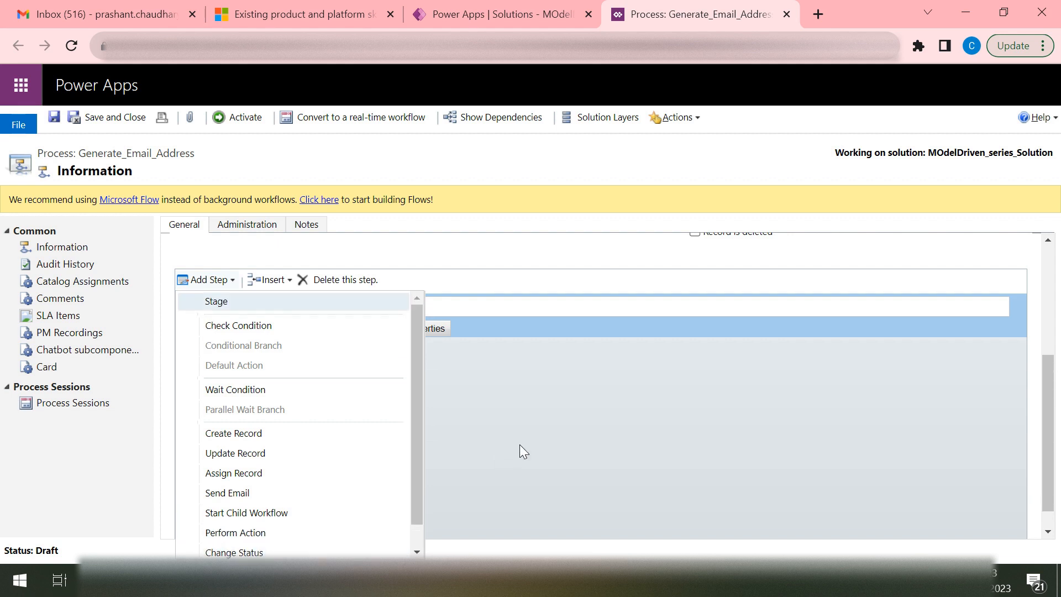
pyautogui.click(234, 453)
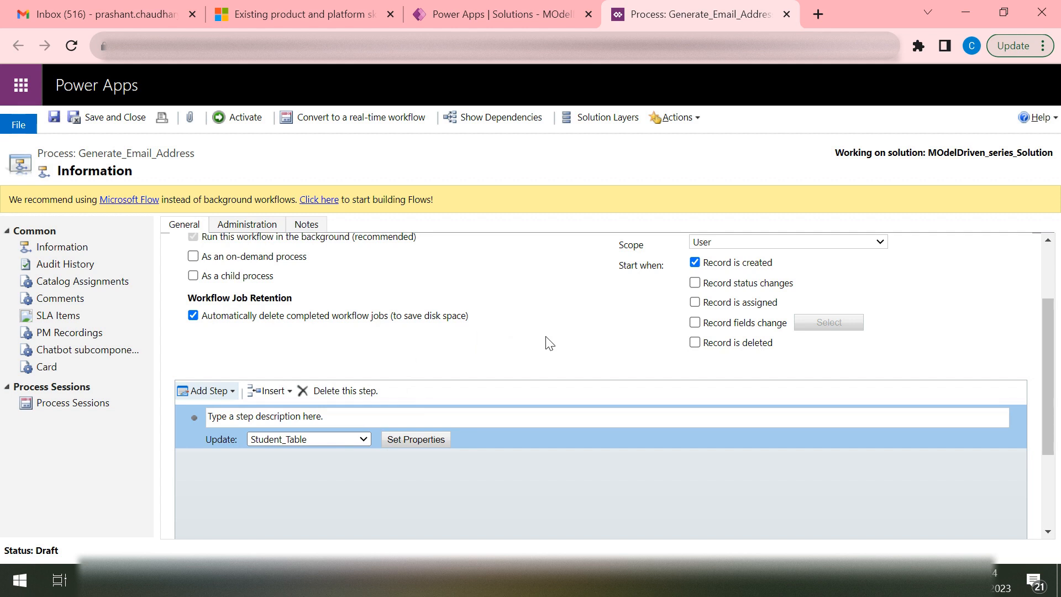
# Step: Activate the Generate_Email_Address workflow and confirm the activation
pyautogui.scroll(3)
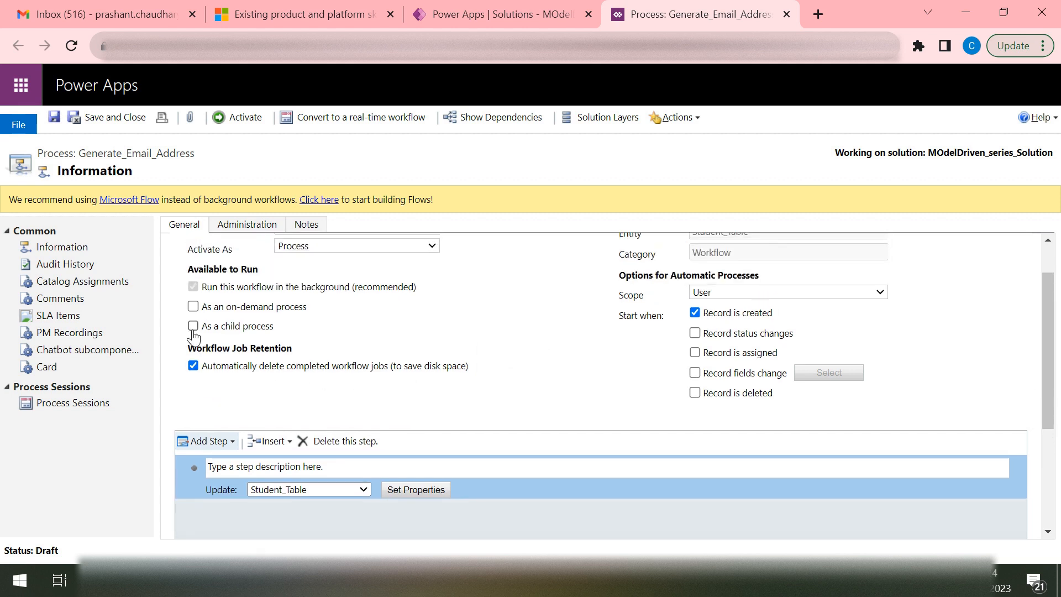
pyautogui.moveTo(458, 287)
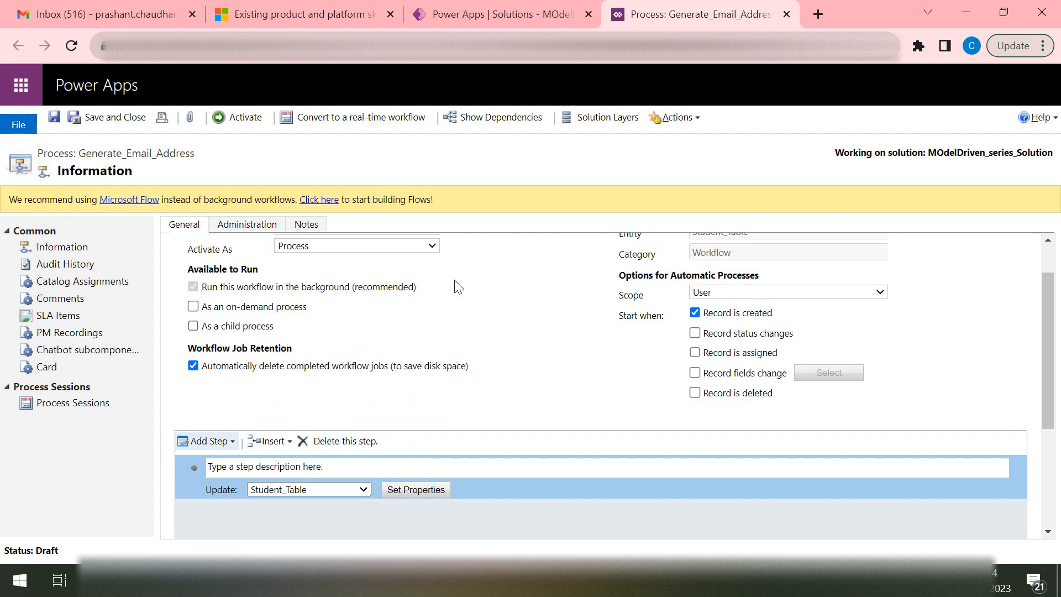
pyautogui.moveTo(612, 330)
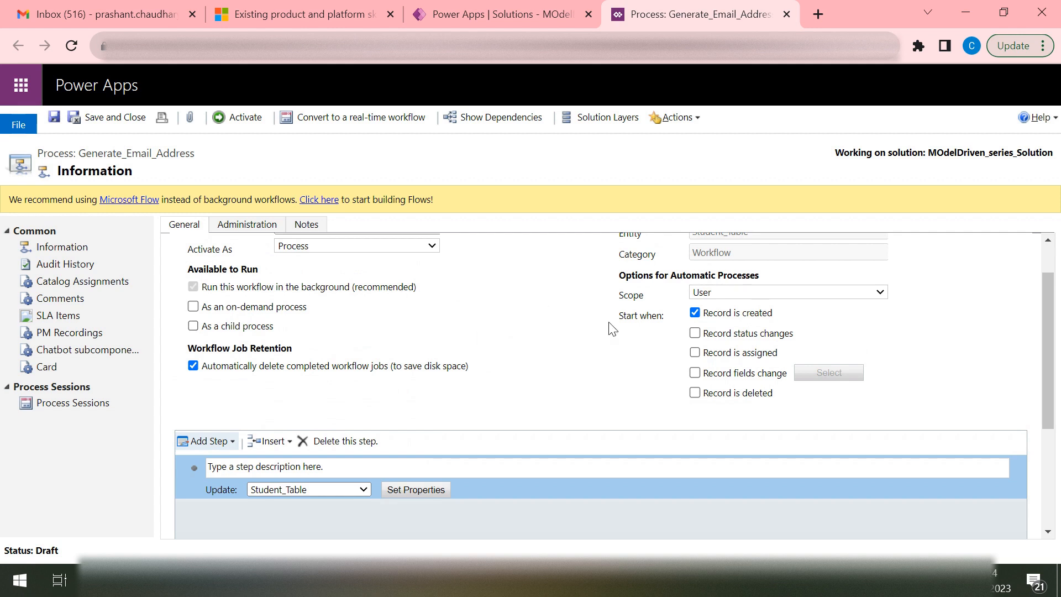
pyautogui.moveTo(845, 420)
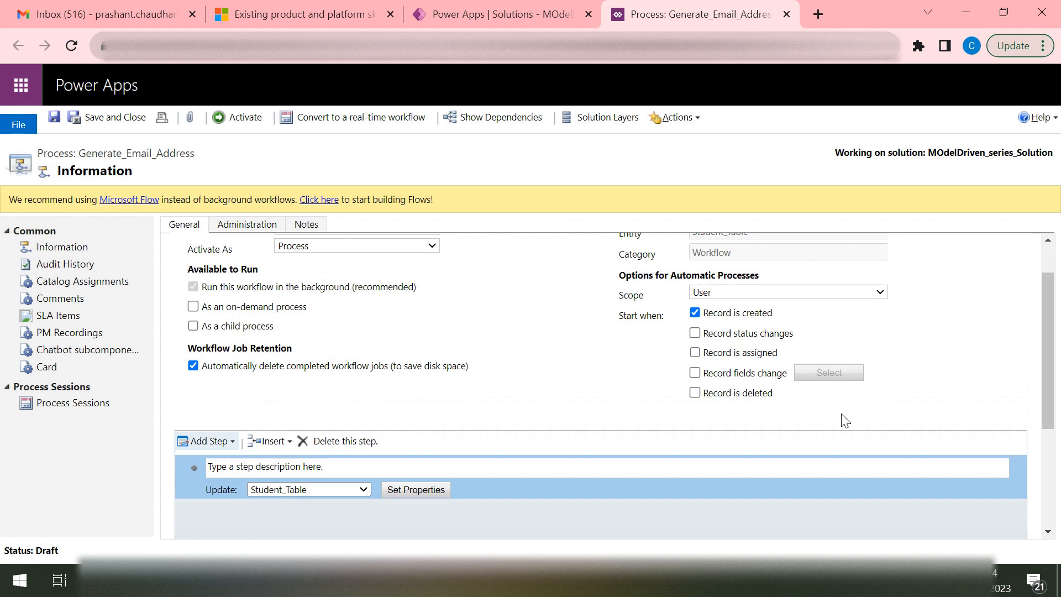
pyautogui.moveTo(327, 369)
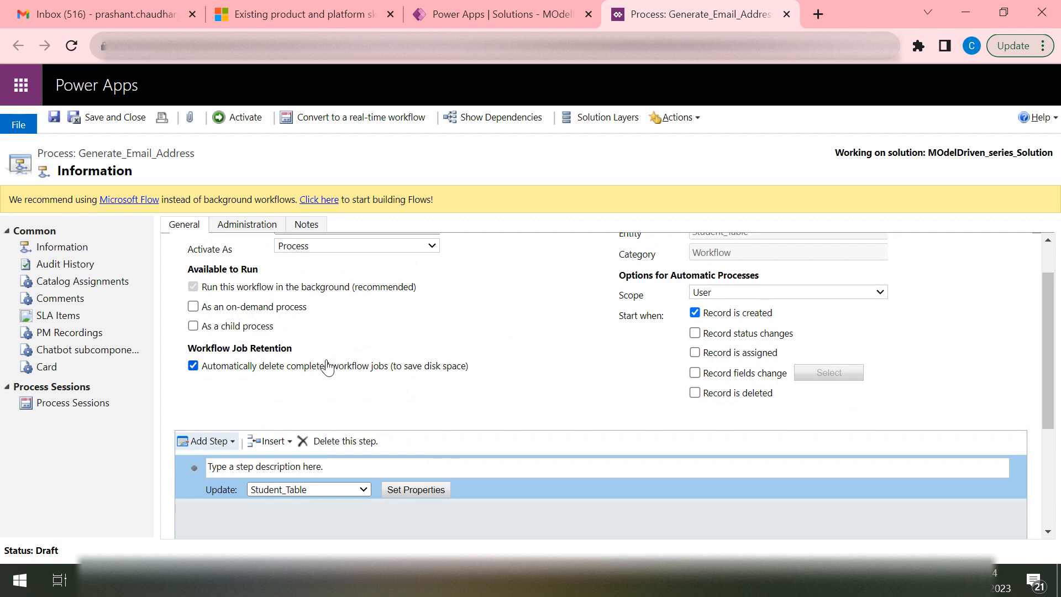
pyautogui.moveTo(482, 313)
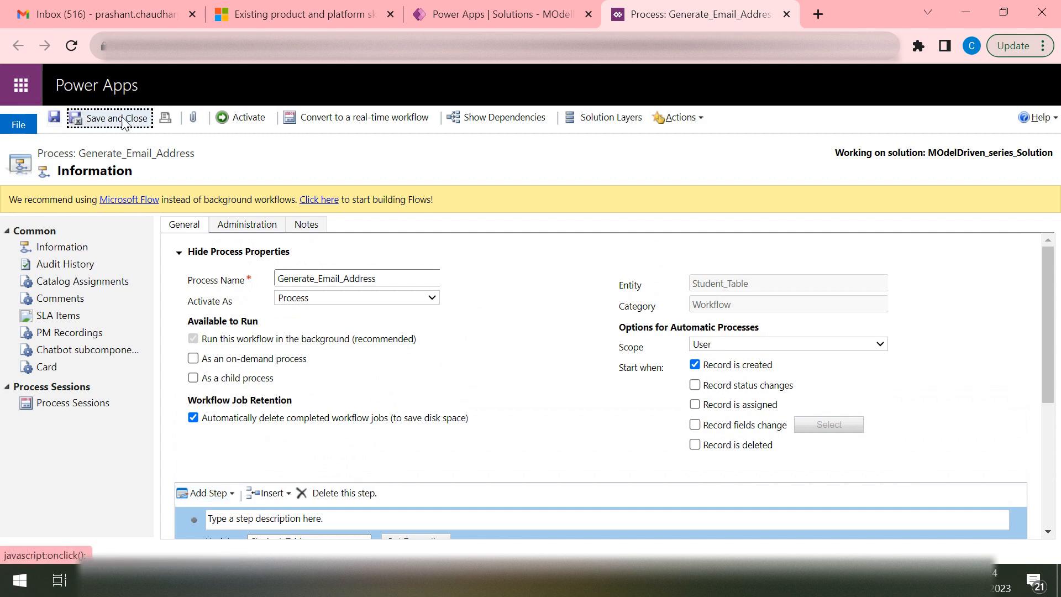
pyautogui.moveTo(252, 145)
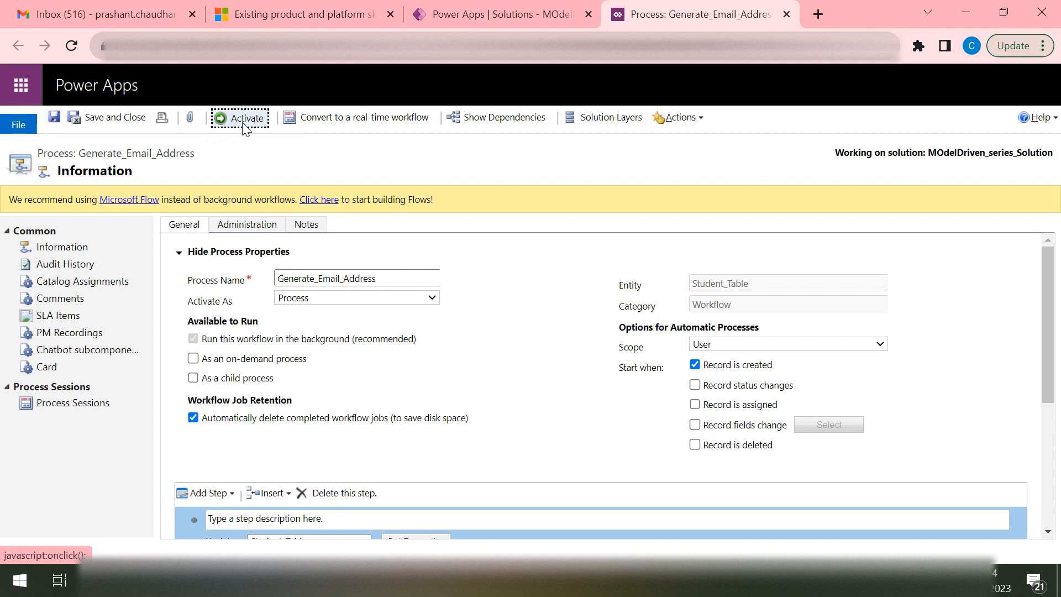
pyautogui.click(244, 117)
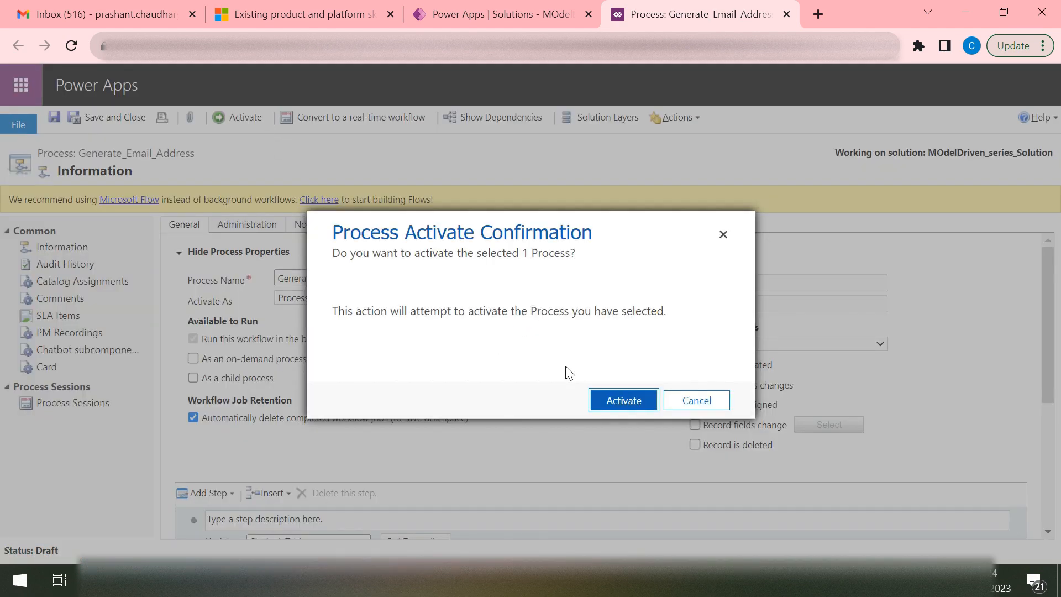
pyautogui.click(622, 401)
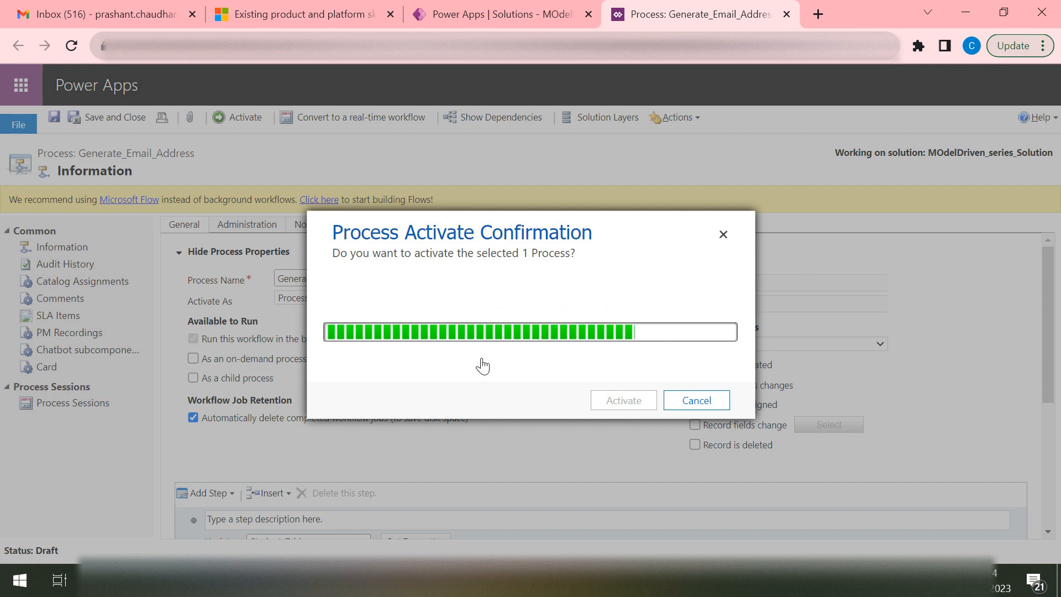
pyautogui.click(622, 400)
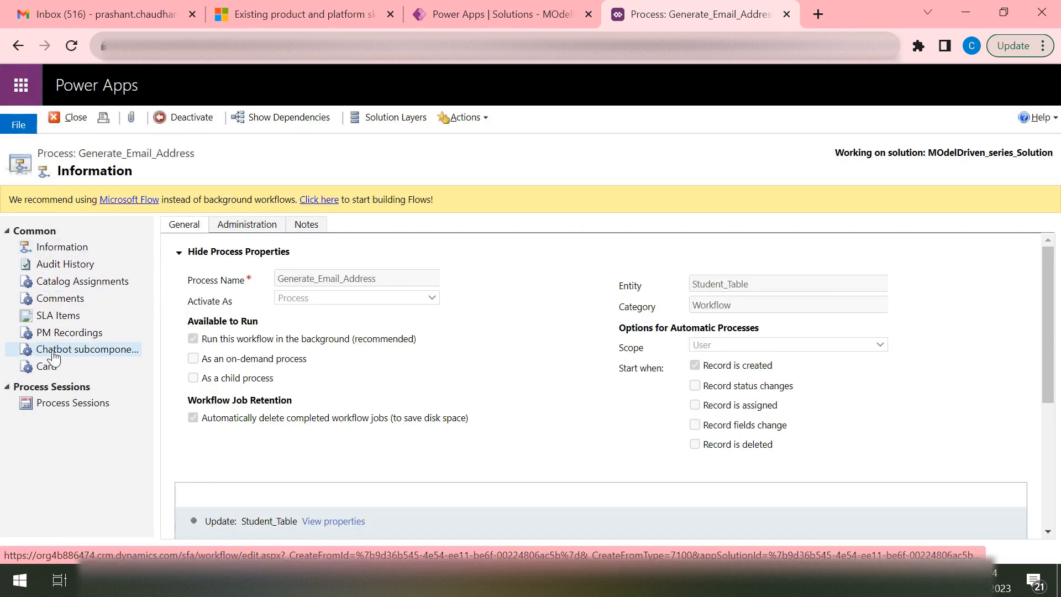
pyautogui.moveTo(73, 402)
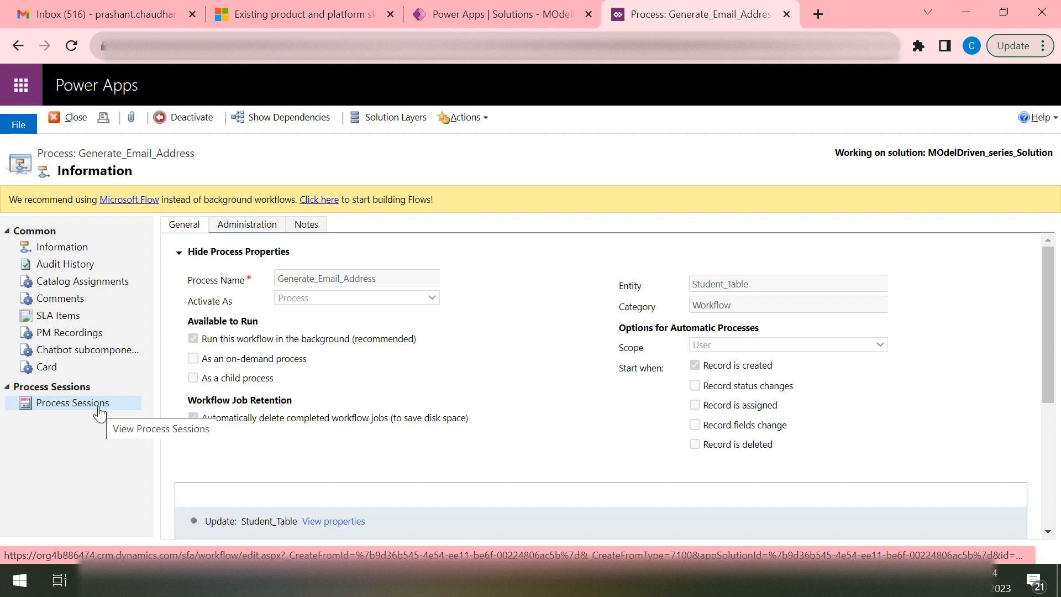
# Step: View the workflow's Process Sessions, which list no system jobs yet
pyautogui.click(73, 402)
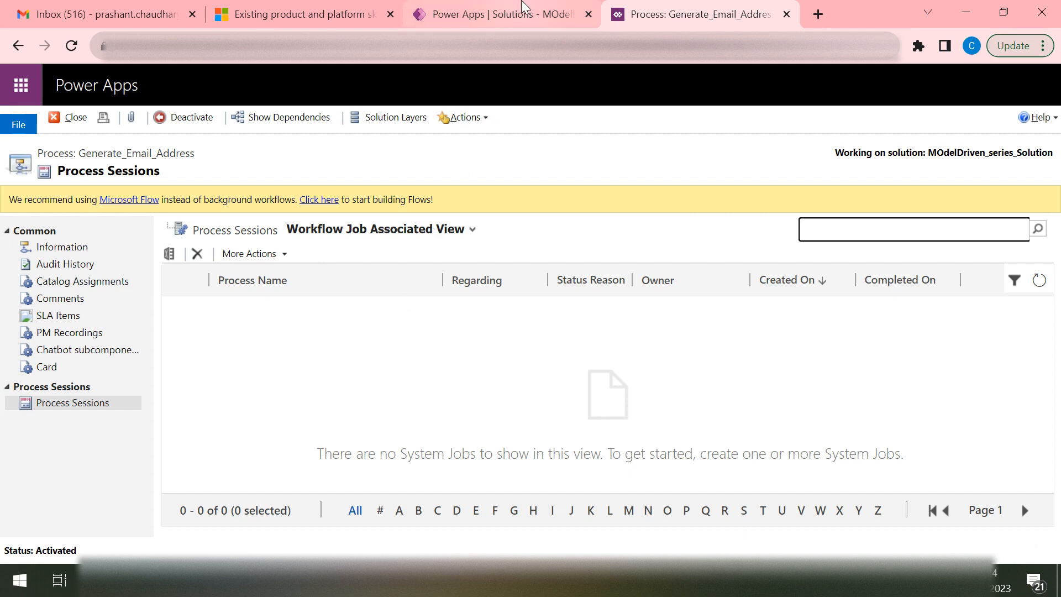
pyautogui.moveTo(502, 13)
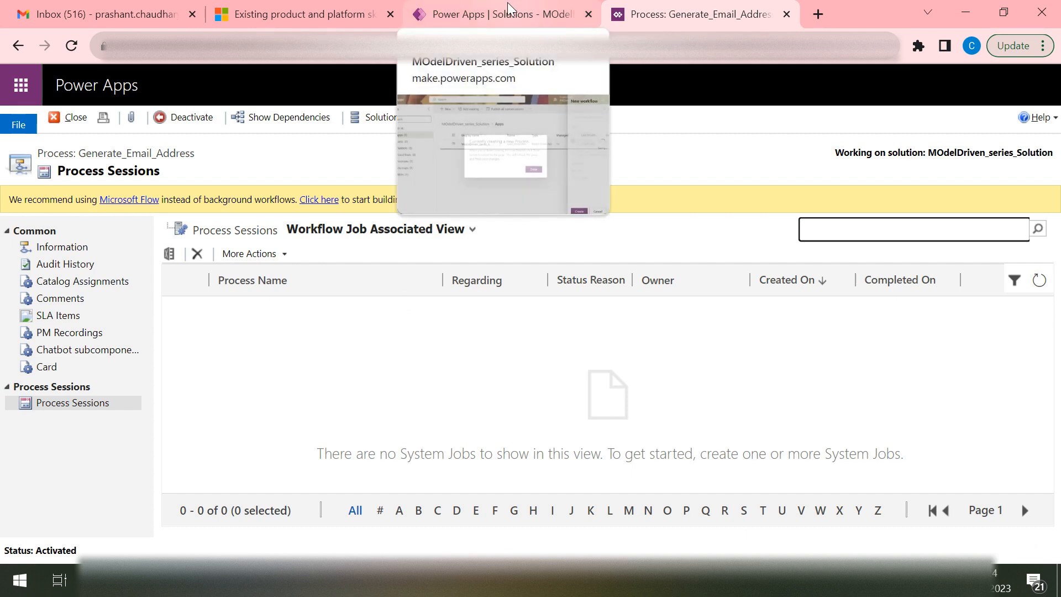
# Step: Reload the solution page and play ModelDriven_Series_App from its more-options menu
pyautogui.click(297, 14)
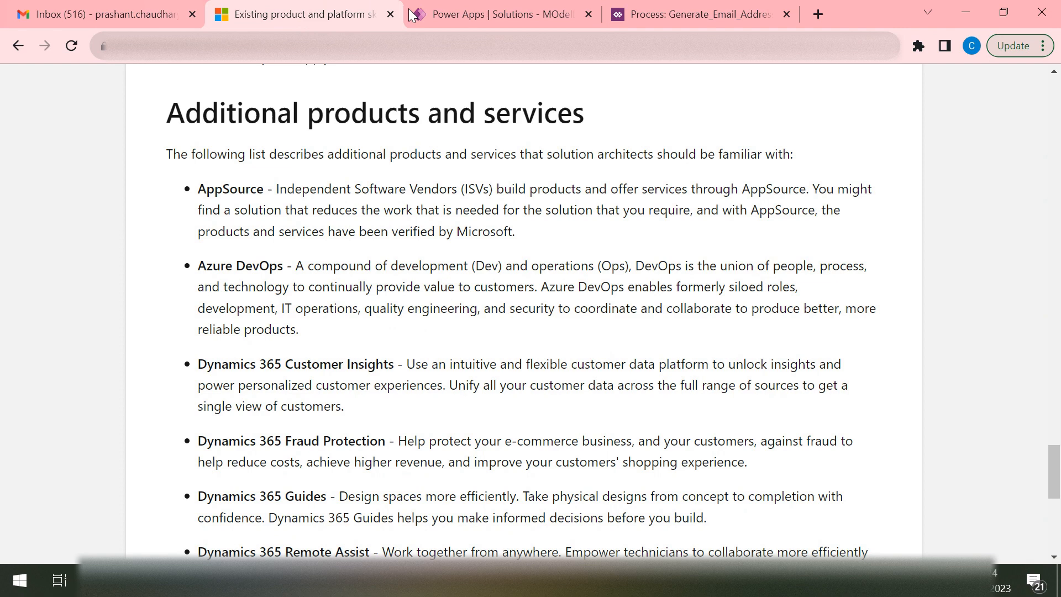
pyautogui.click(500, 14)
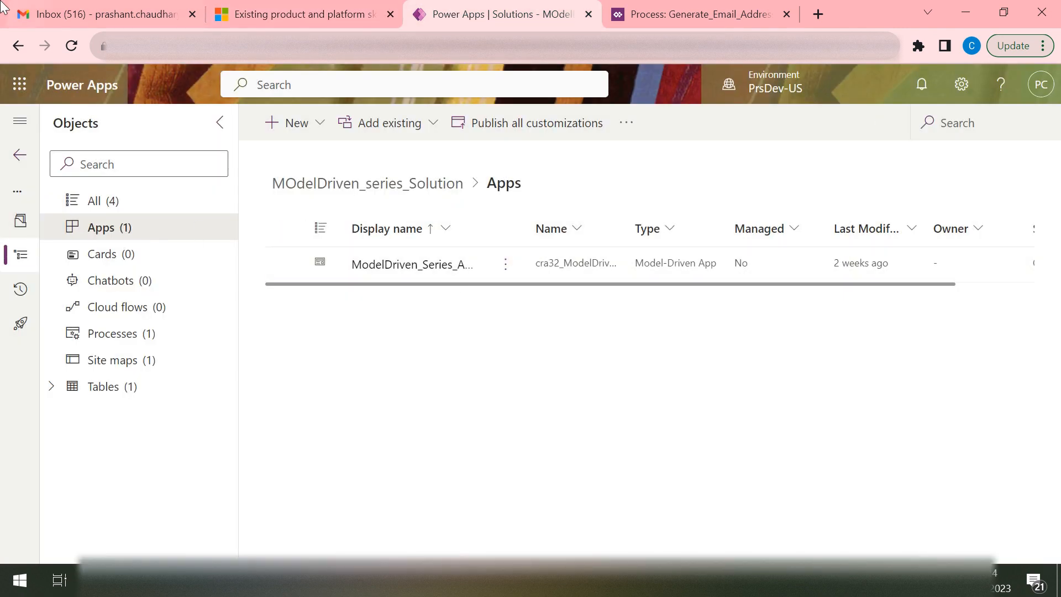
pyautogui.click(71, 45)
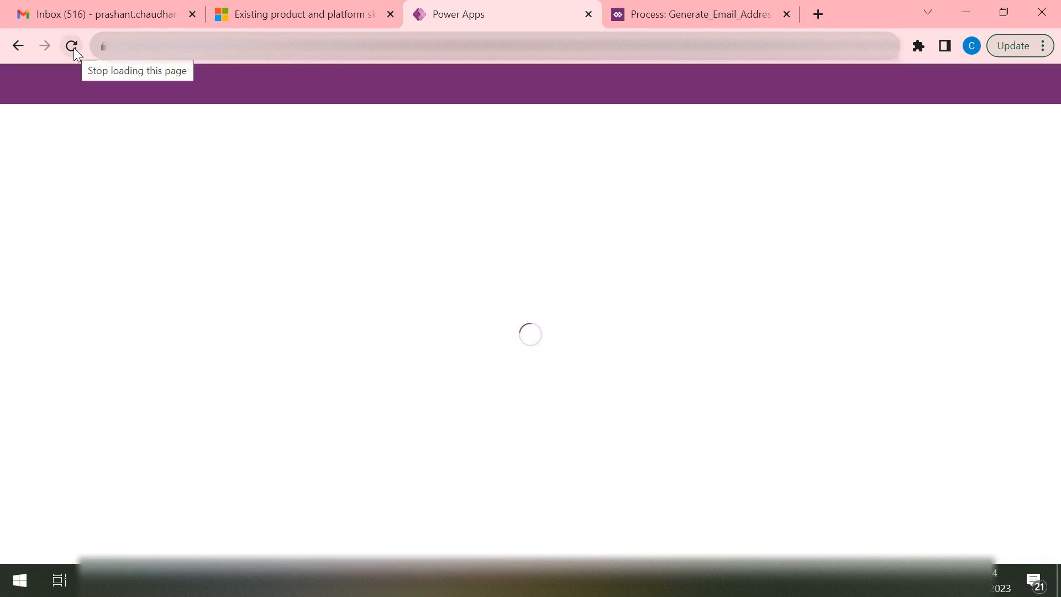
pyautogui.moveTo(294, 14)
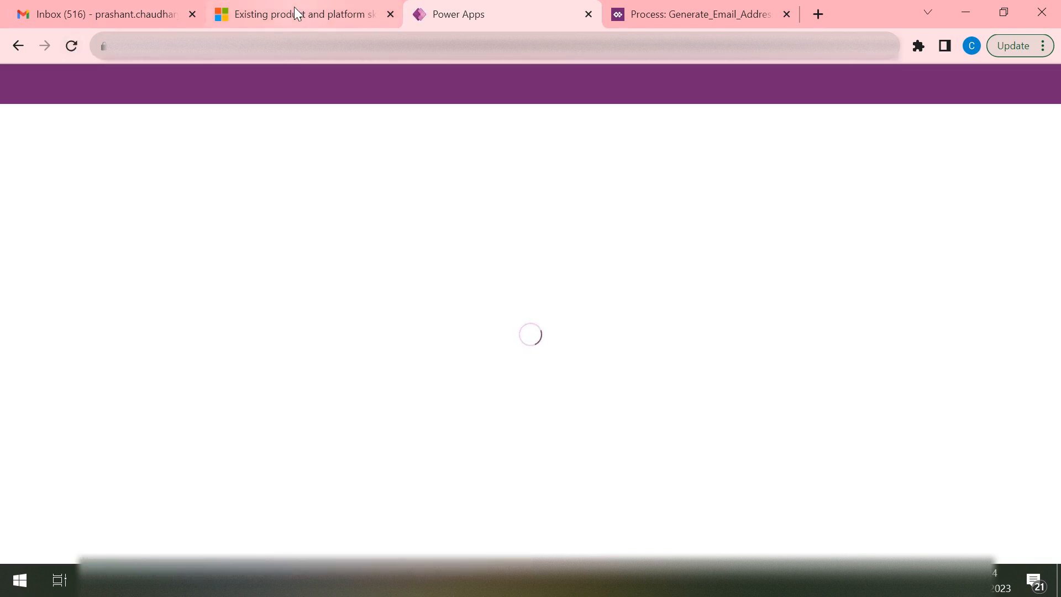
pyautogui.moveTo(303, 14)
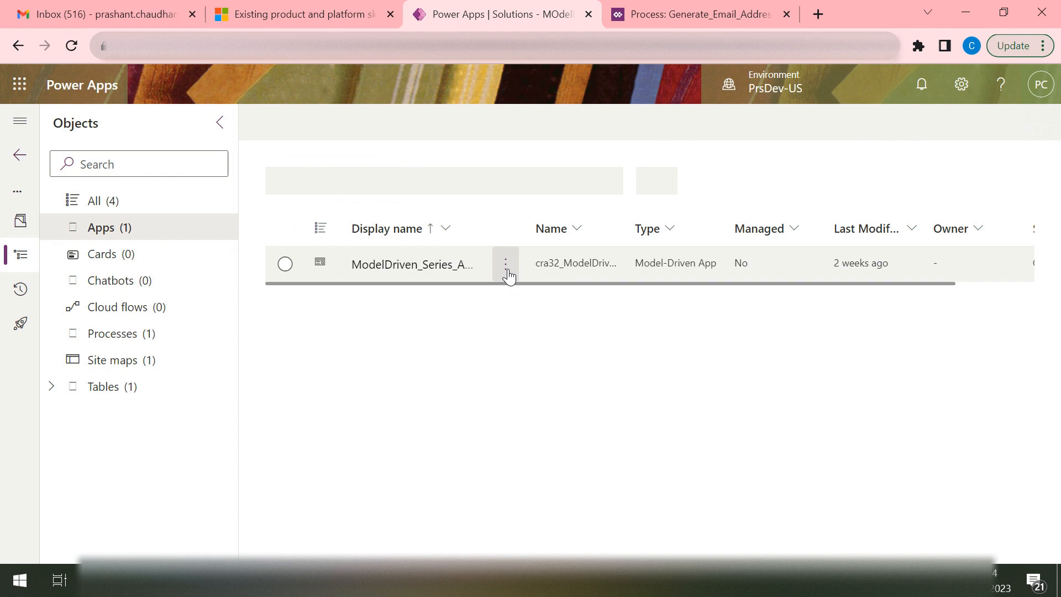
pyautogui.click(505, 264)
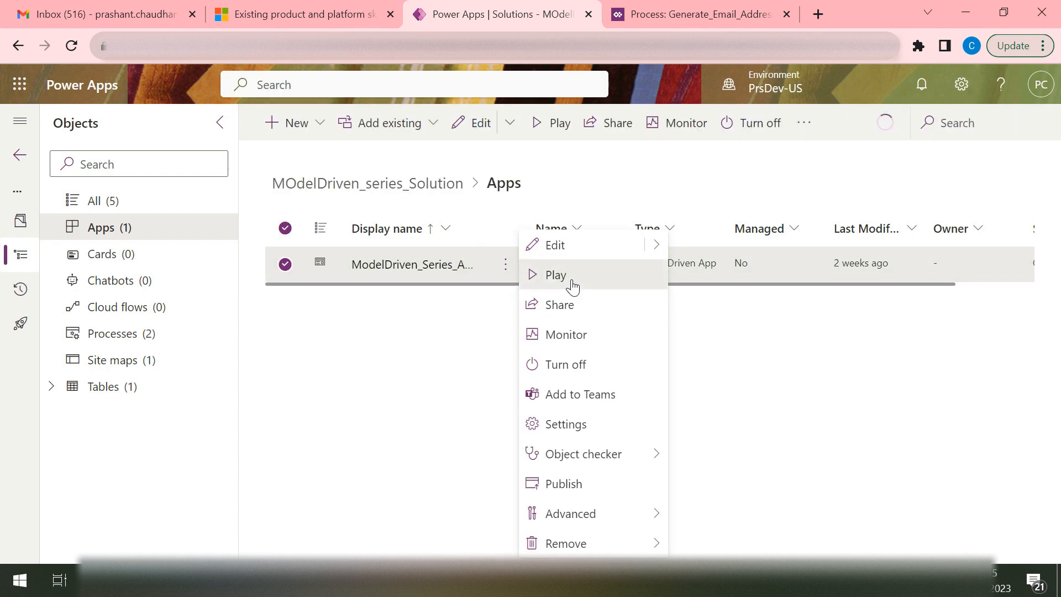
pyautogui.click(556, 275)
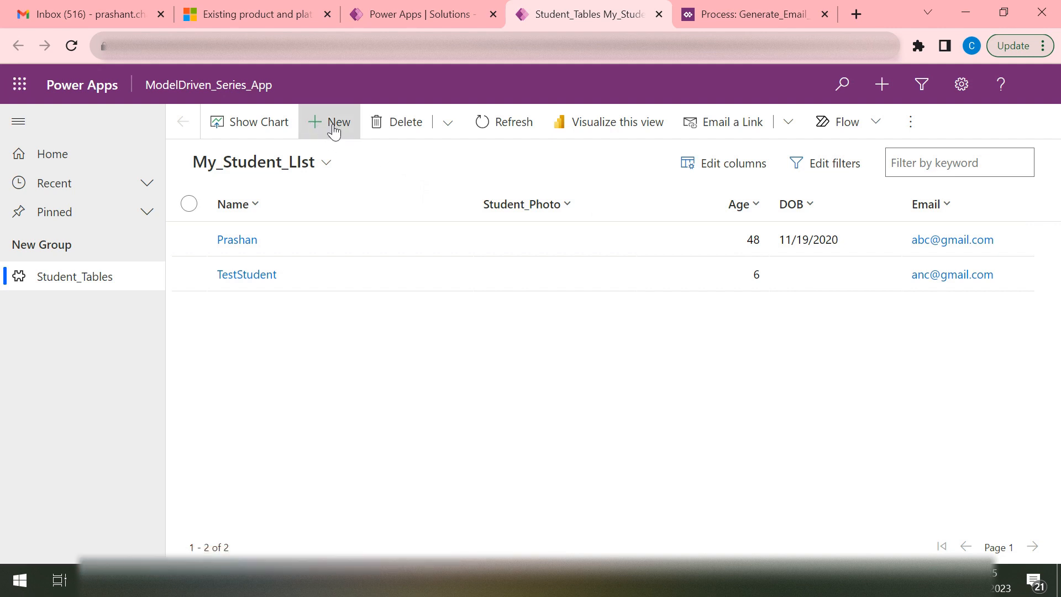
# Step: Create and save student Jack, age 21, DOB 10/11/2023, leaving Email empty
pyautogui.click(330, 121)
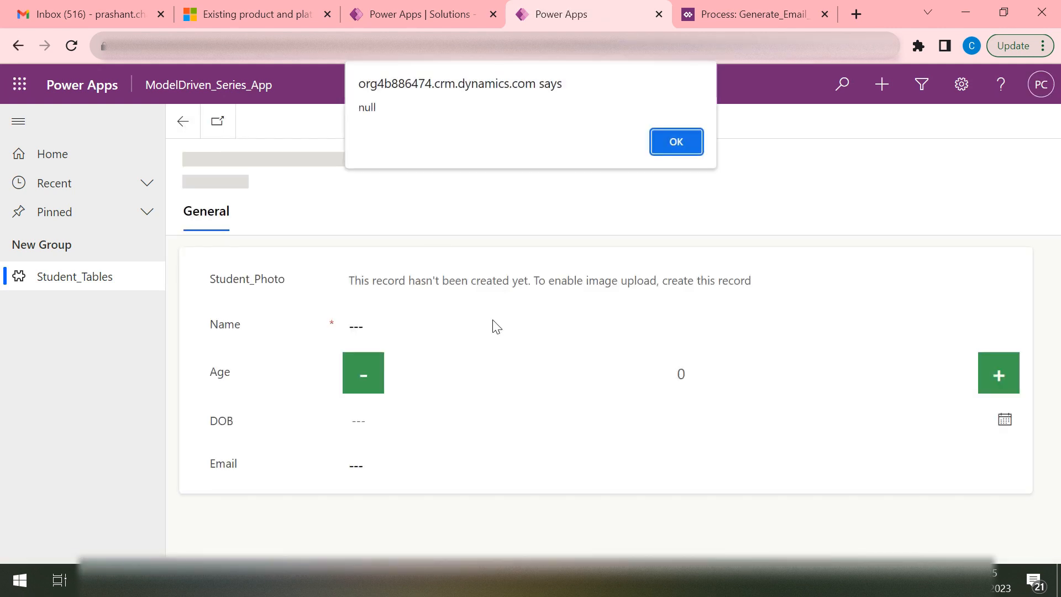
pyautogui.click(675, 142)
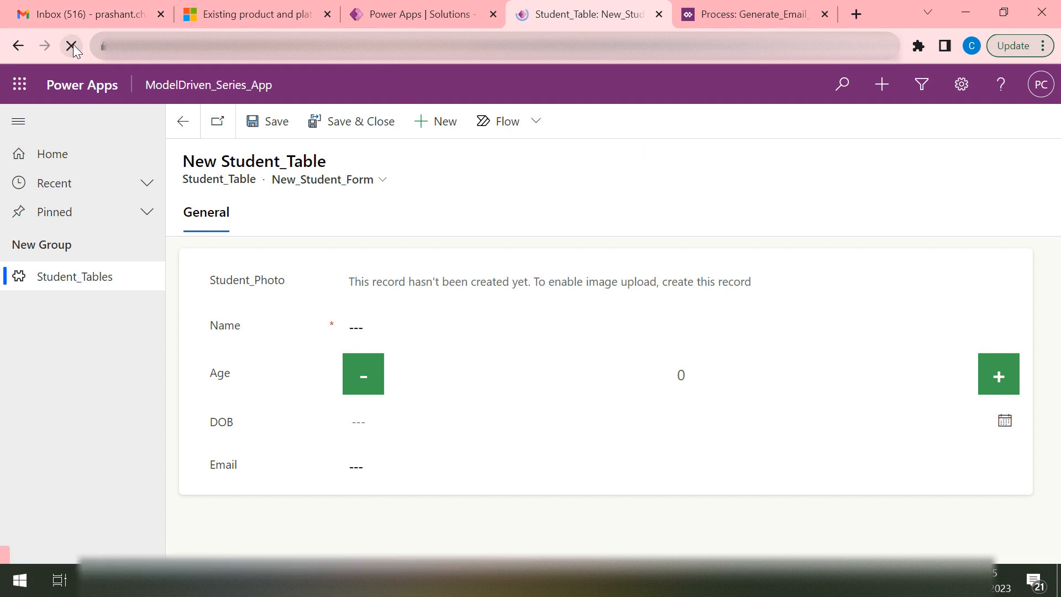
pyautogui.click(71, 46)
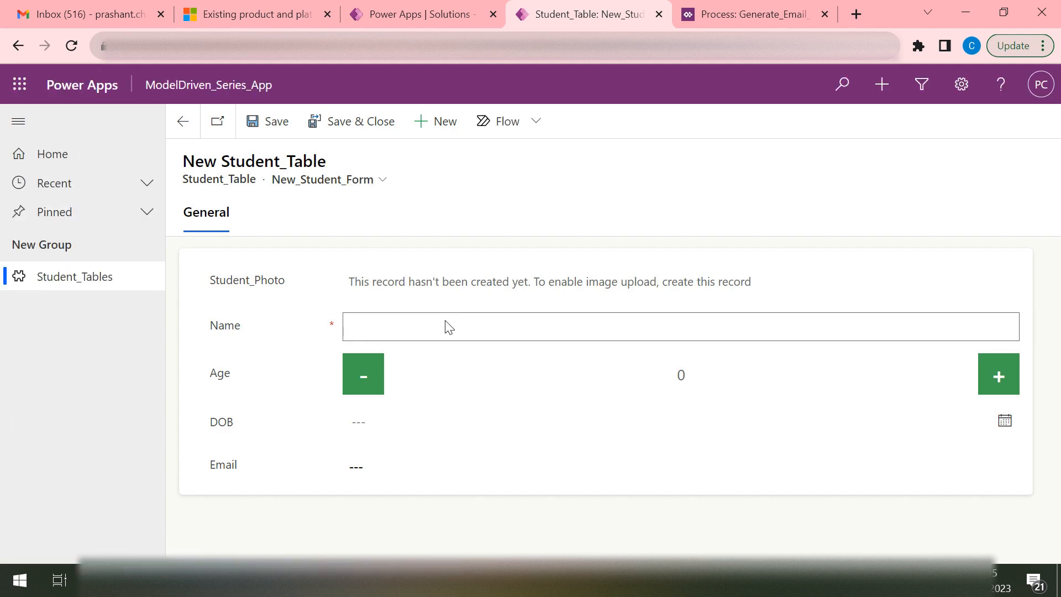
pyautogui.write('Ja')
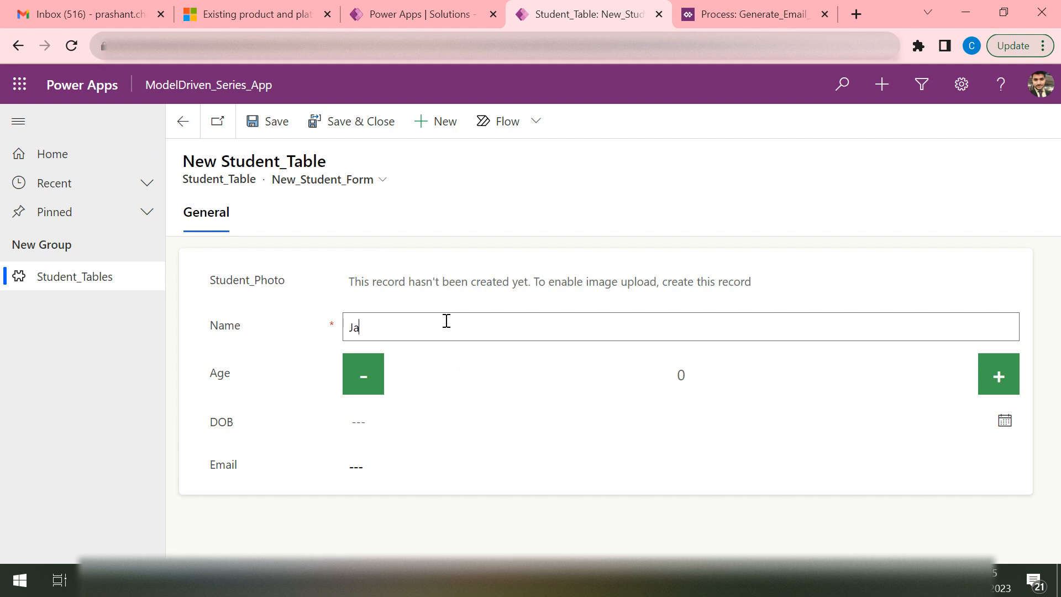
pyautogui.write('ck')
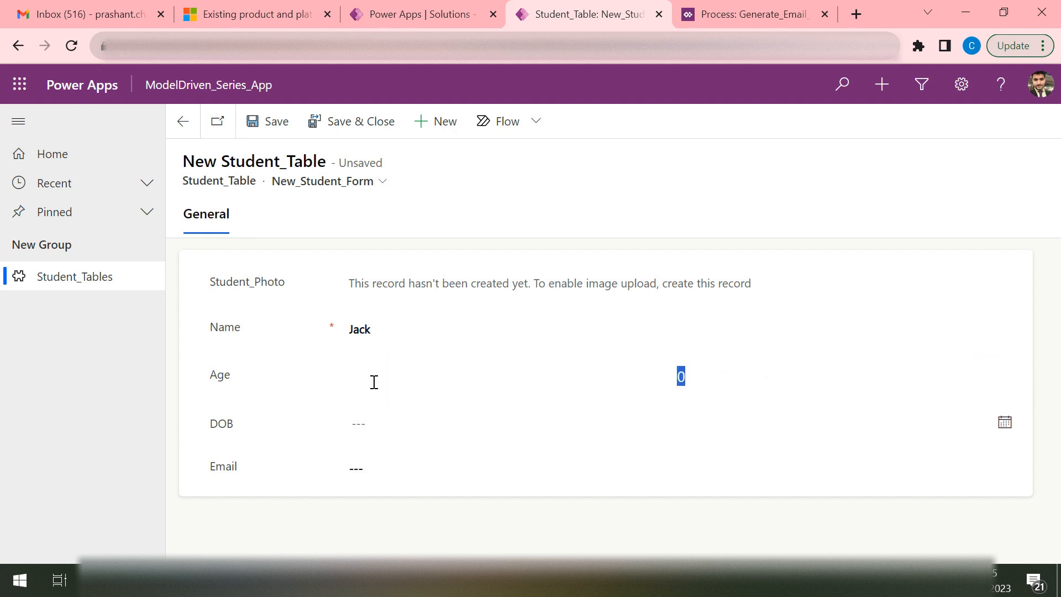
pyautogui.moveTo(764, 380)
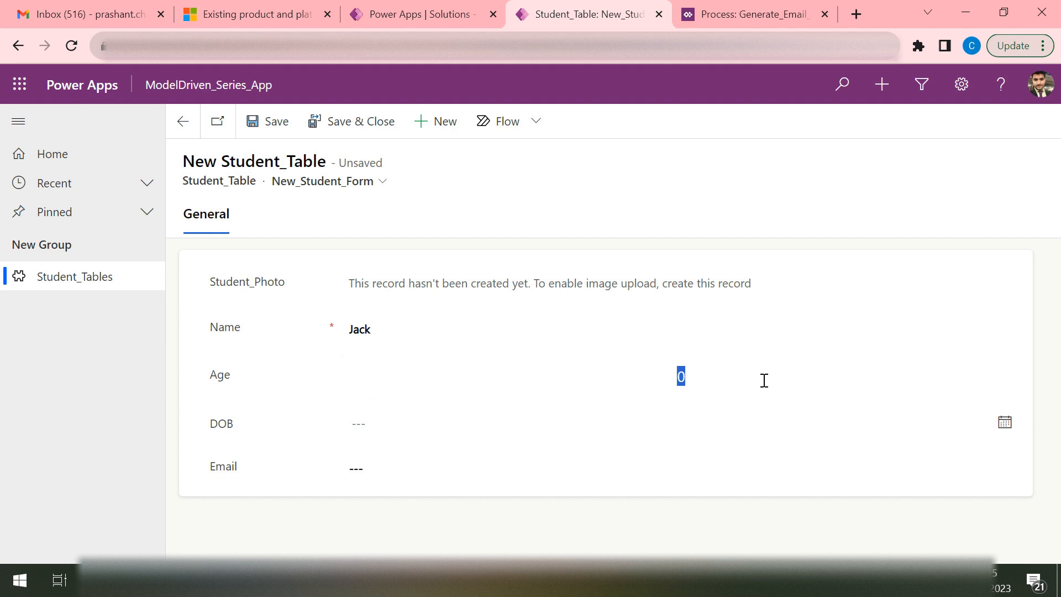
pyautogui.write('21')
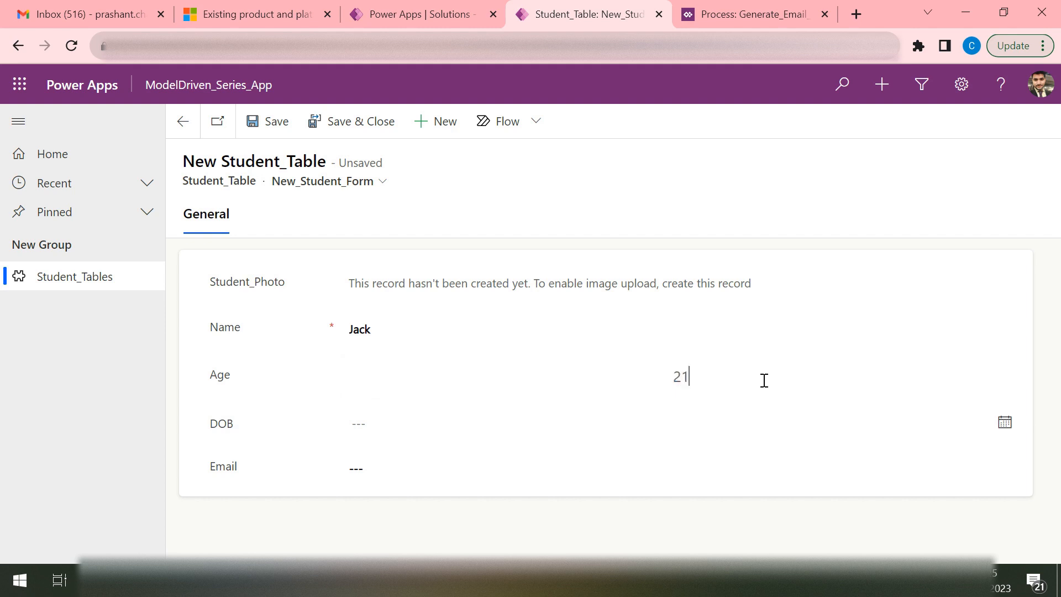
pyautogui.click(1005, 421)
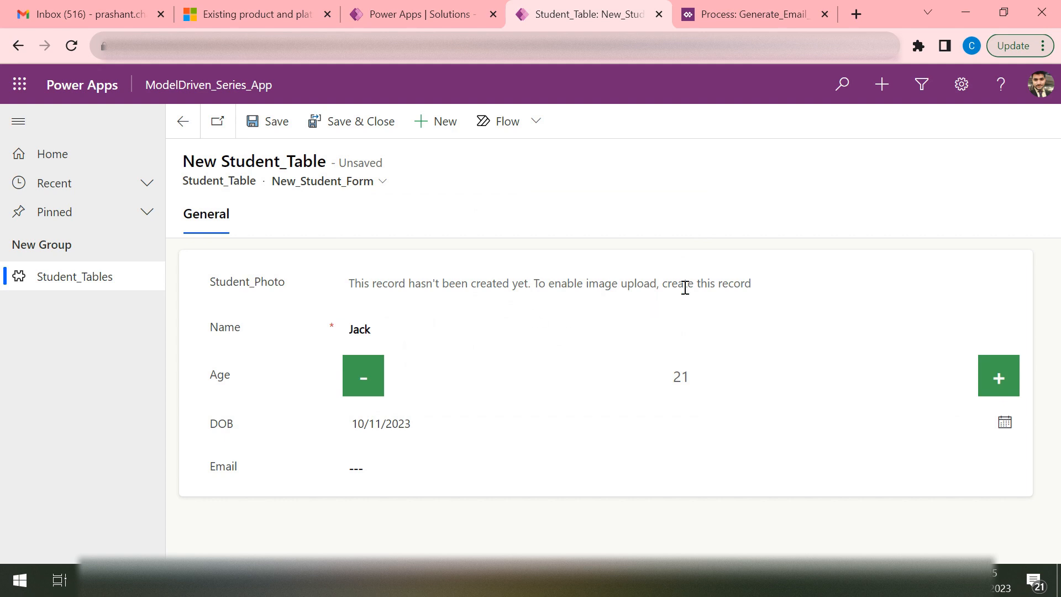
pyautogui.moveTo(359, 121)
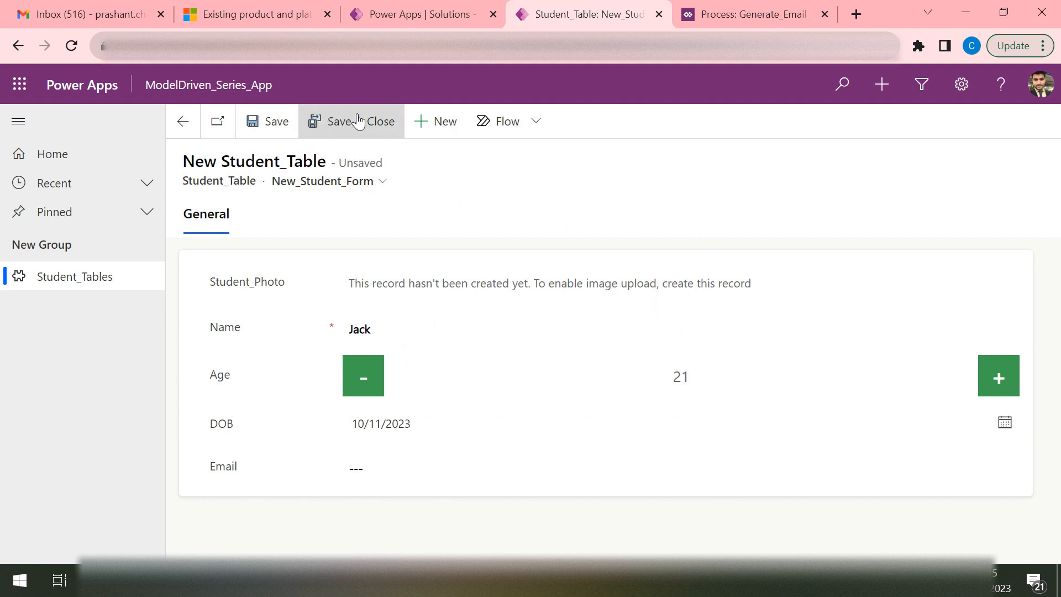
pyautogui.moveTo(402, 201)
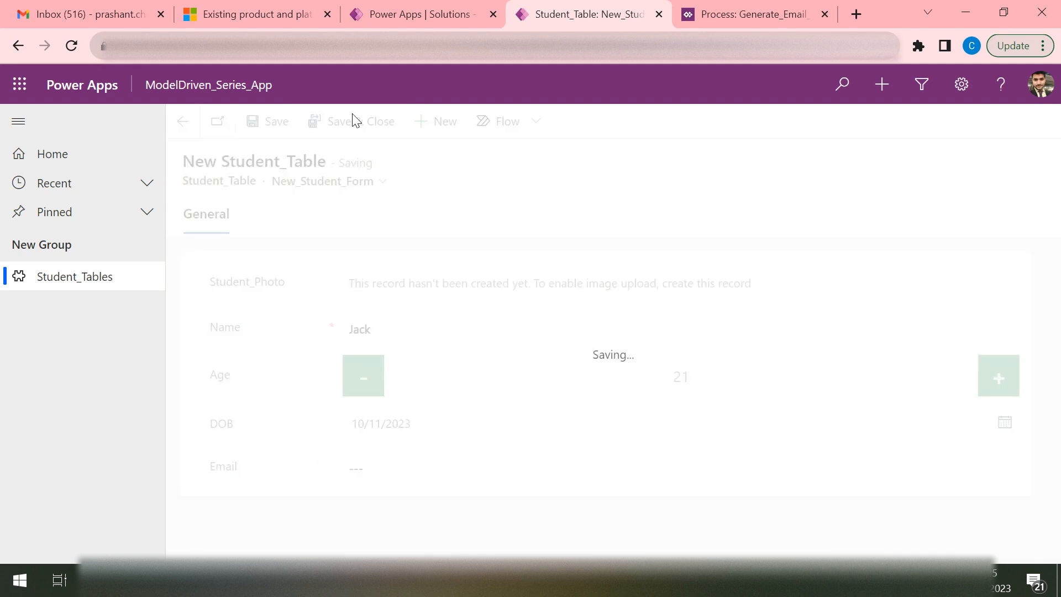
pyautogui.click(372, 122)
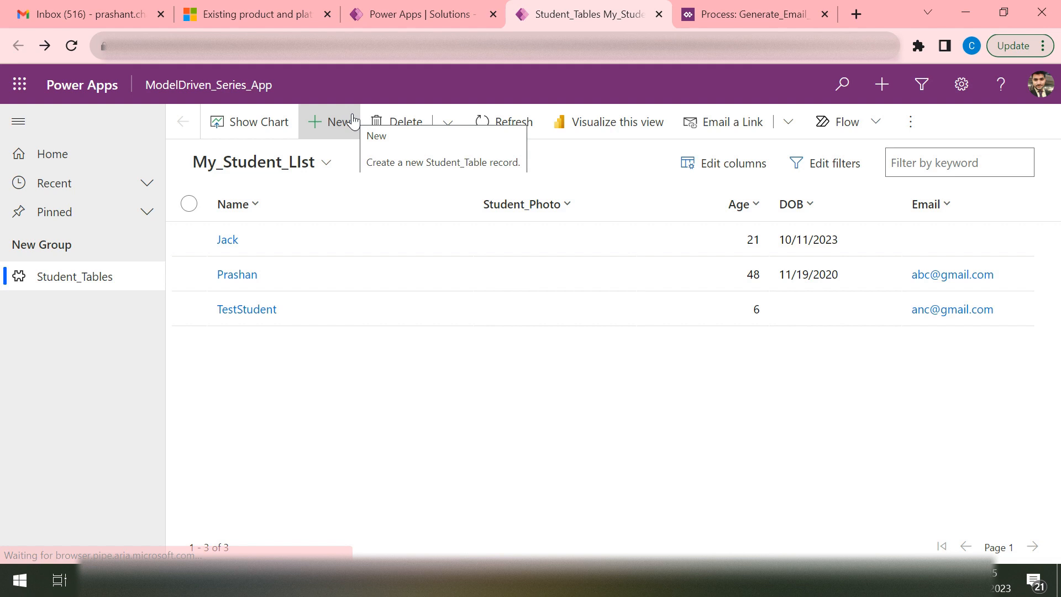
pyautogui.moveTo(932, 259)
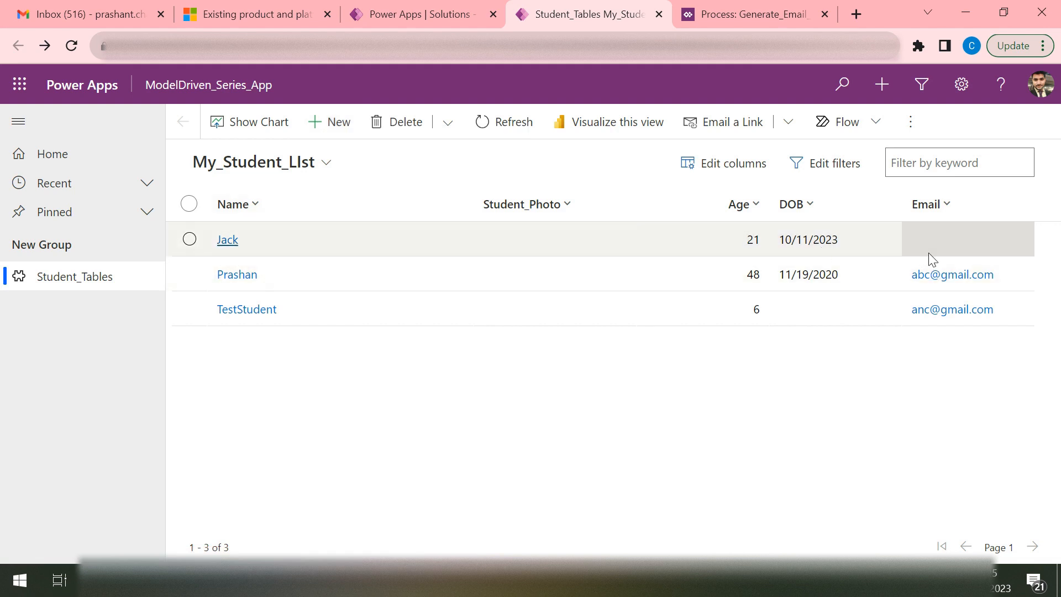
pyautogui.moveTo(554, 203)
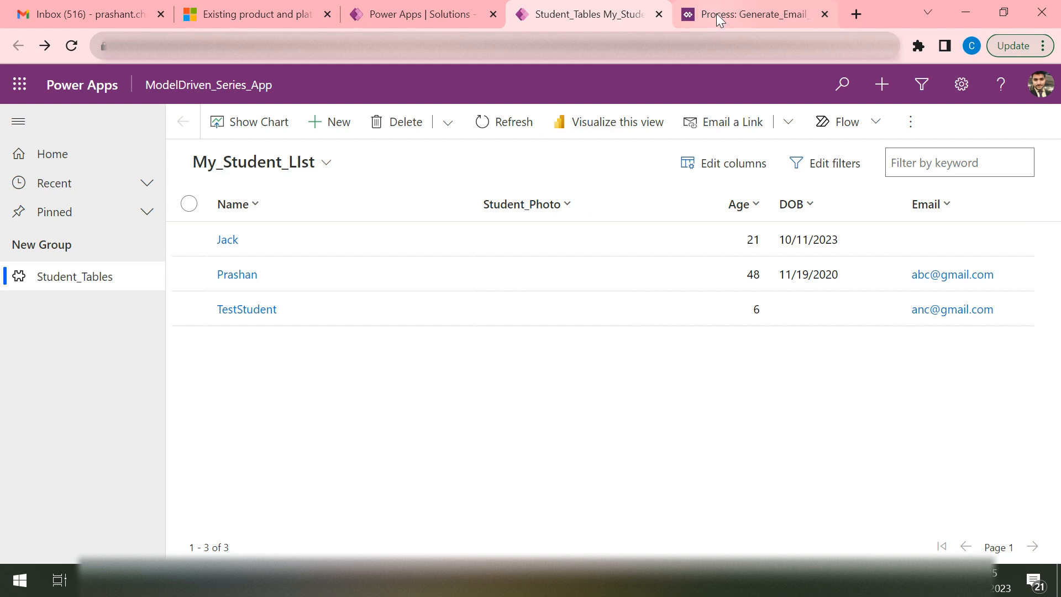
# Step: View the Generate_Email_Address process sessions showing a succeeded run for Jack
pyautogui.click(752, 14)
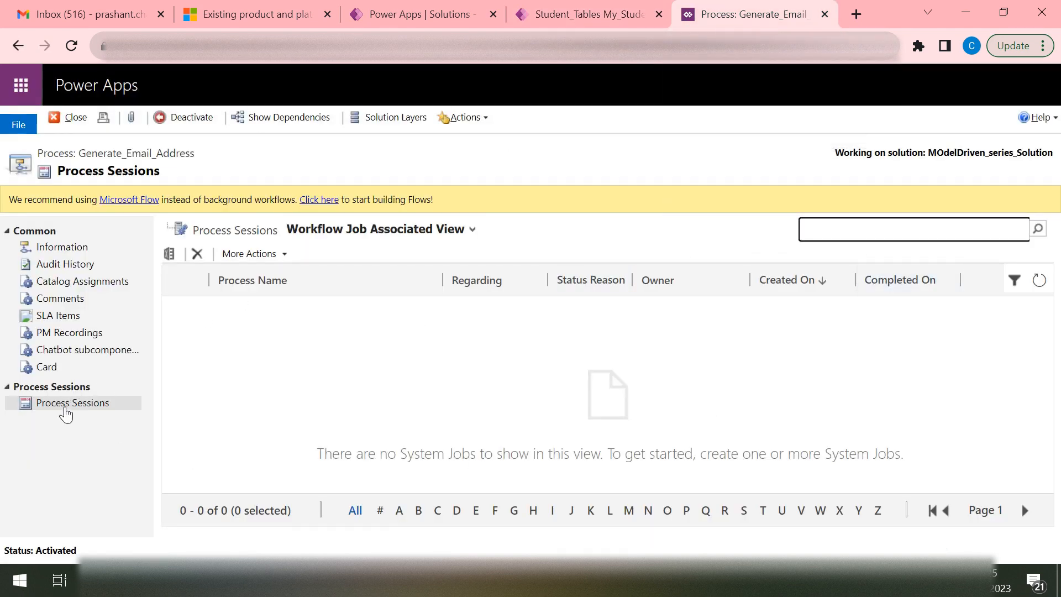
pyautogui.click(1042, 279)
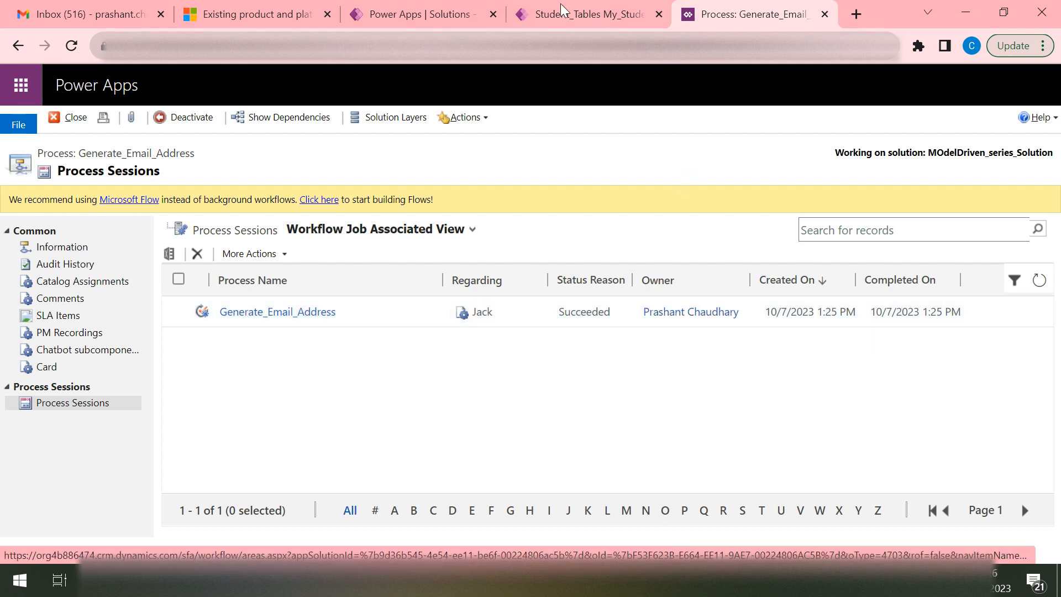
pyautogui.click(586, 13)
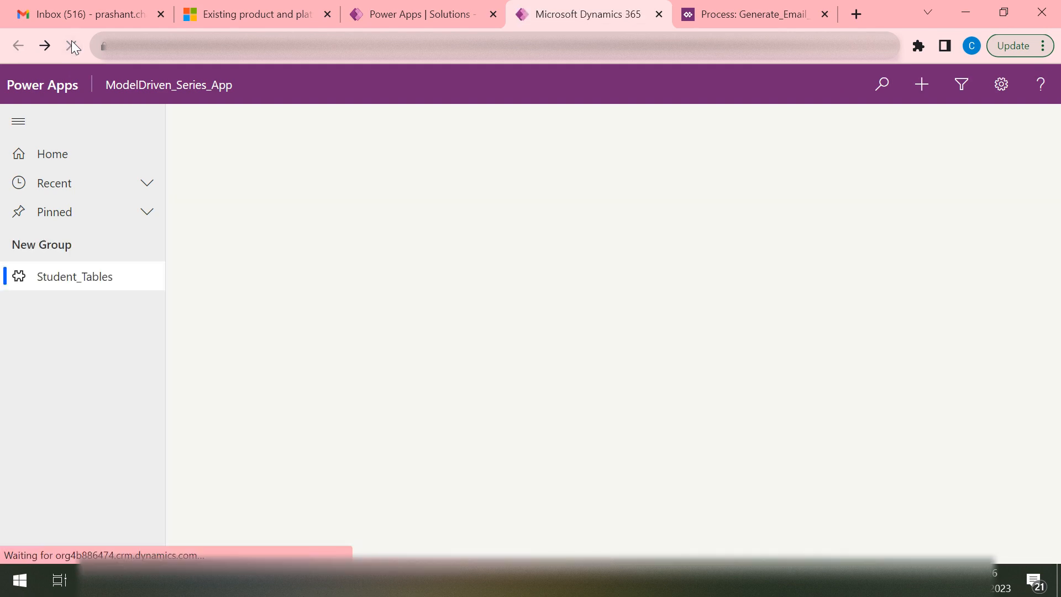
pyautogui.click(75, 276)
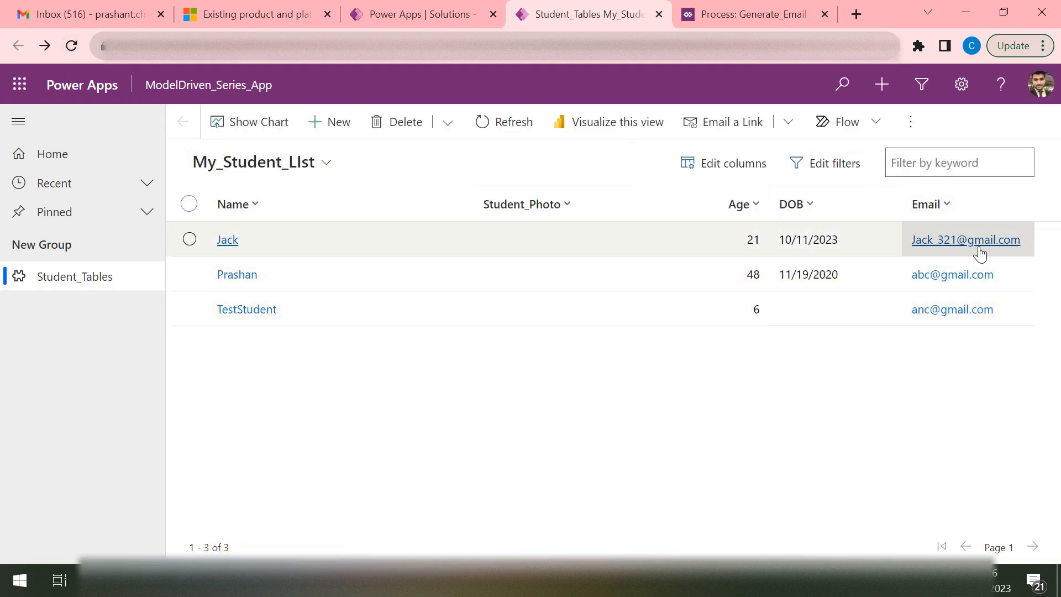
pyautogui.click(228, 239)
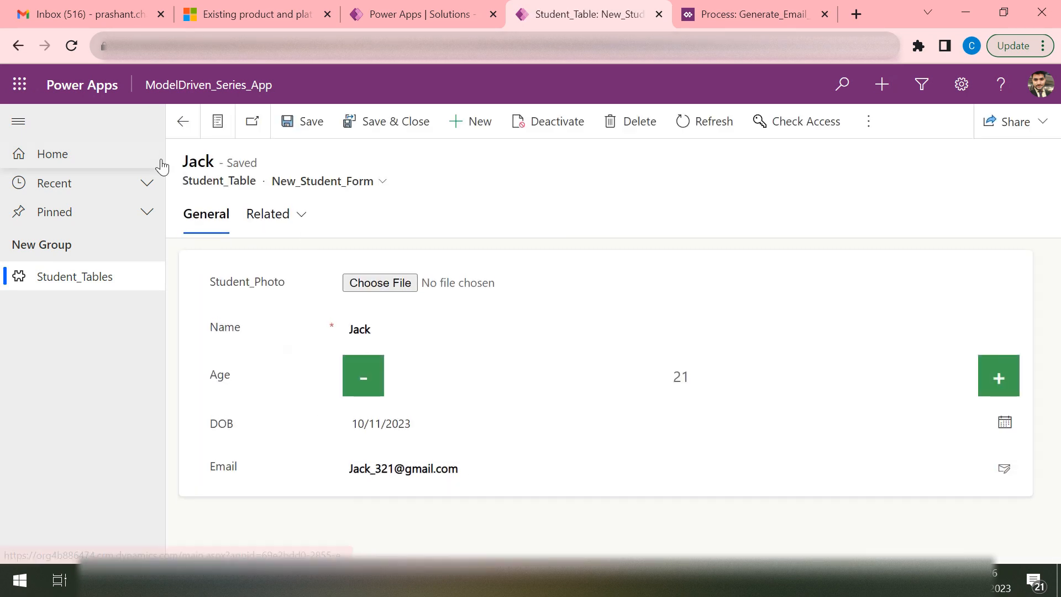
pyautogui.click(182, 122)
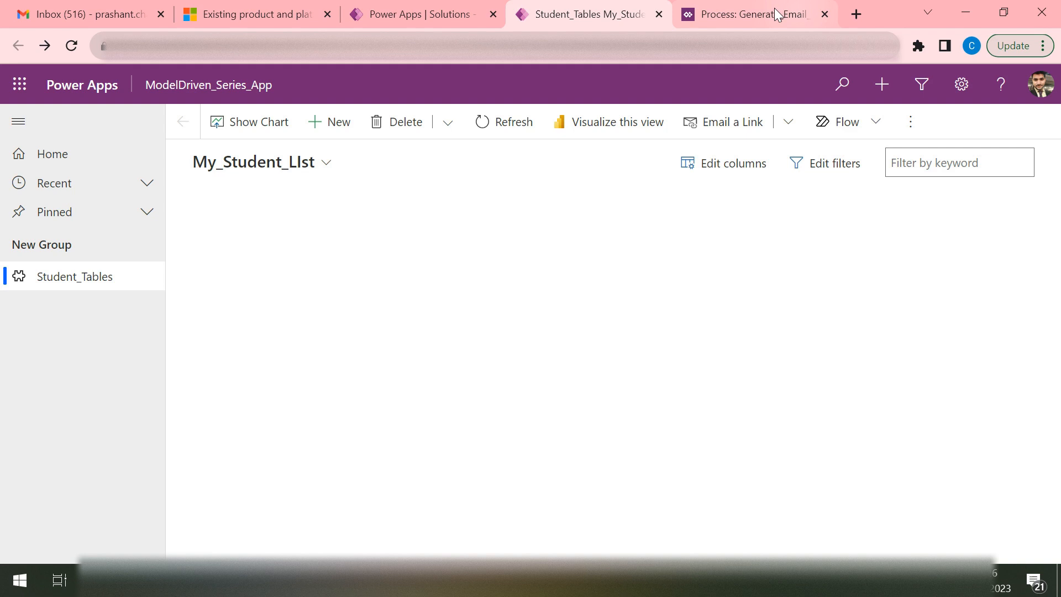
pyautogui.click(753, 13)
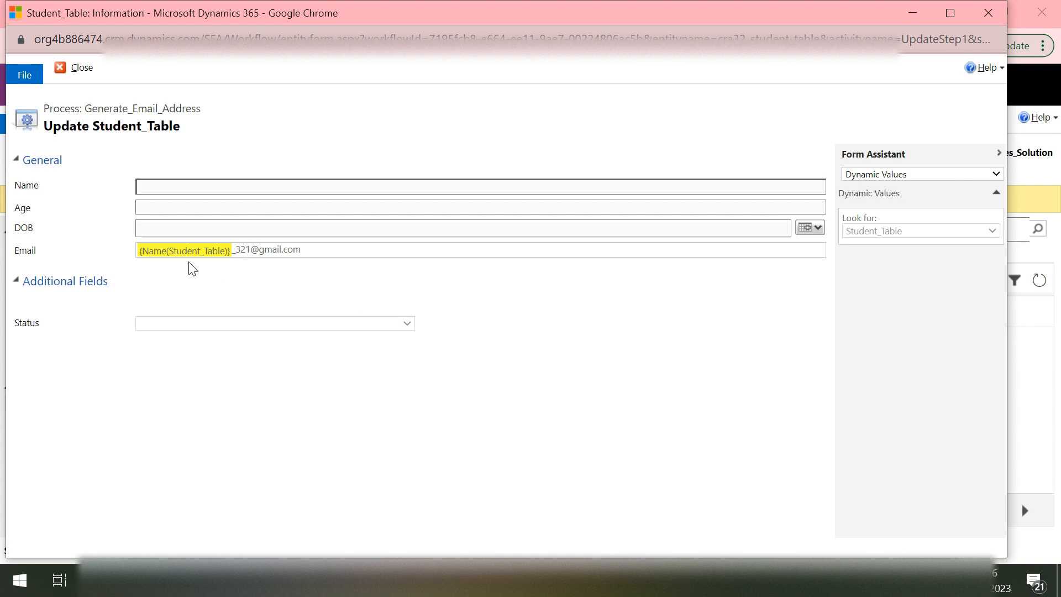
pyautogui.moveTo(985, 68)
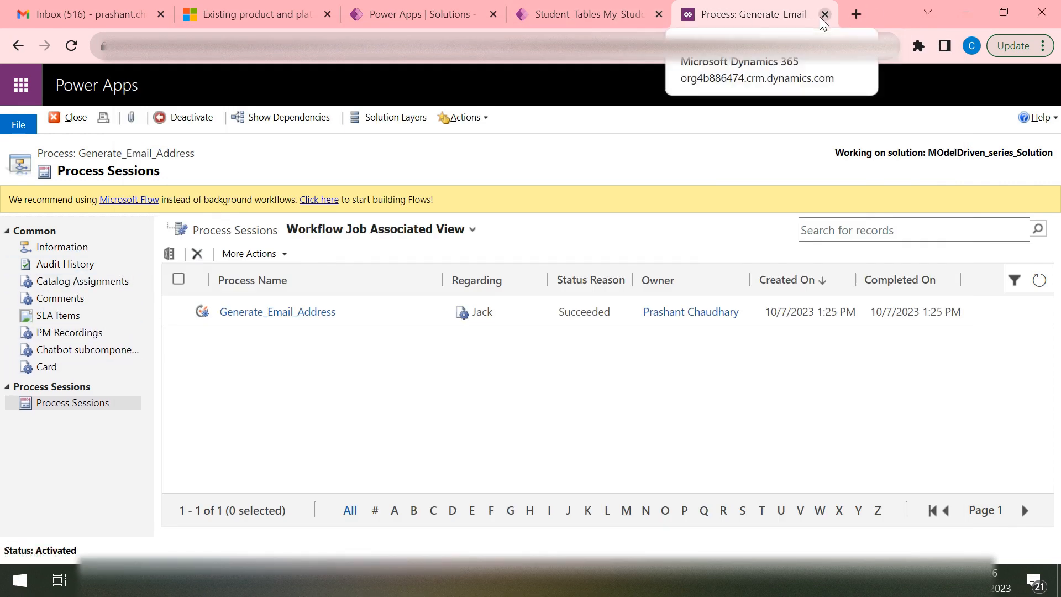
pyautogui.moveTo(584, 14)
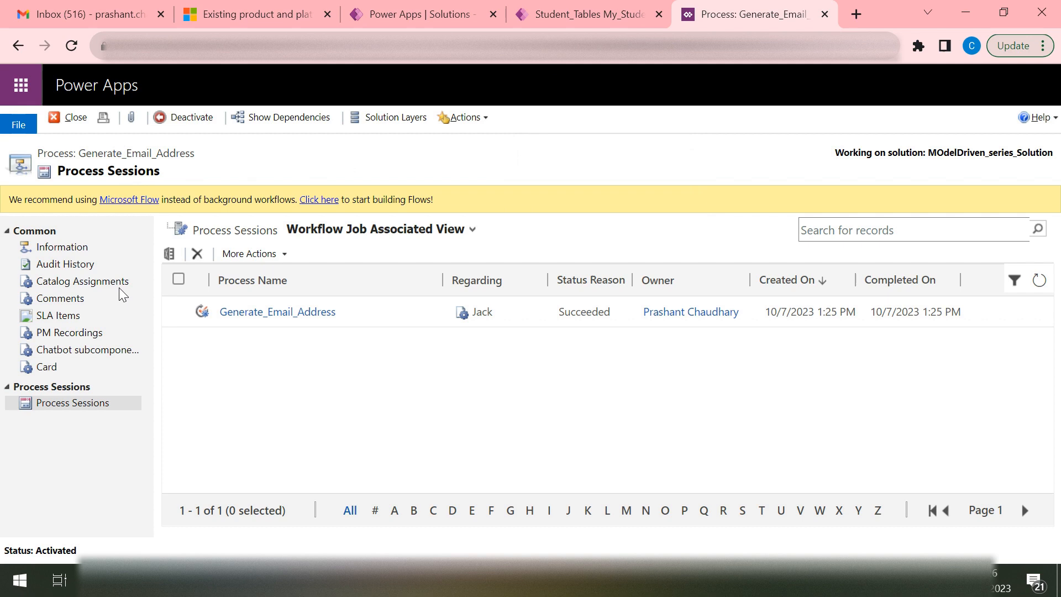
# Step: Deactivate the Generate_Email_Address workflow from its Information page, returning it to Draft
pyautogui.click(62, 247)
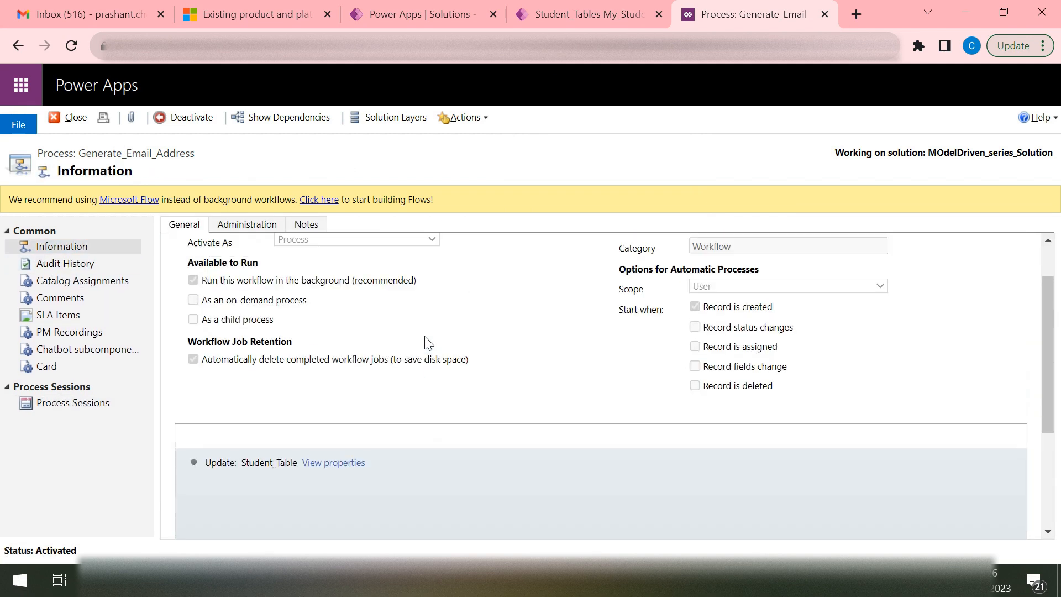
pyautogui.click(190, 117)
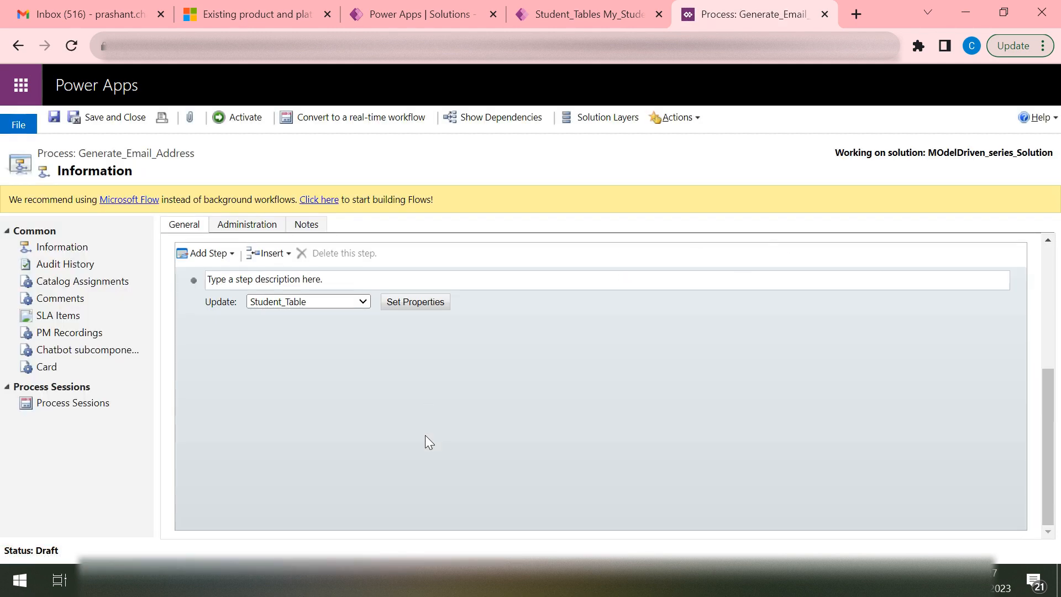
pyautogui.scroll(3)
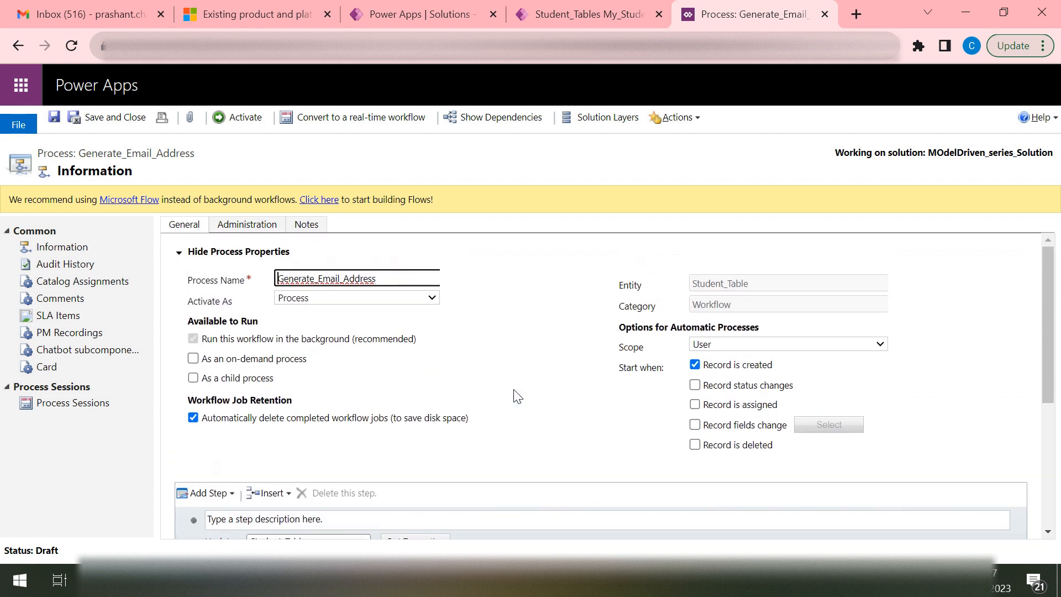
pyautogui.moveTo(327, 265)
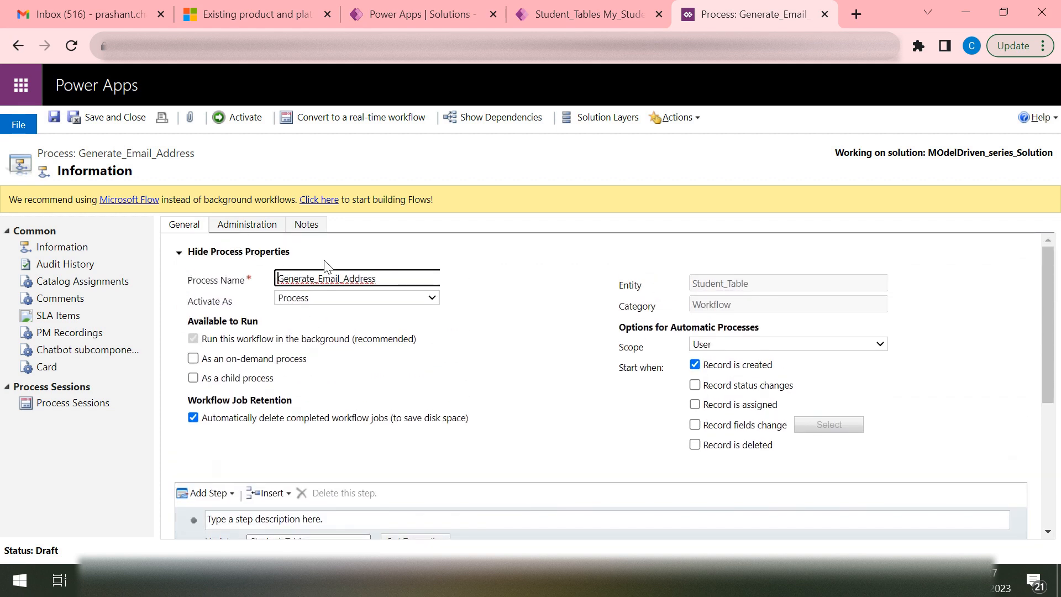
# Step: Switch back to the PowerPoint slide show of Model Driven Part 8: Workflows
pyautogui.press('alt+tab')
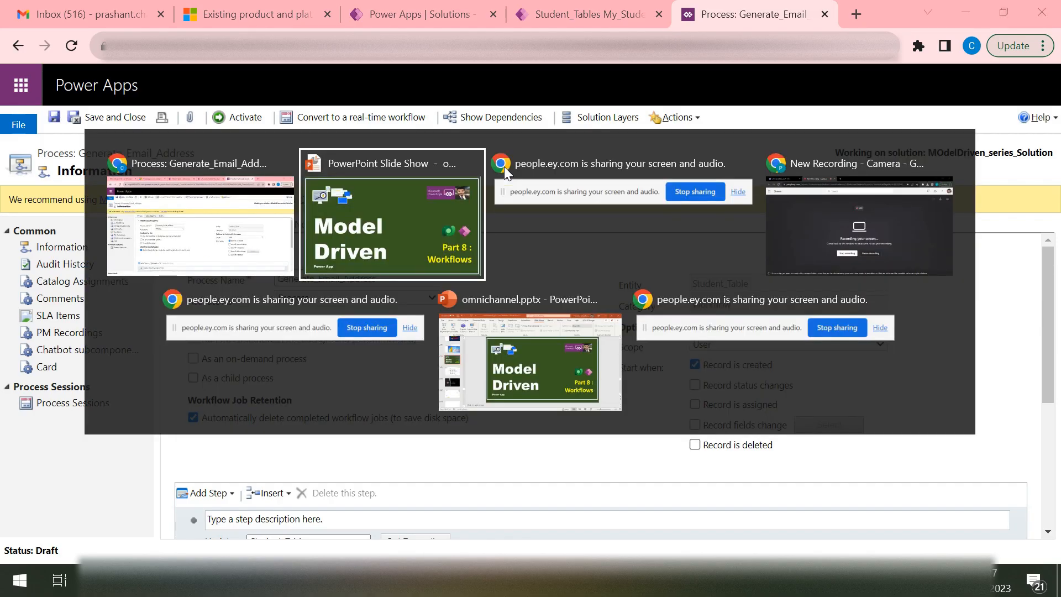
pyautogui.click(392, 214)
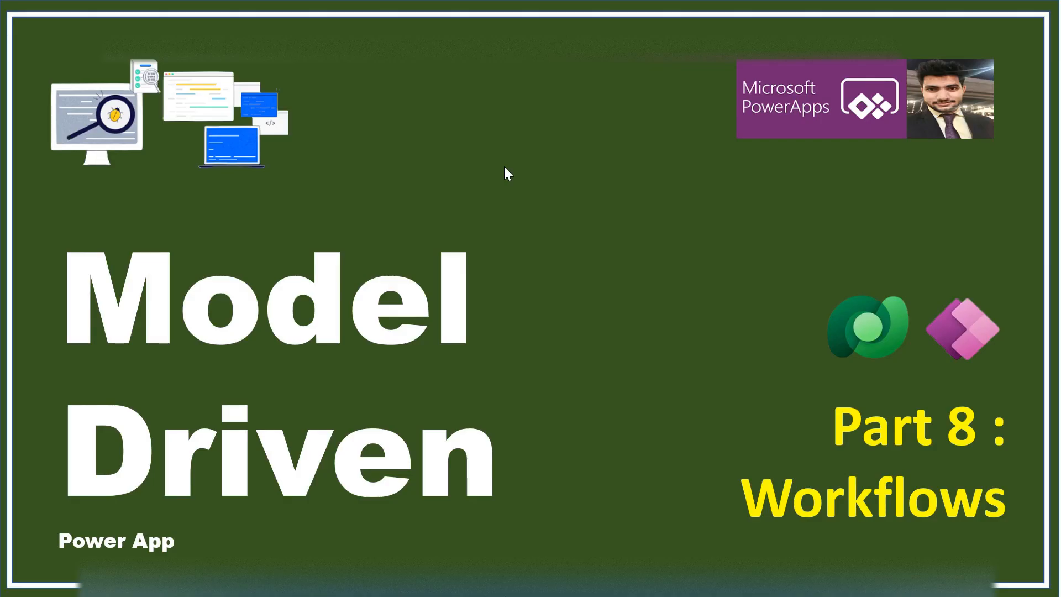